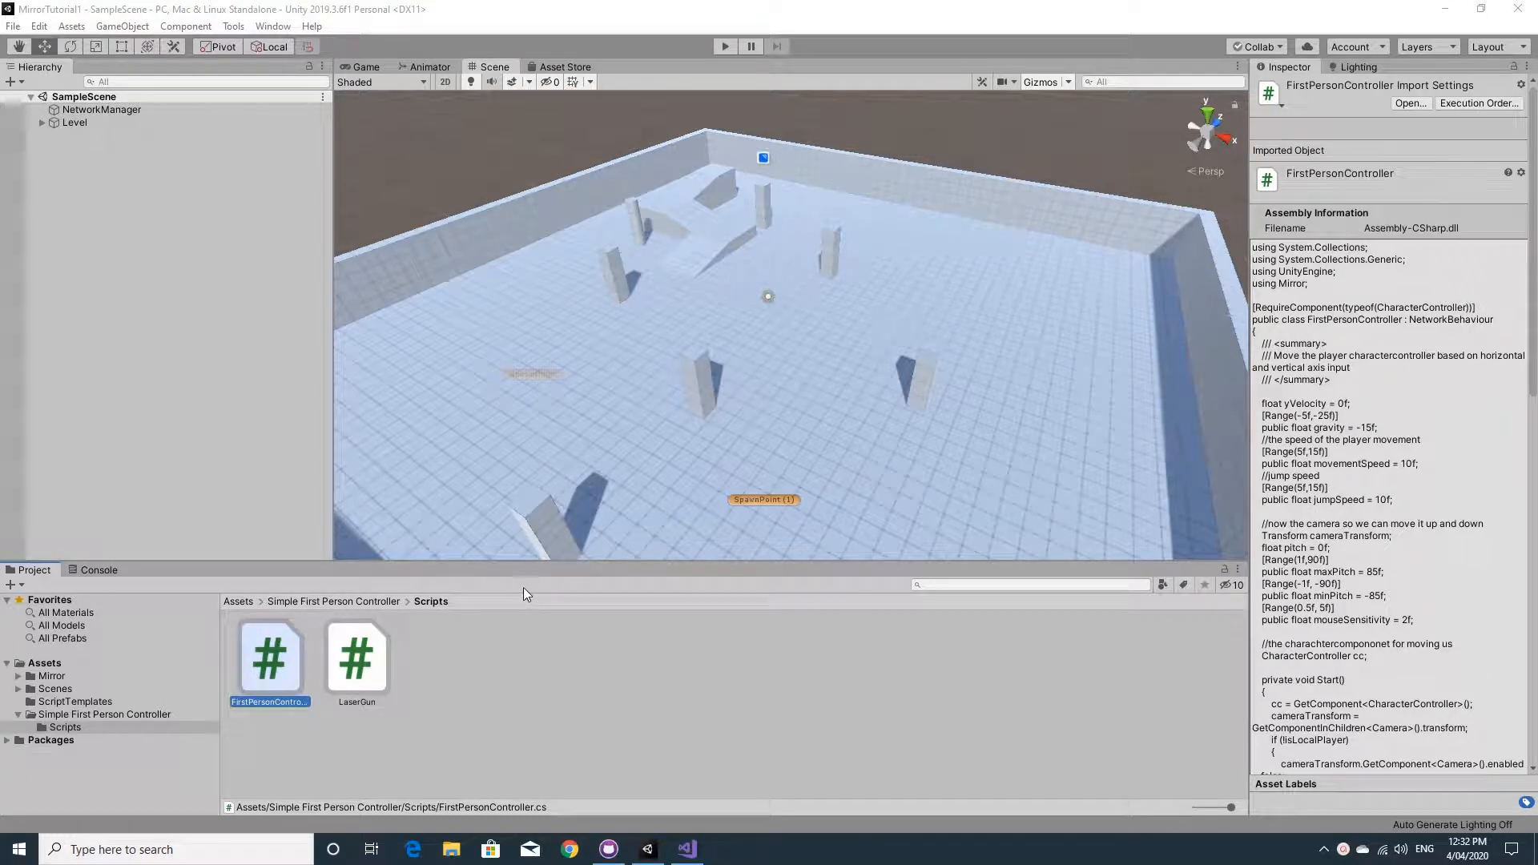
pyautogui.moveTo(355, 668)
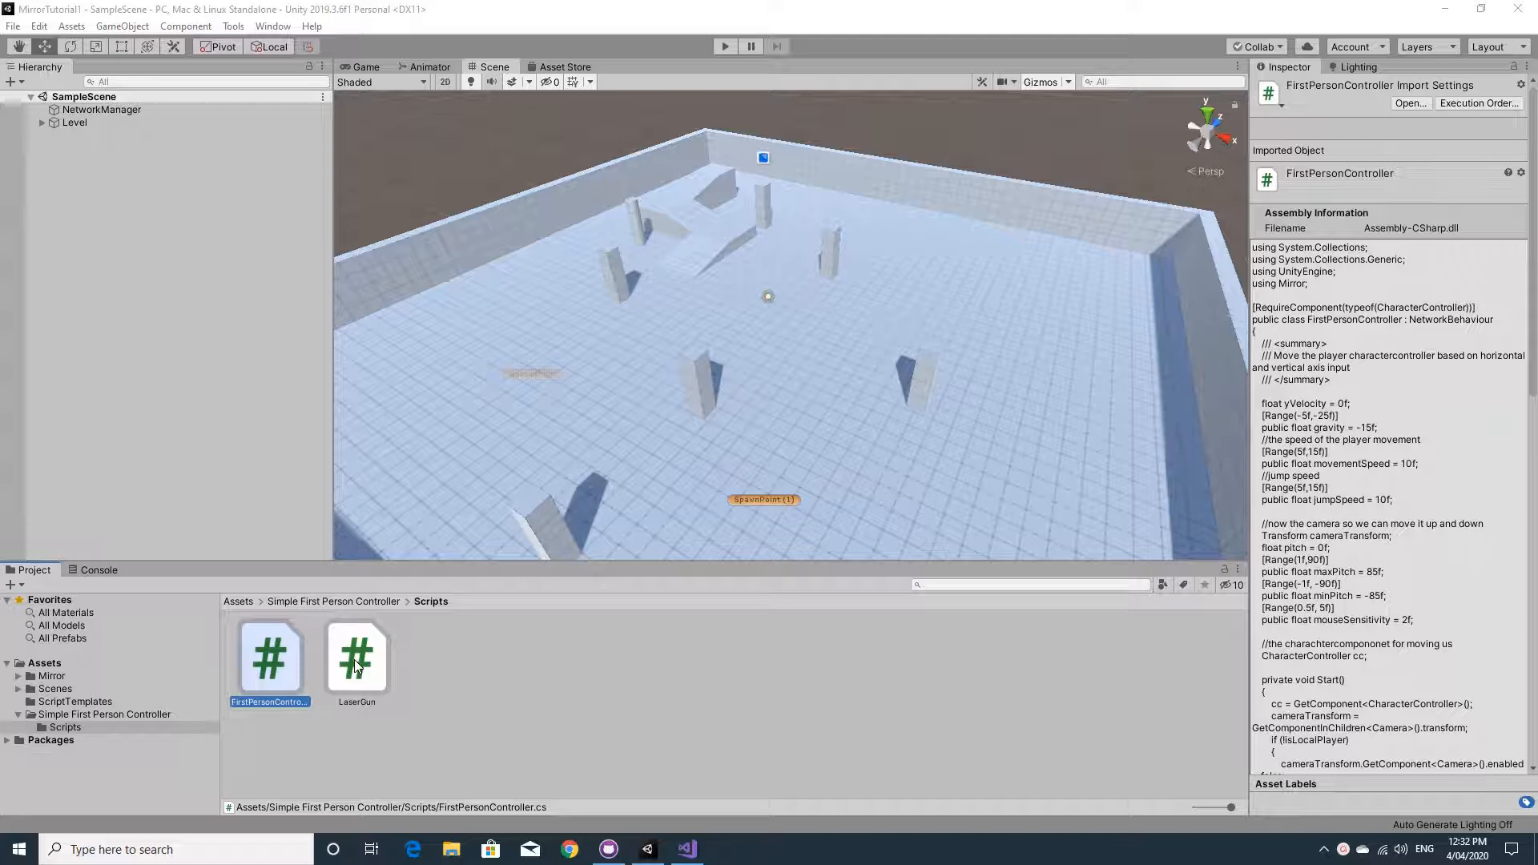
# Open the FirstPersonController script from the Project Scripts folder in Visual Studio.
pyautogui.doubleClick(270, 657)
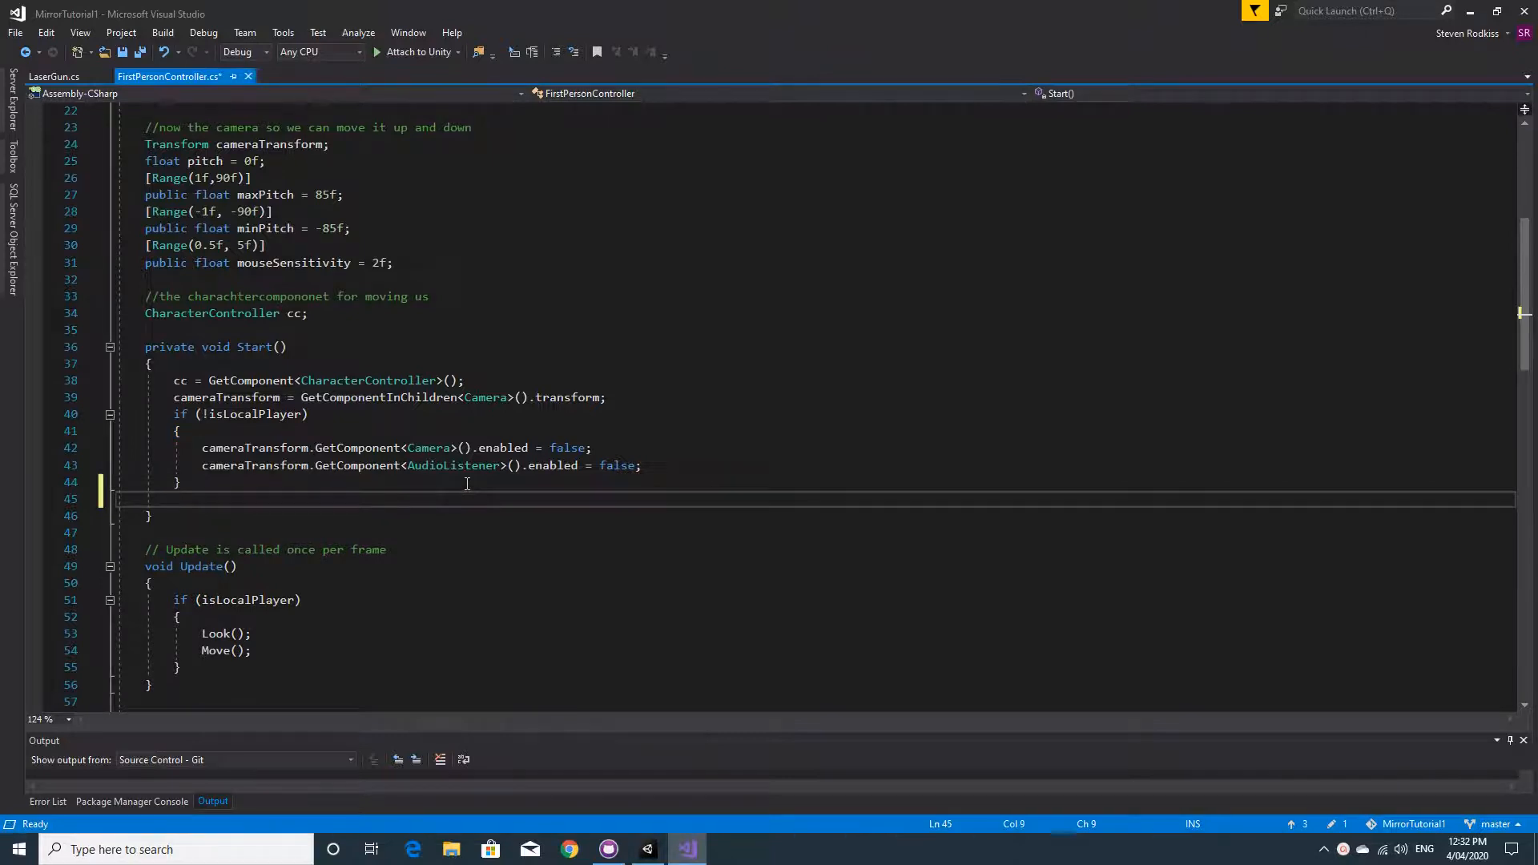
# Add Cursor.lockState = CursorLockMode.Locked to Start, save, and move to LaserGun.cs.
pyautogui.write('Cursor')
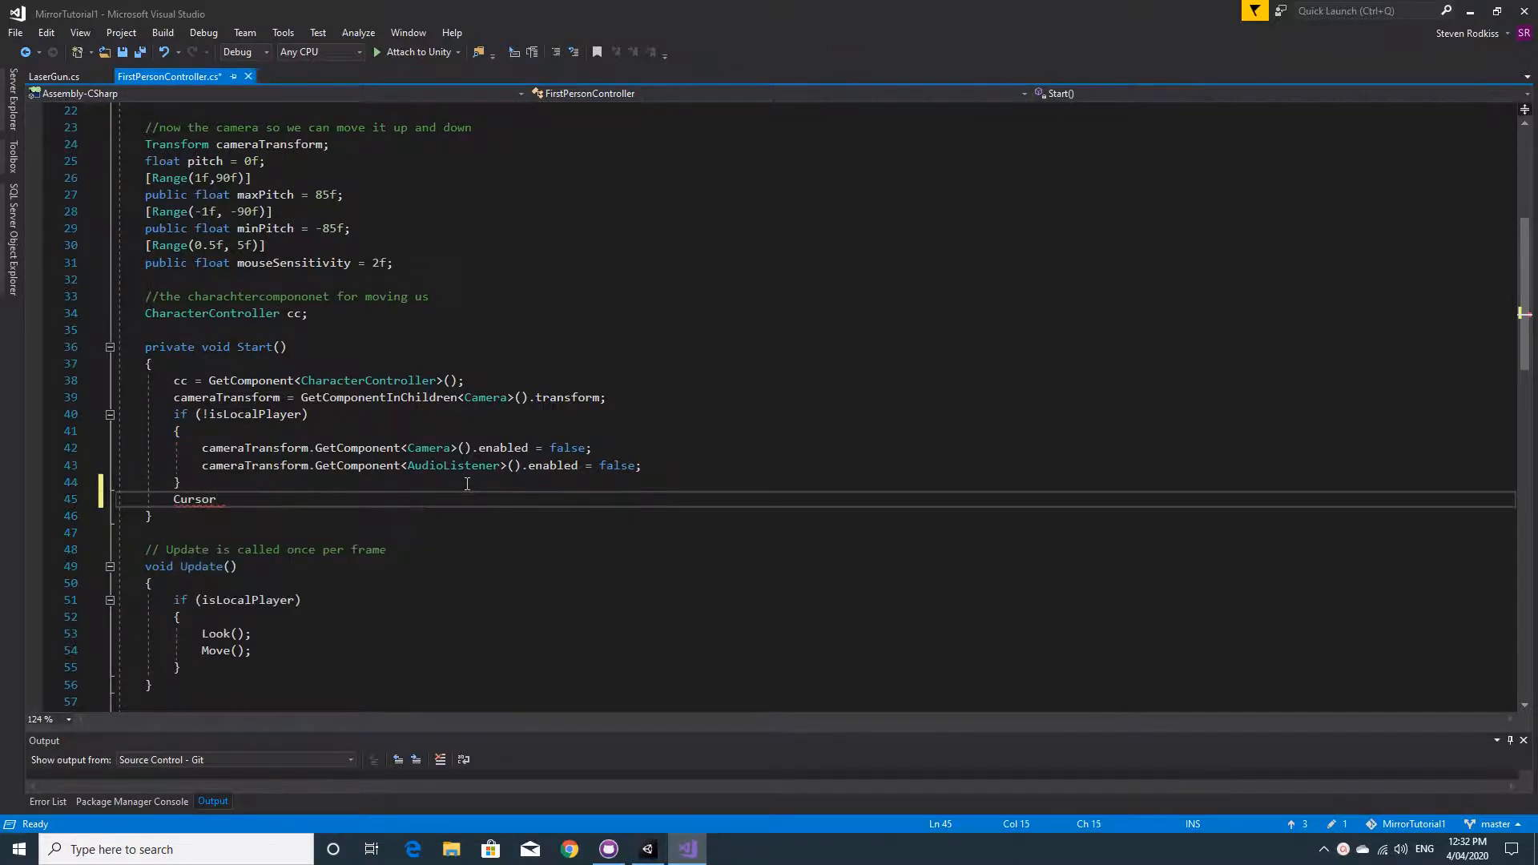
pyautogui.write('.lockState =')
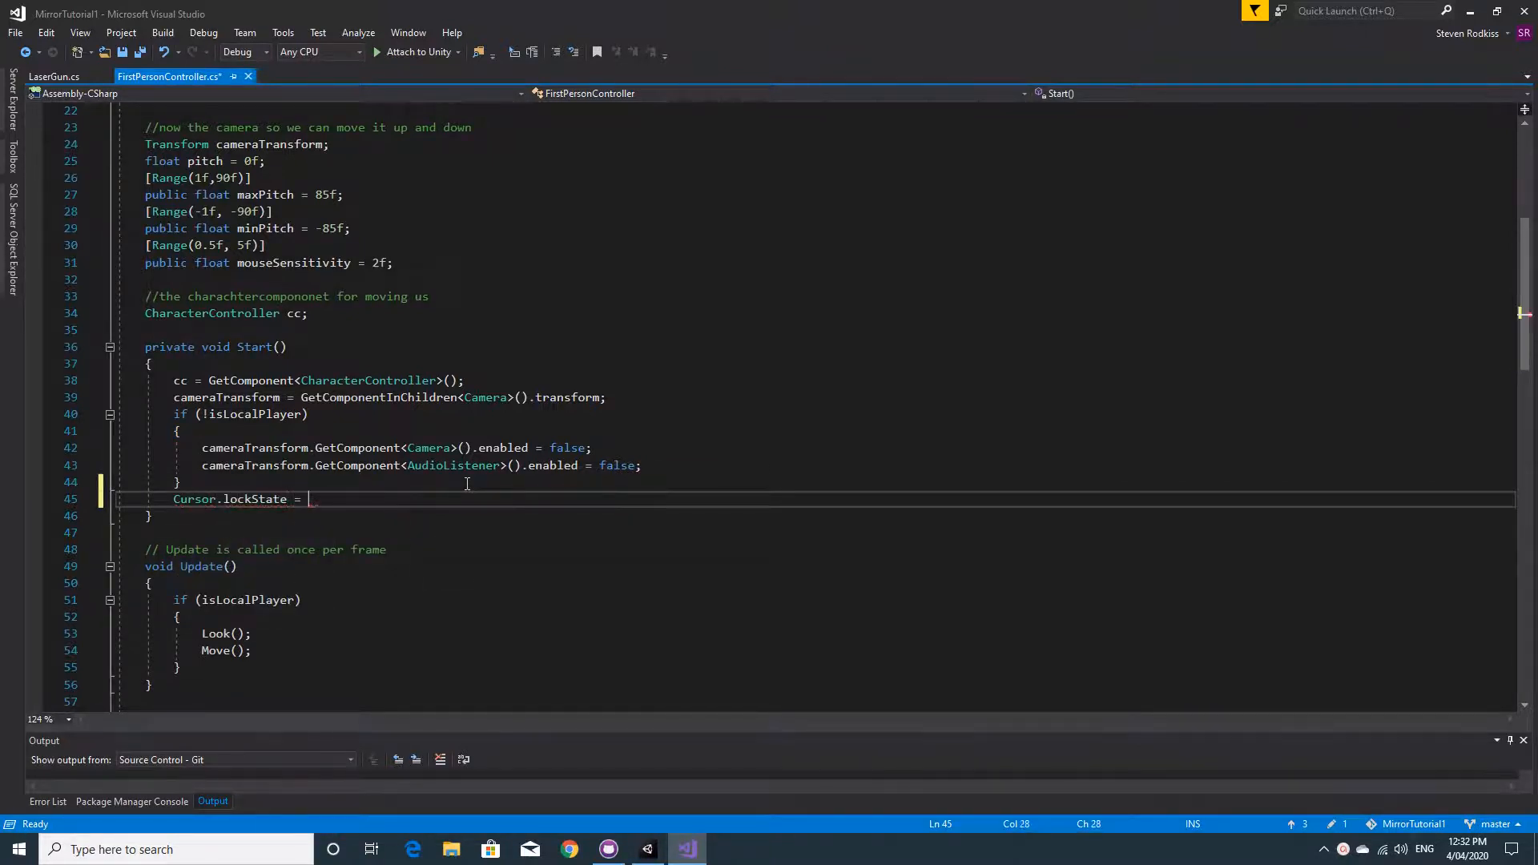
pyautogui.write('CursorLockMode.Locked;')
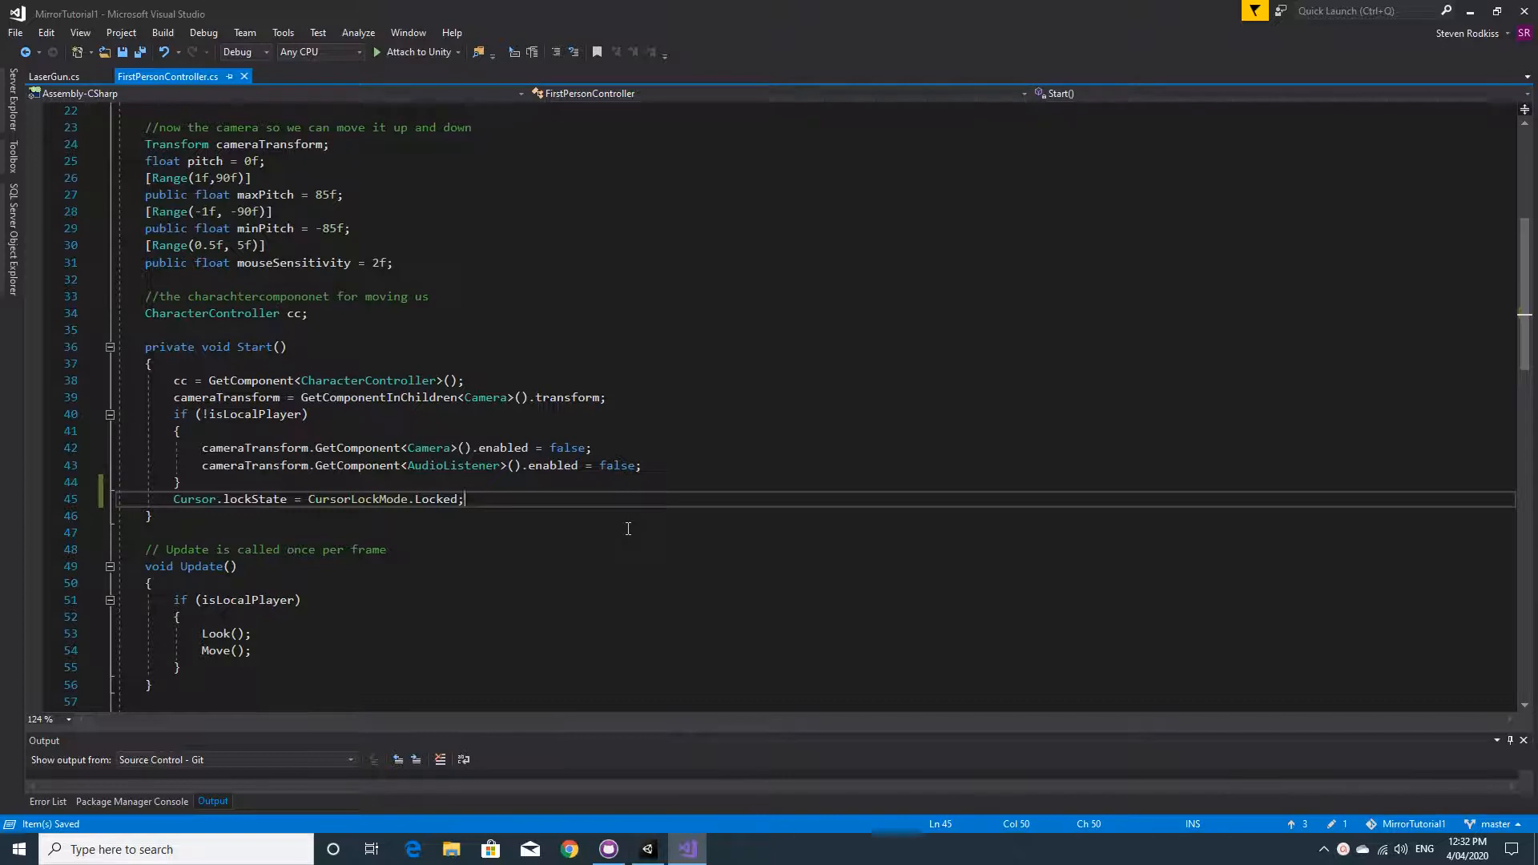
pyautogui.click(53, 77)
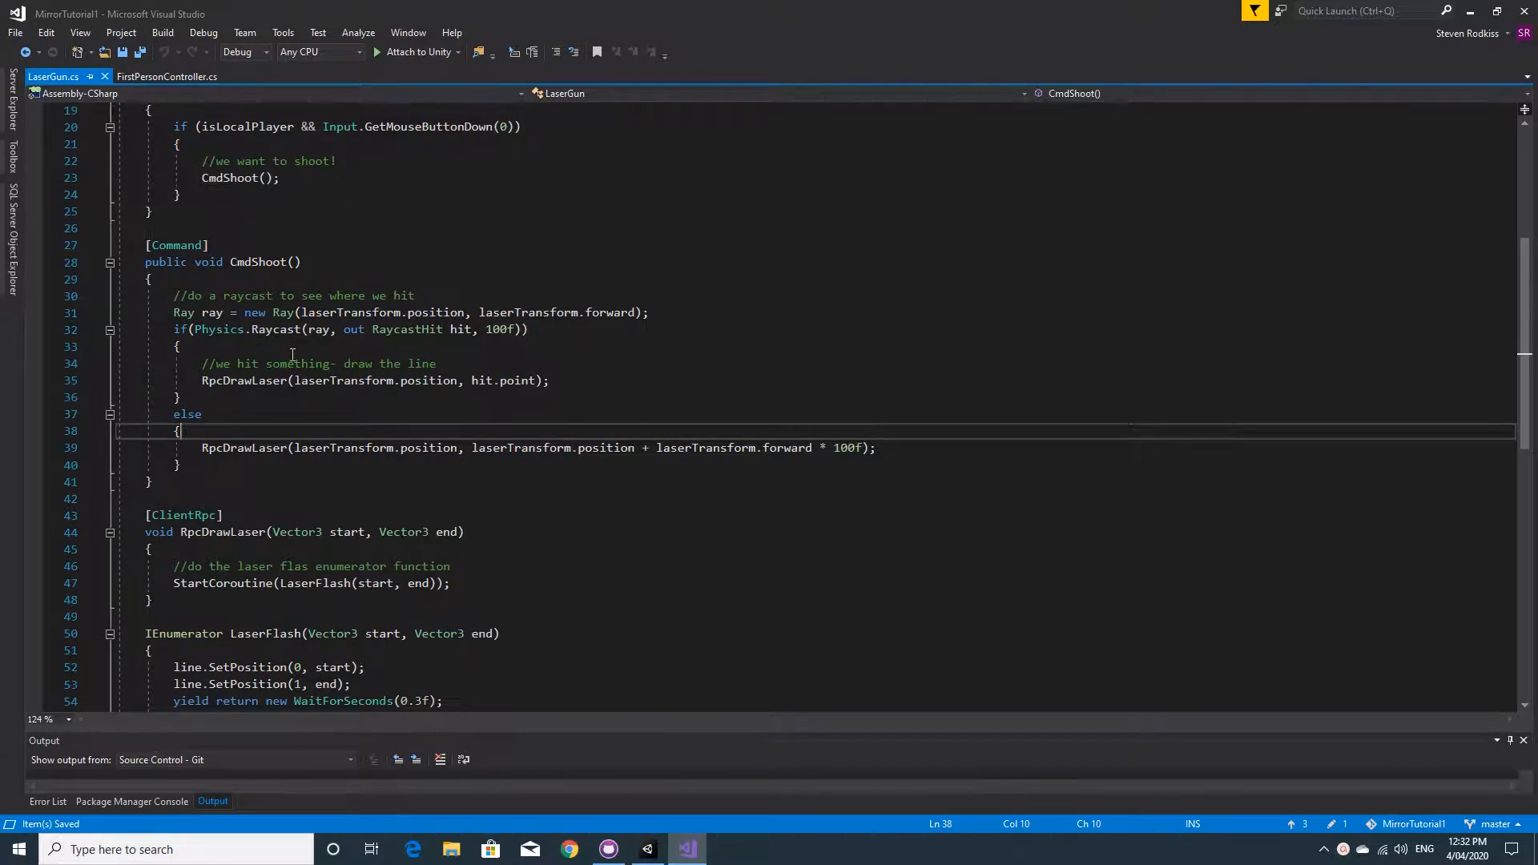
pyautogui.moveTo(427, 358)
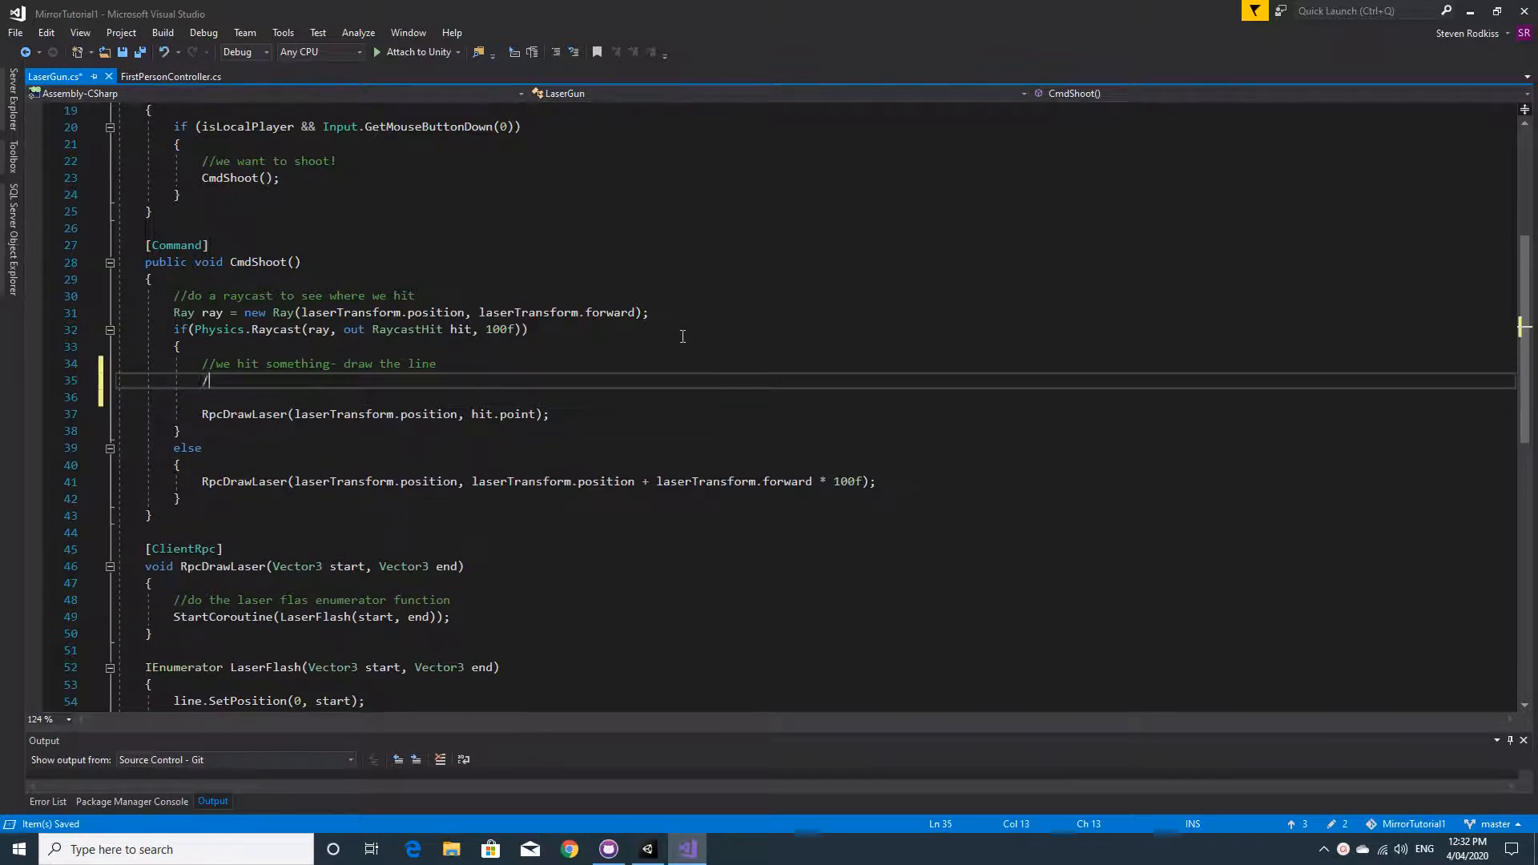
# Add a player-check comment and var player = hit.collider.gameObject.GetComponent<LaserGun>(); in CmdShoot.
pyautogui.write('check if its a player')
pyautogui.write('v')
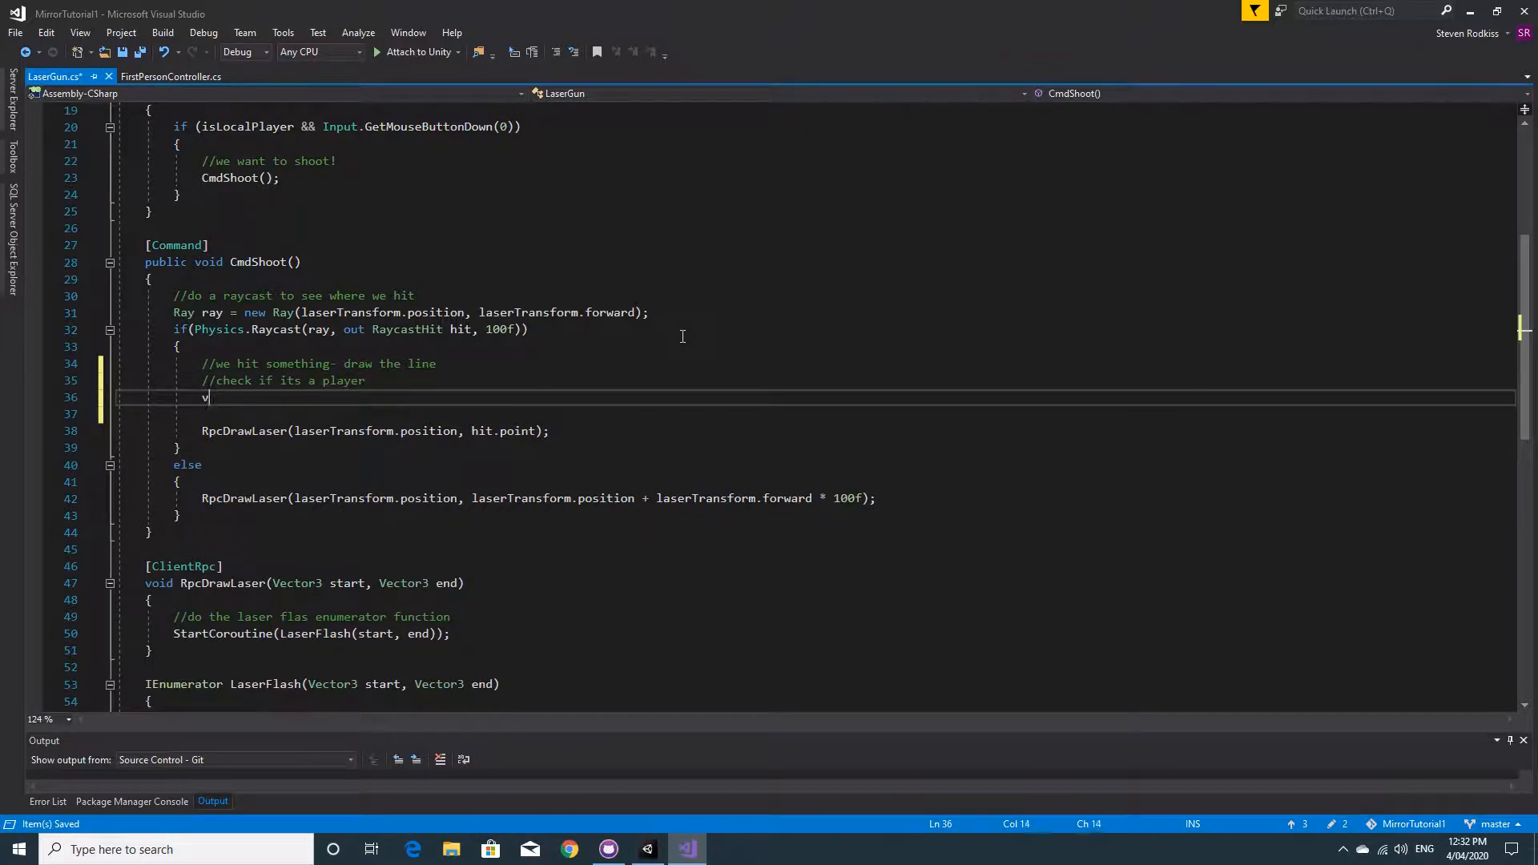
pyautogui.write('ar player =')
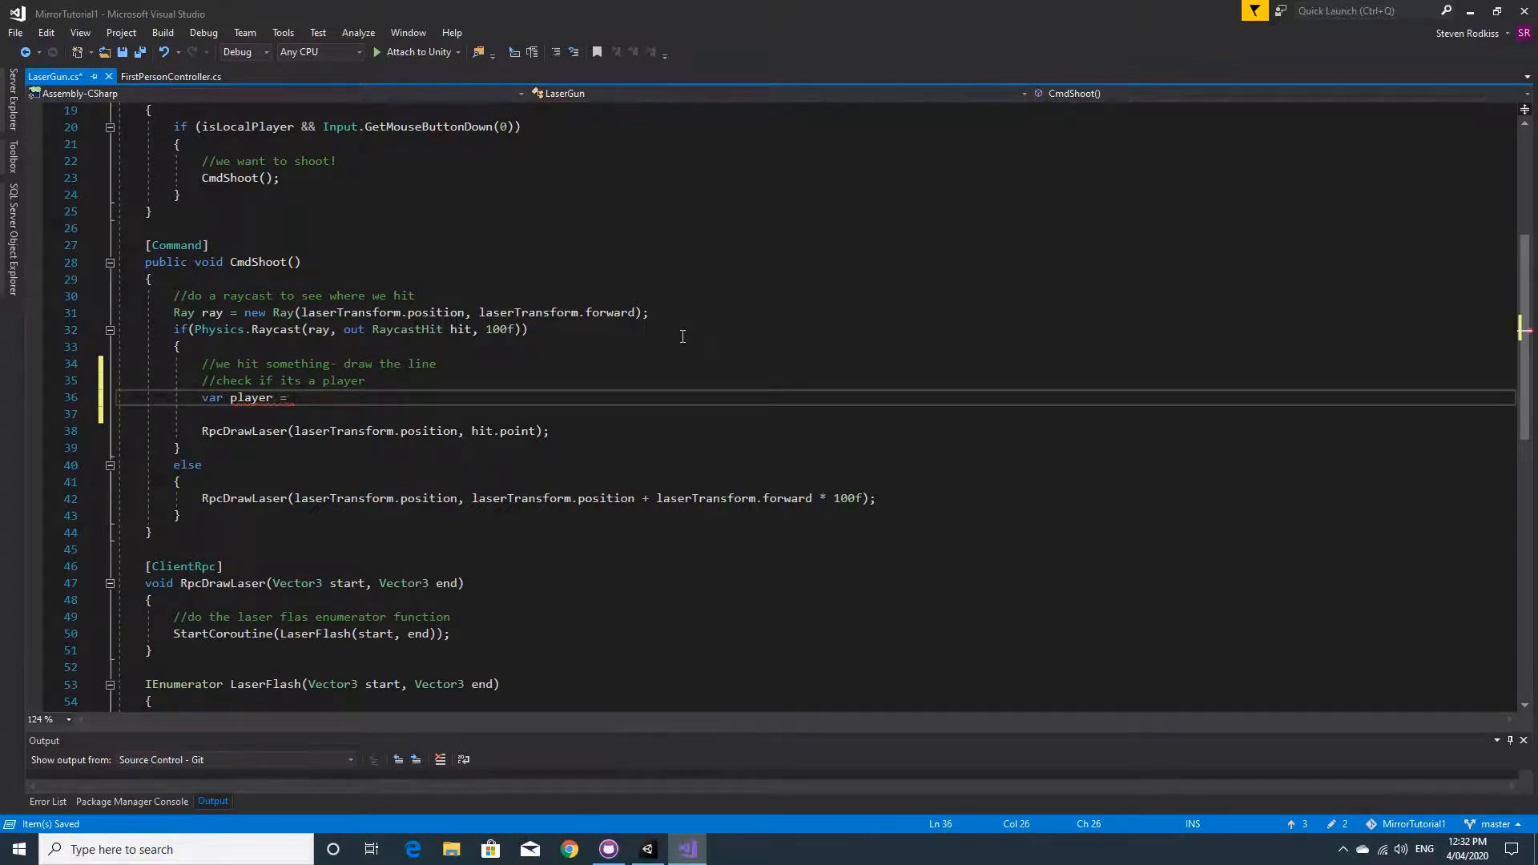
pyautogui.write('hit.ga')
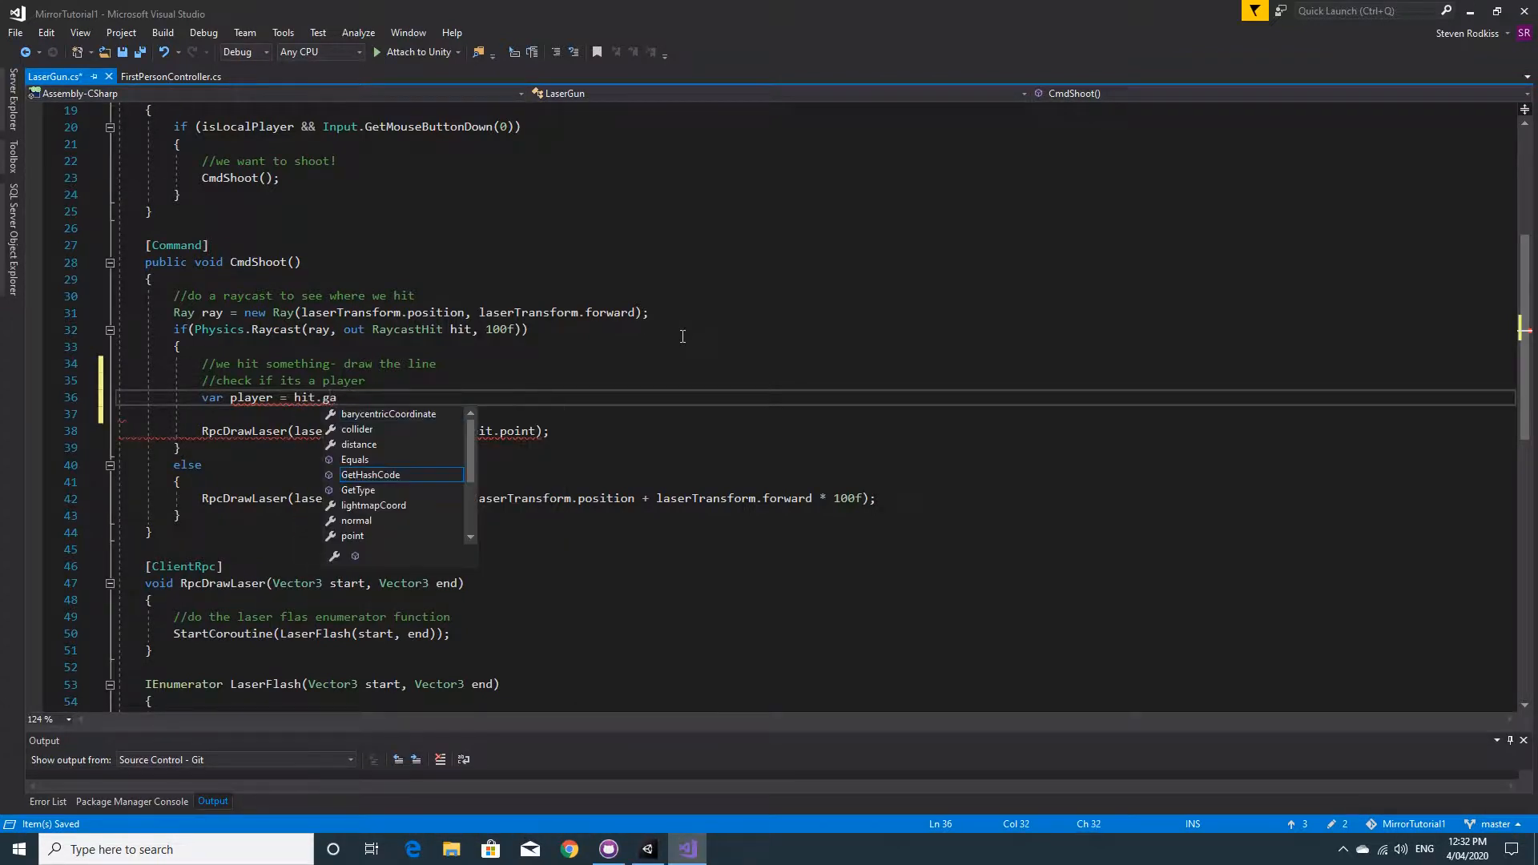
pyautogui.press('Backspace')
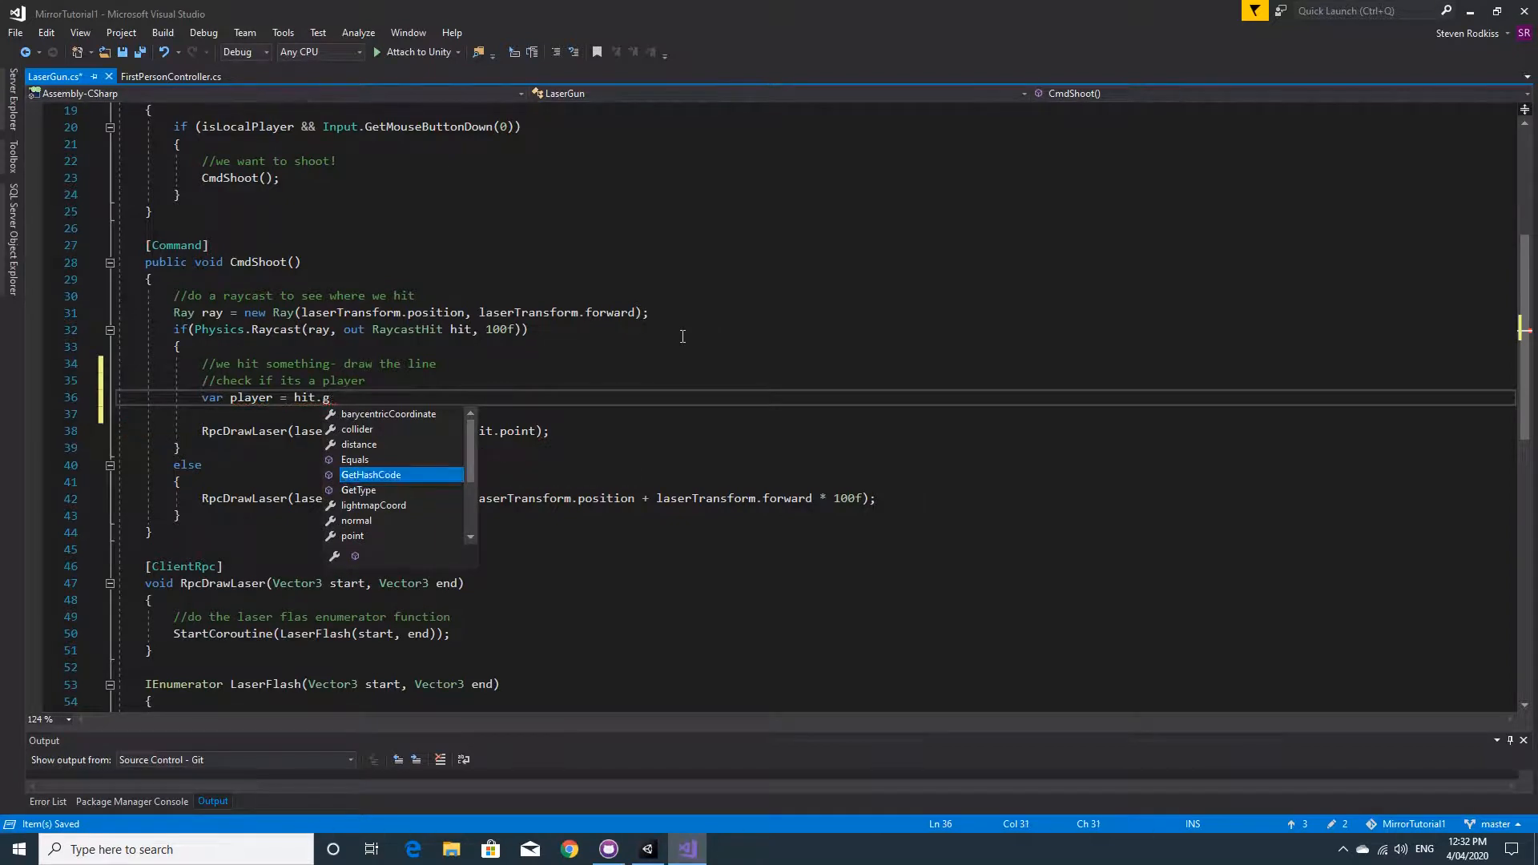
pyautogui.write('collider')
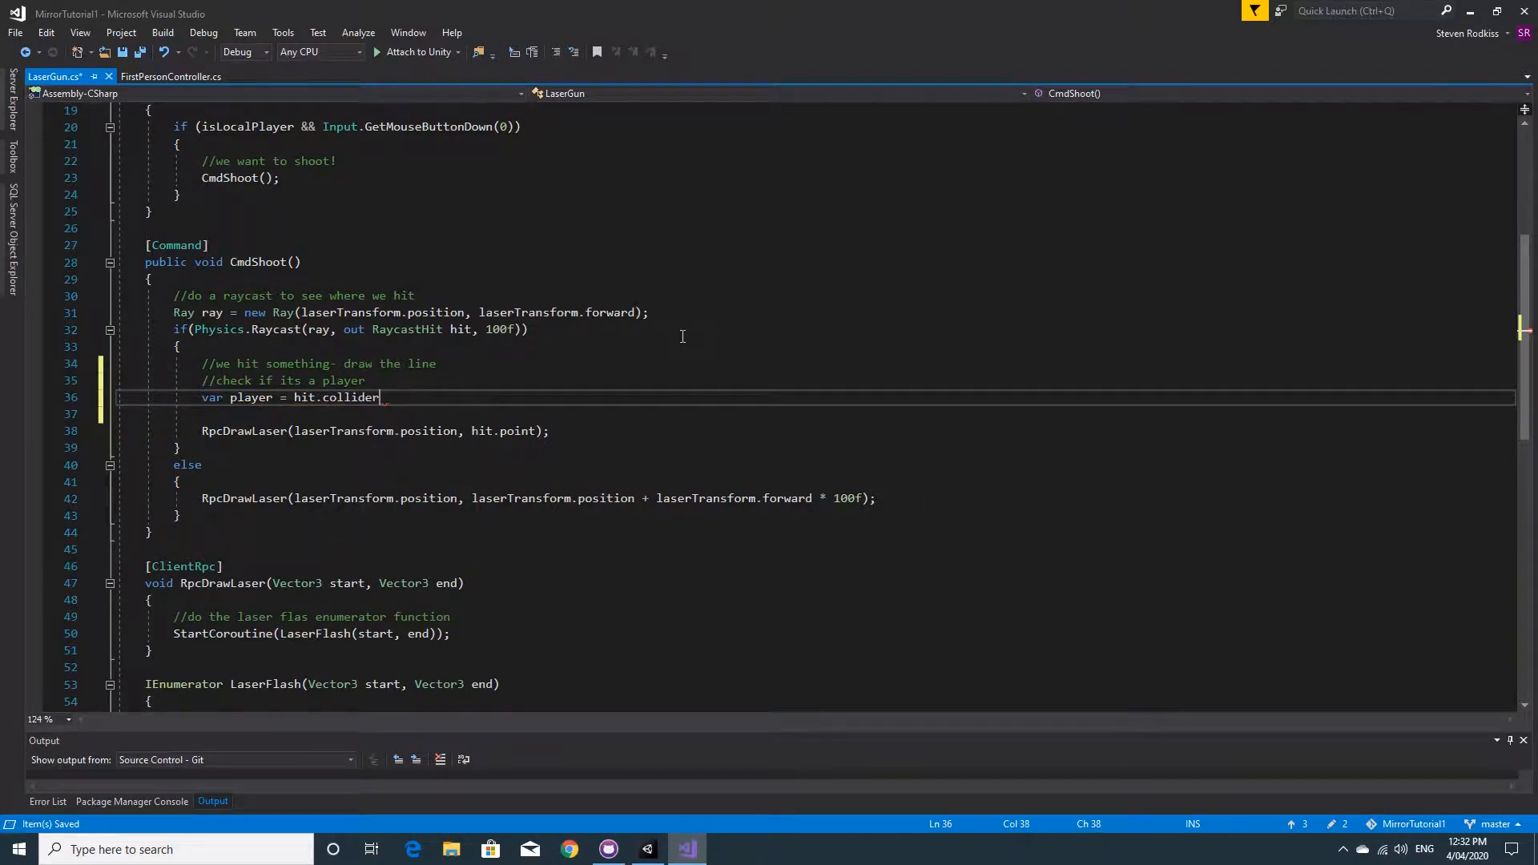
pyautogui.write('.gameObject')
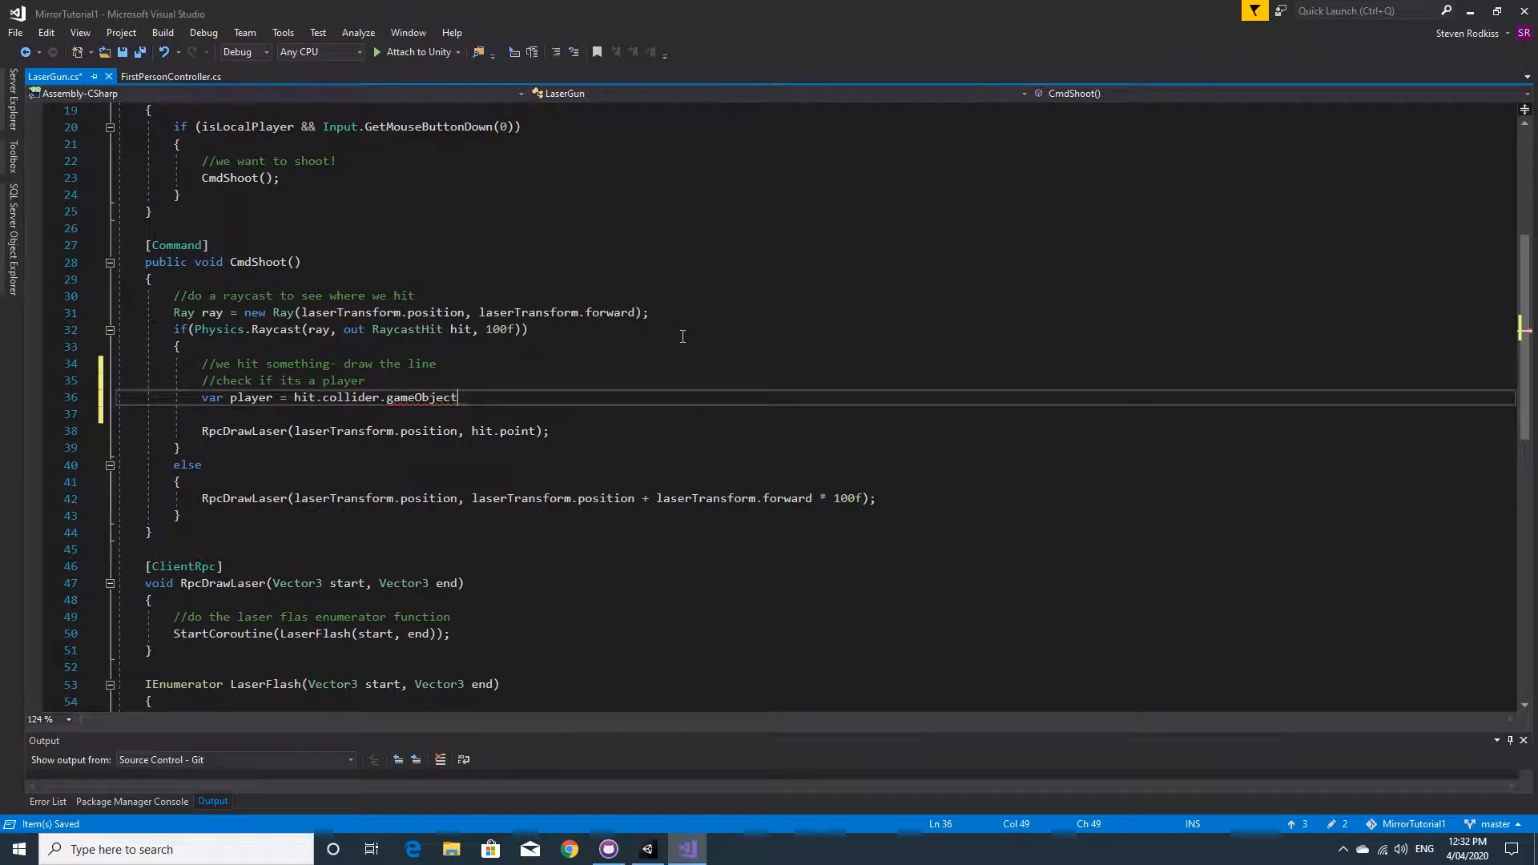
pyautogui.write('.')
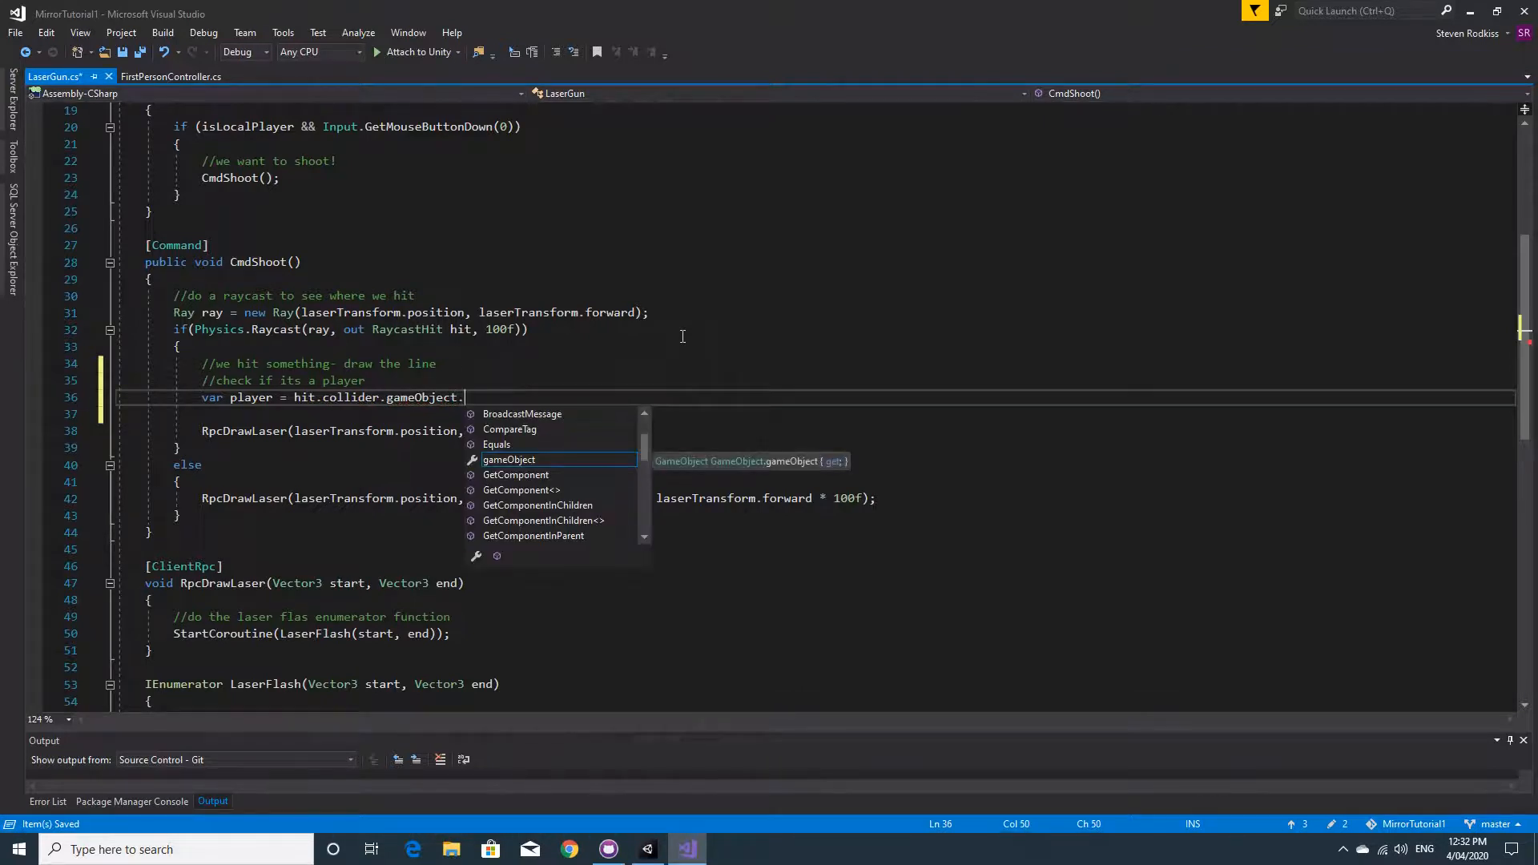
pyautogui.write('GetComponent')
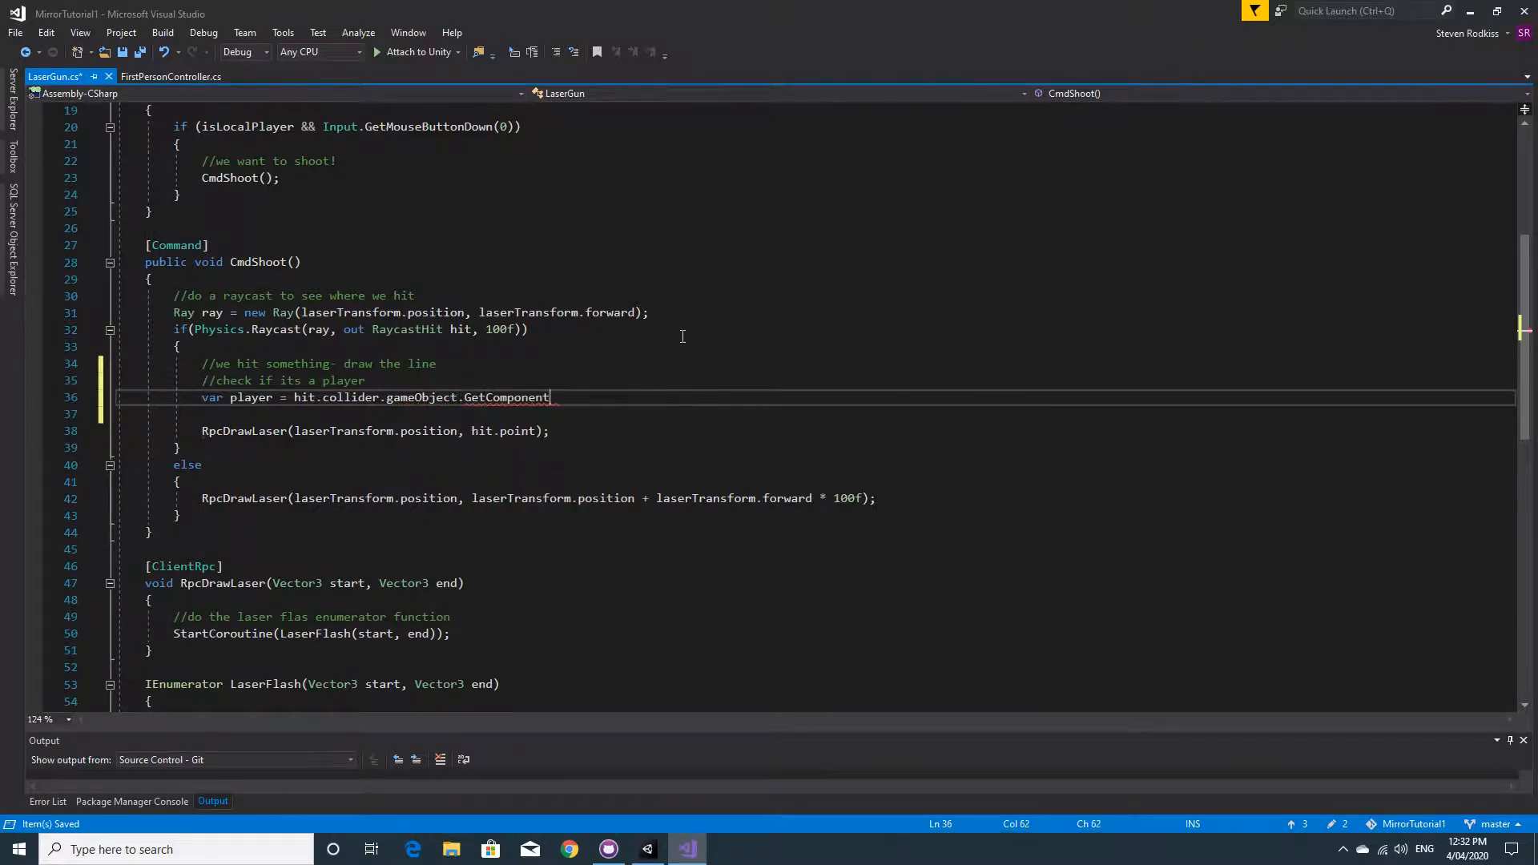
pyautogui.write('<LaserGun>')
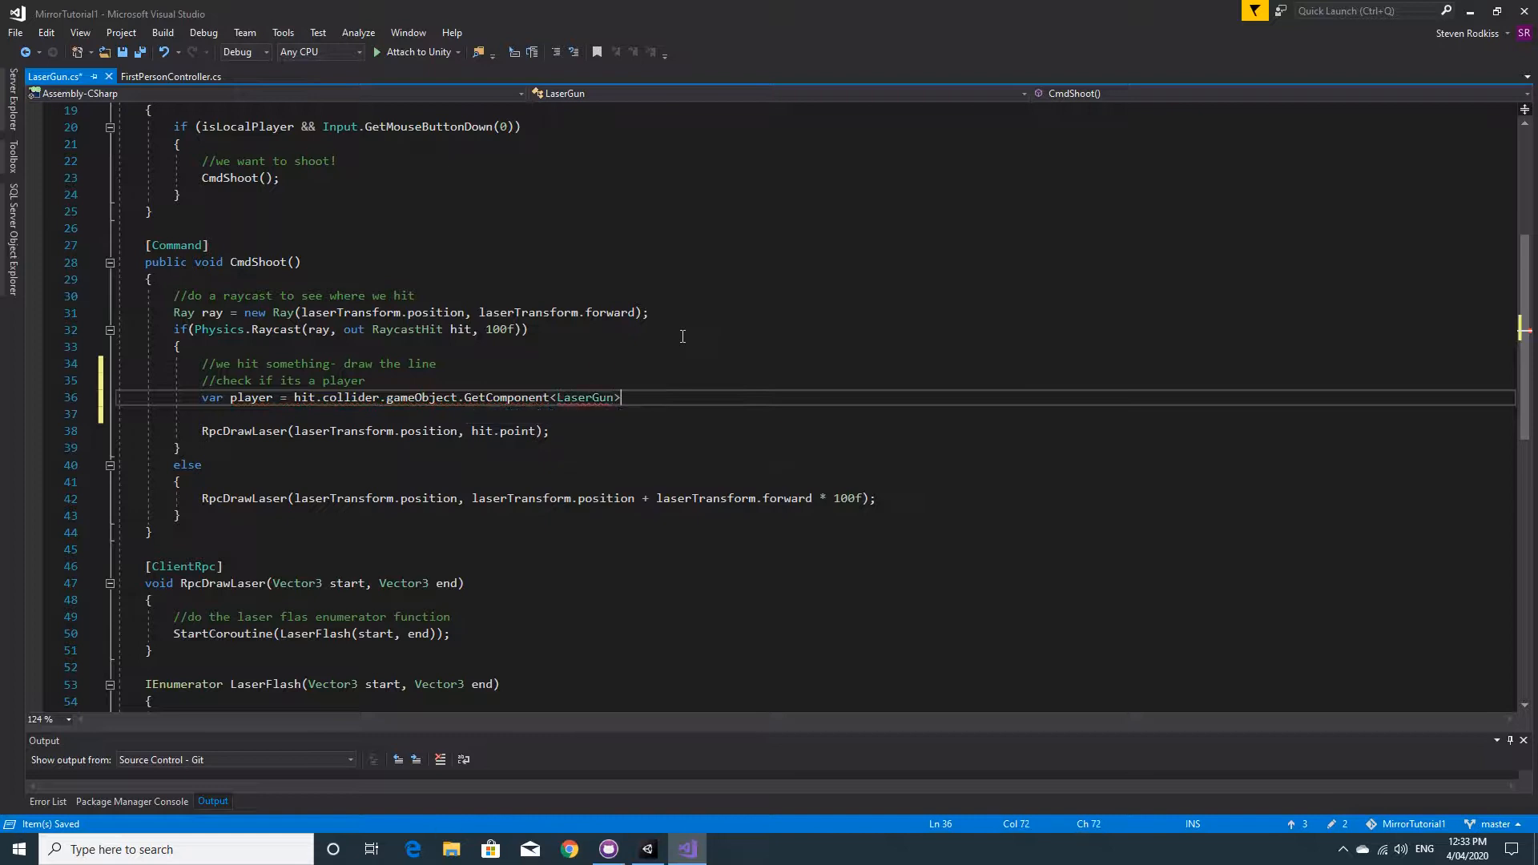
pyautogui.write('();')
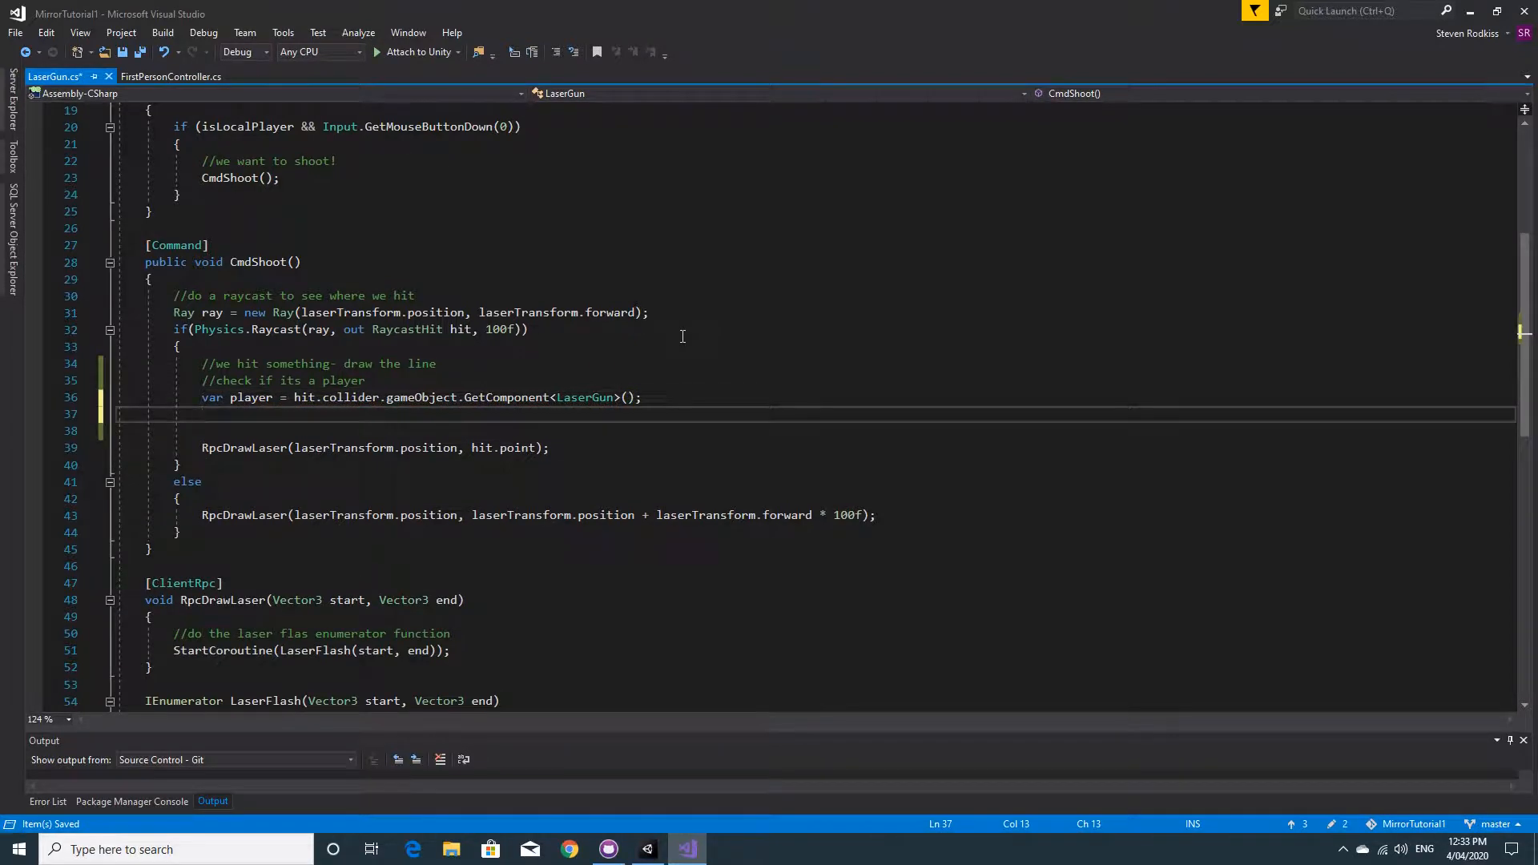
# Add if (player) containing the comment 'that means it's a player- respawn them'.
pyautogui.write('if (true)')
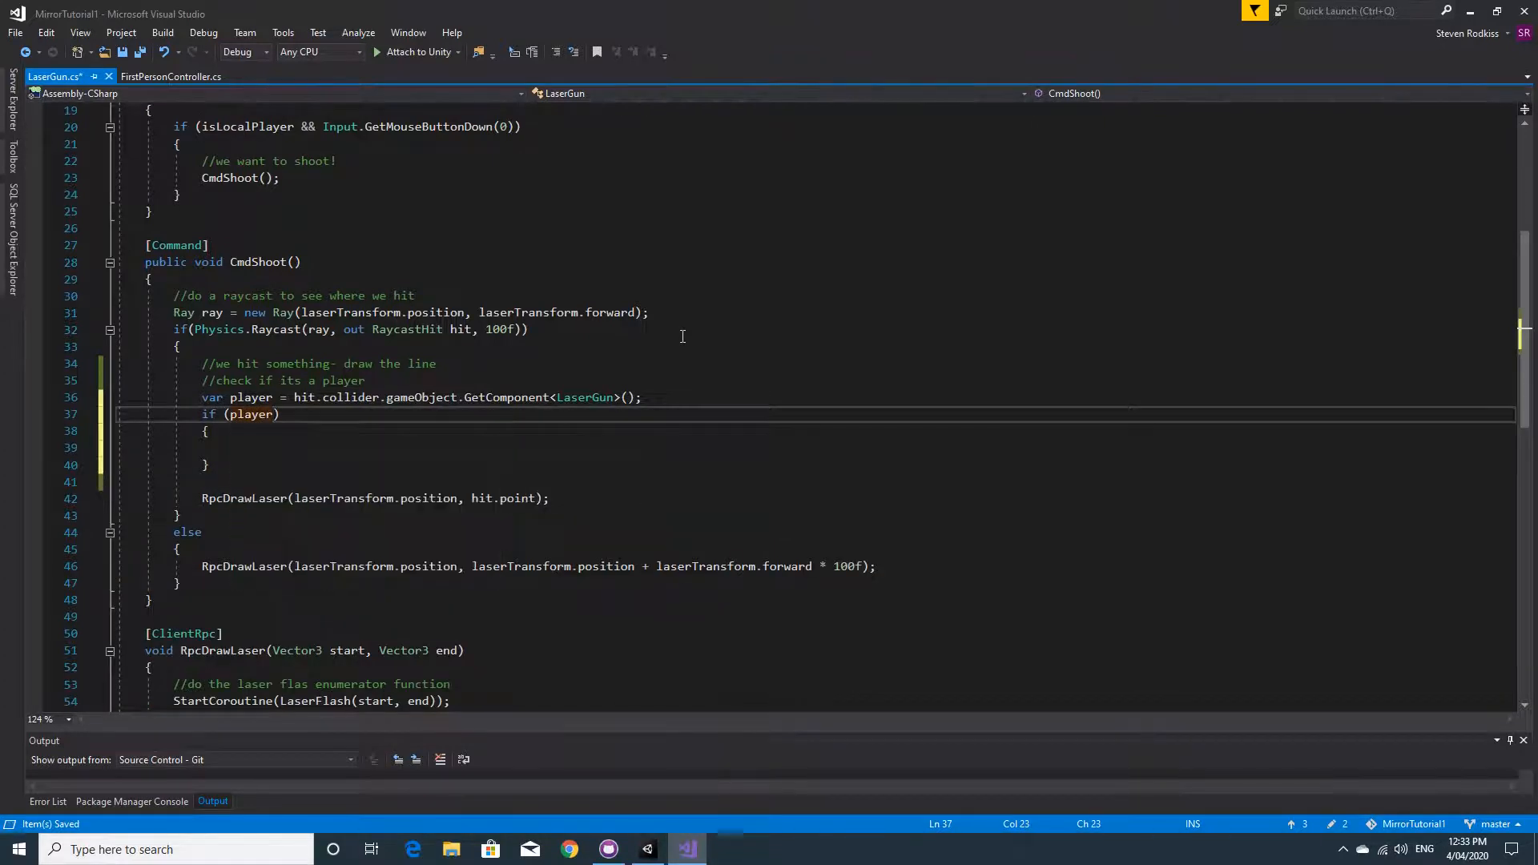
pyautogui.write("//that means it's a pl")
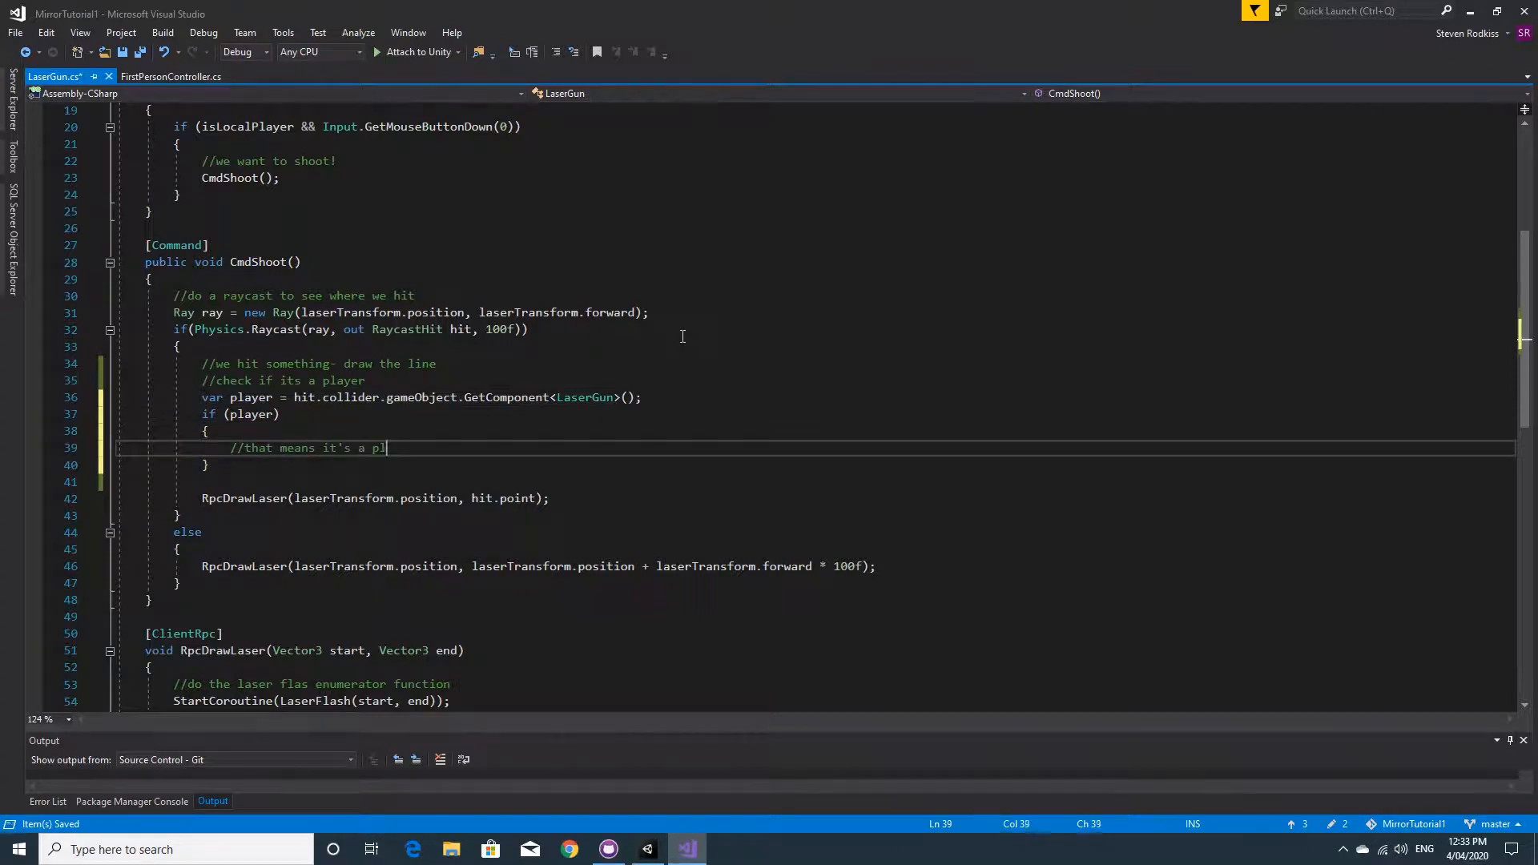
pyautogui.write('ayer')
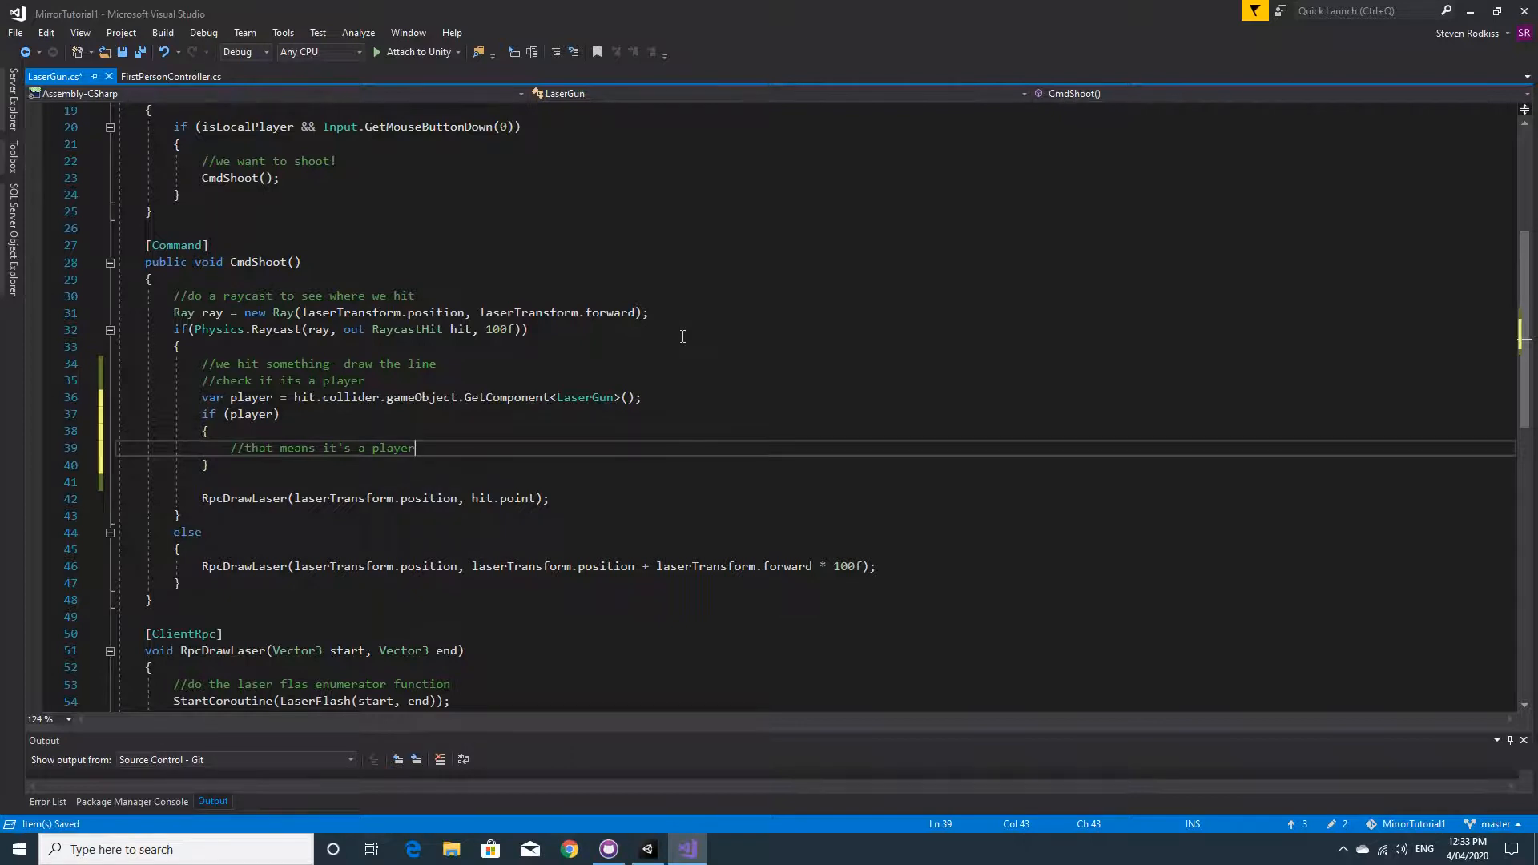
pyautogui.write('- respan')
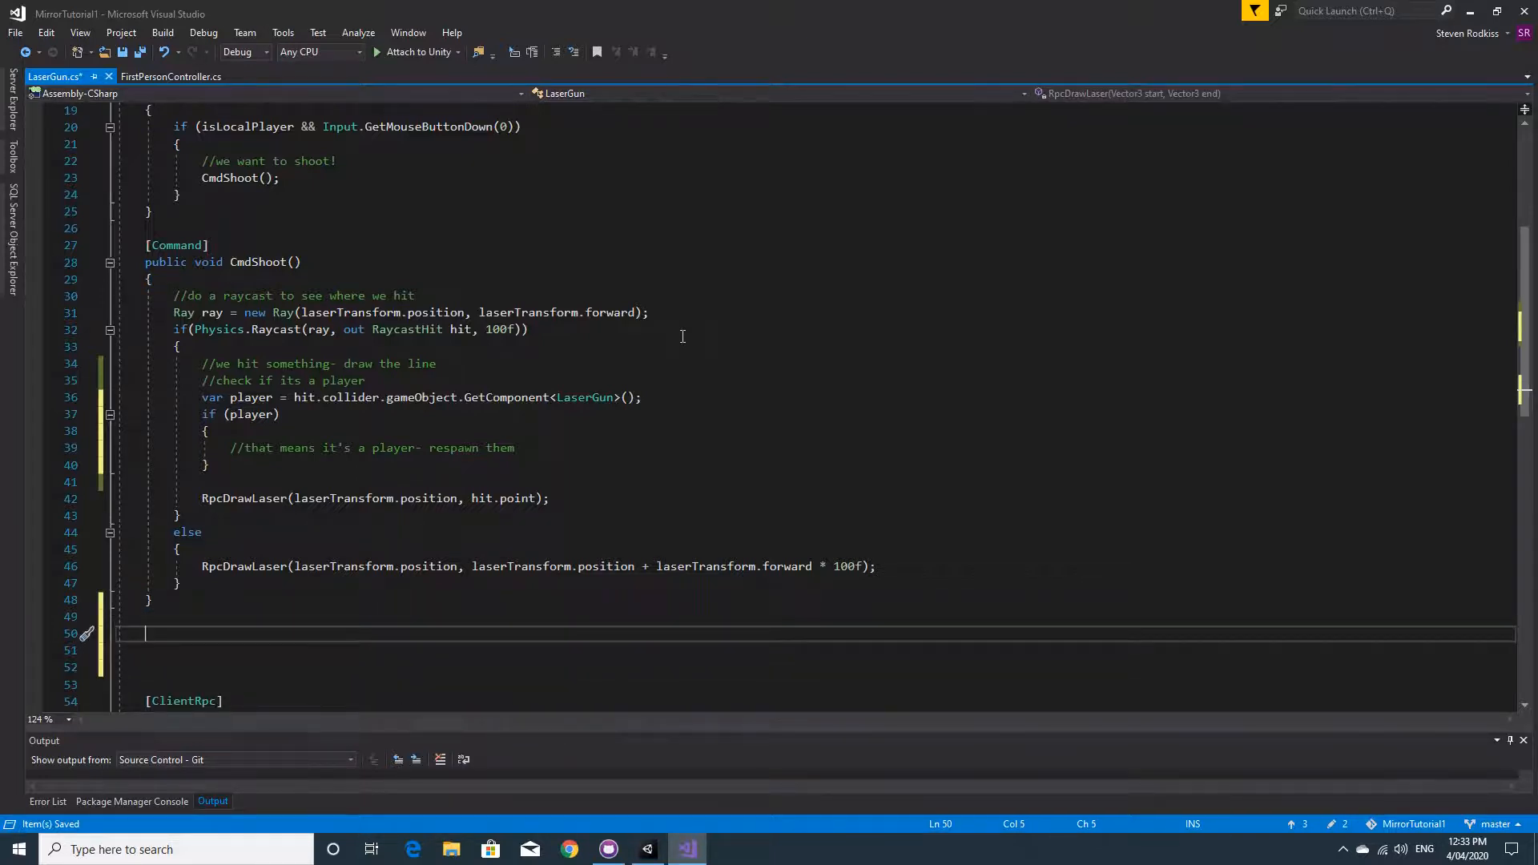
# Declare [Server] IEnumerator Respawn(GameObject go) with an empty body below CmdShoot.
pyautogui.write('[Server')
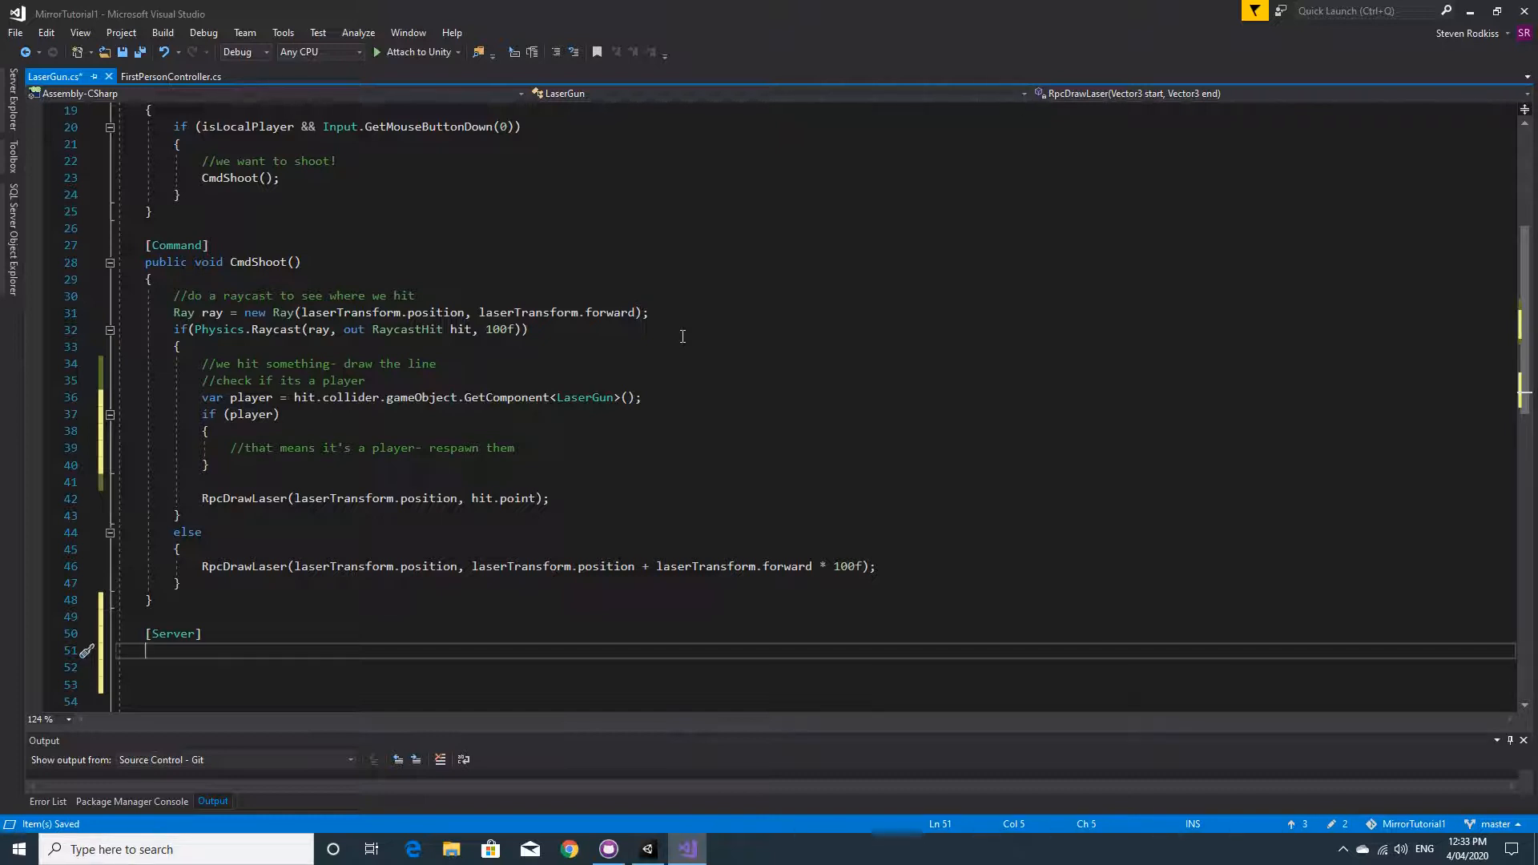
pyautogui.write('IEn')
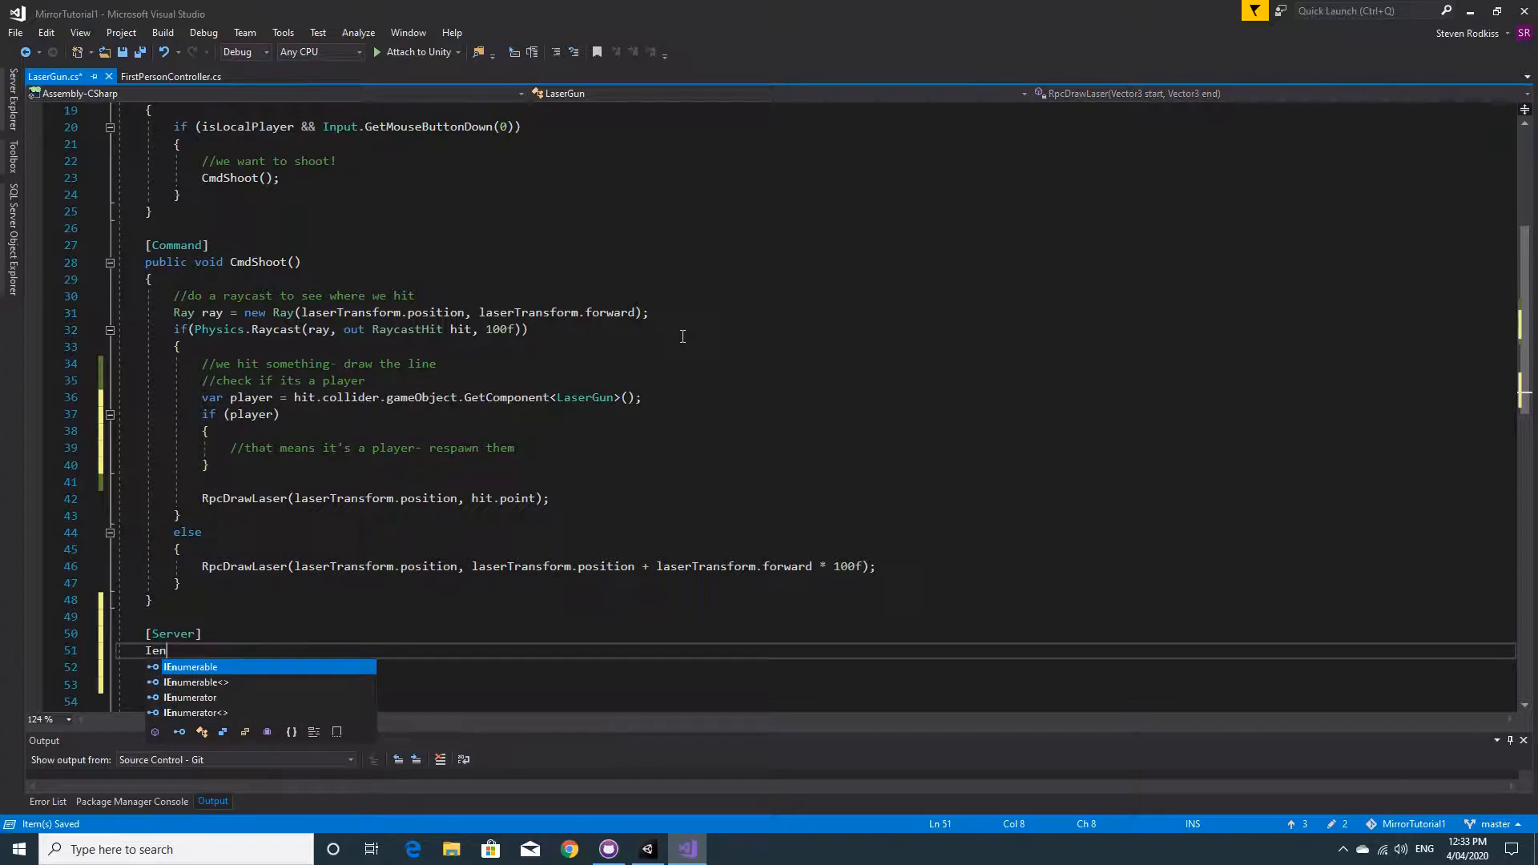
pyautogui.press('Down')
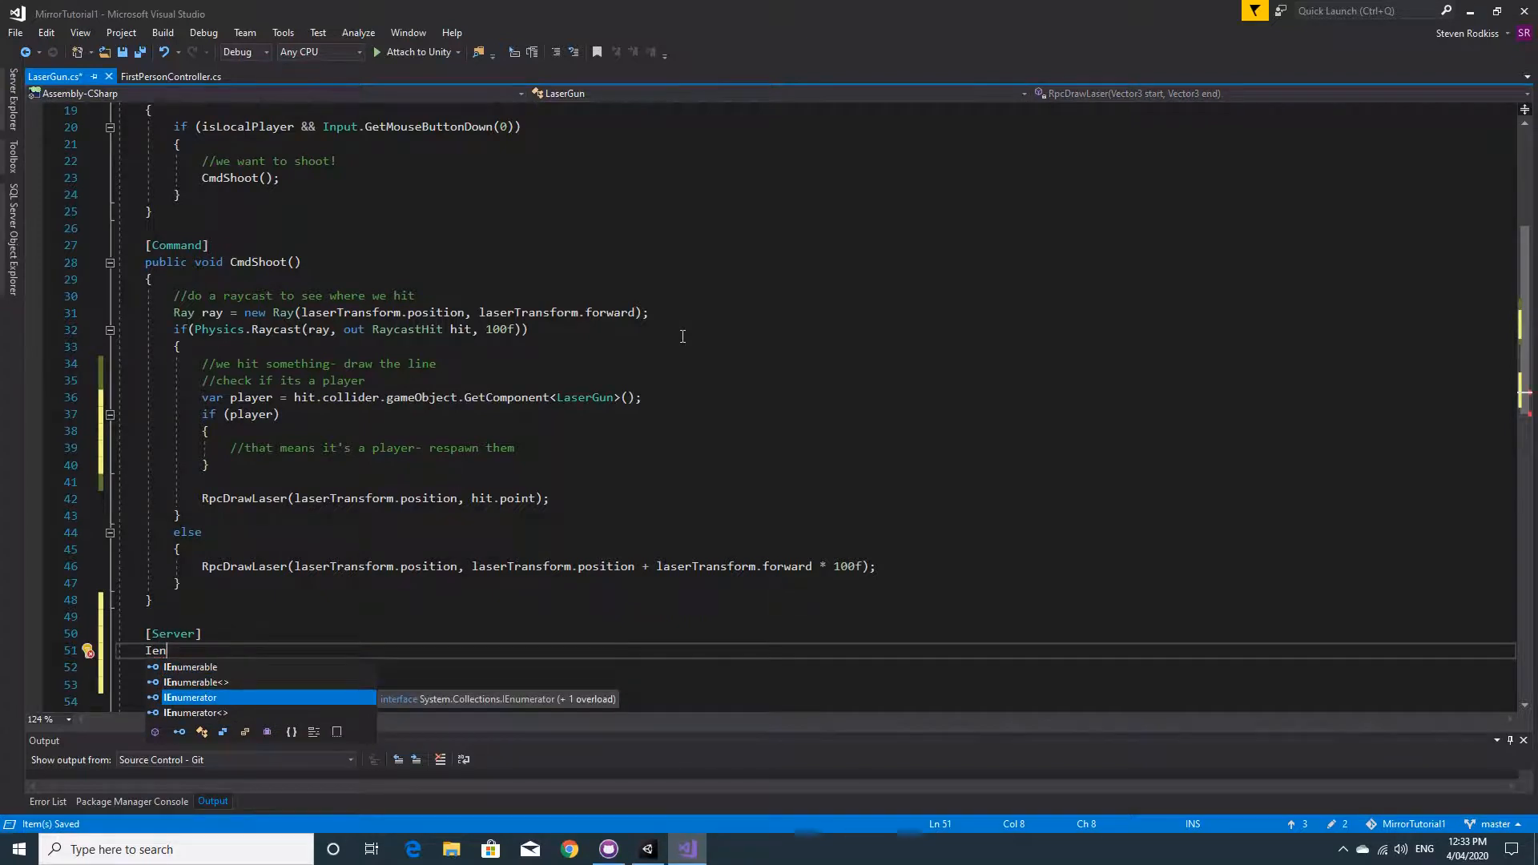
pyautogui.press('Tab')
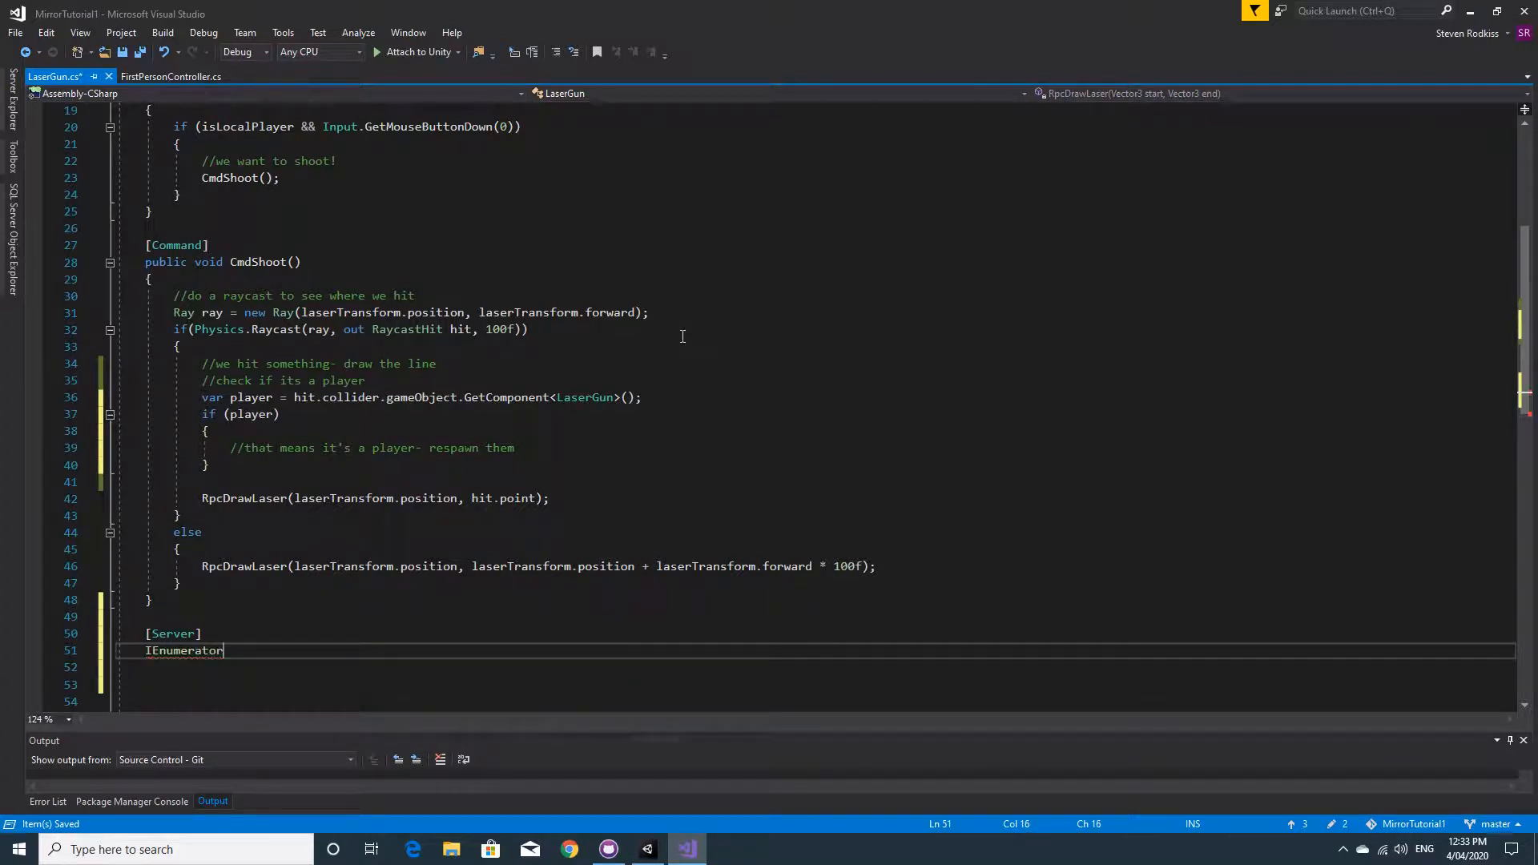
pyautogui.write('Re')
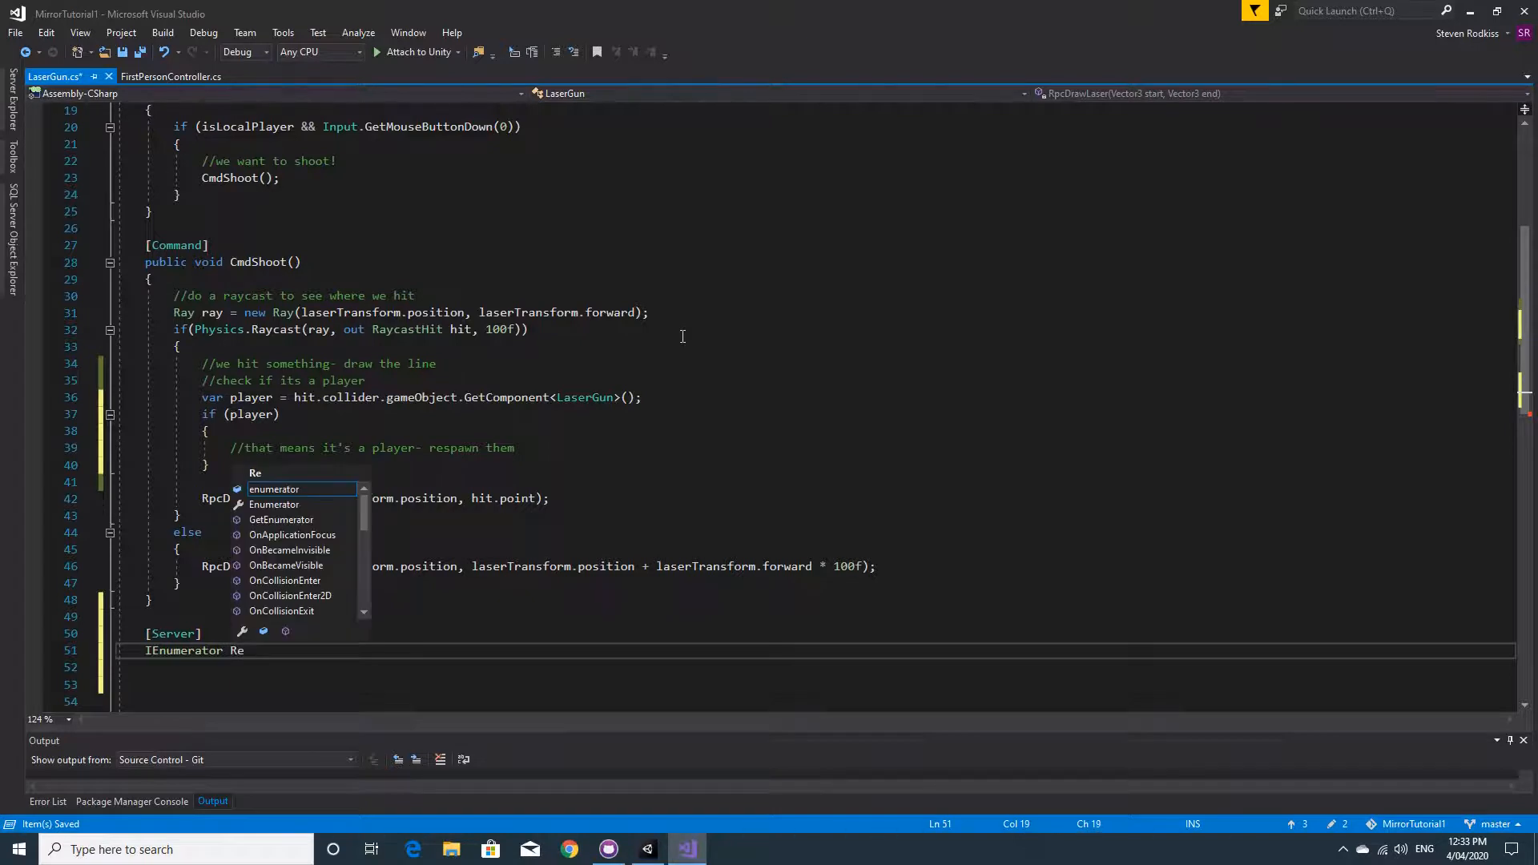
pyautogui.write('spawn')
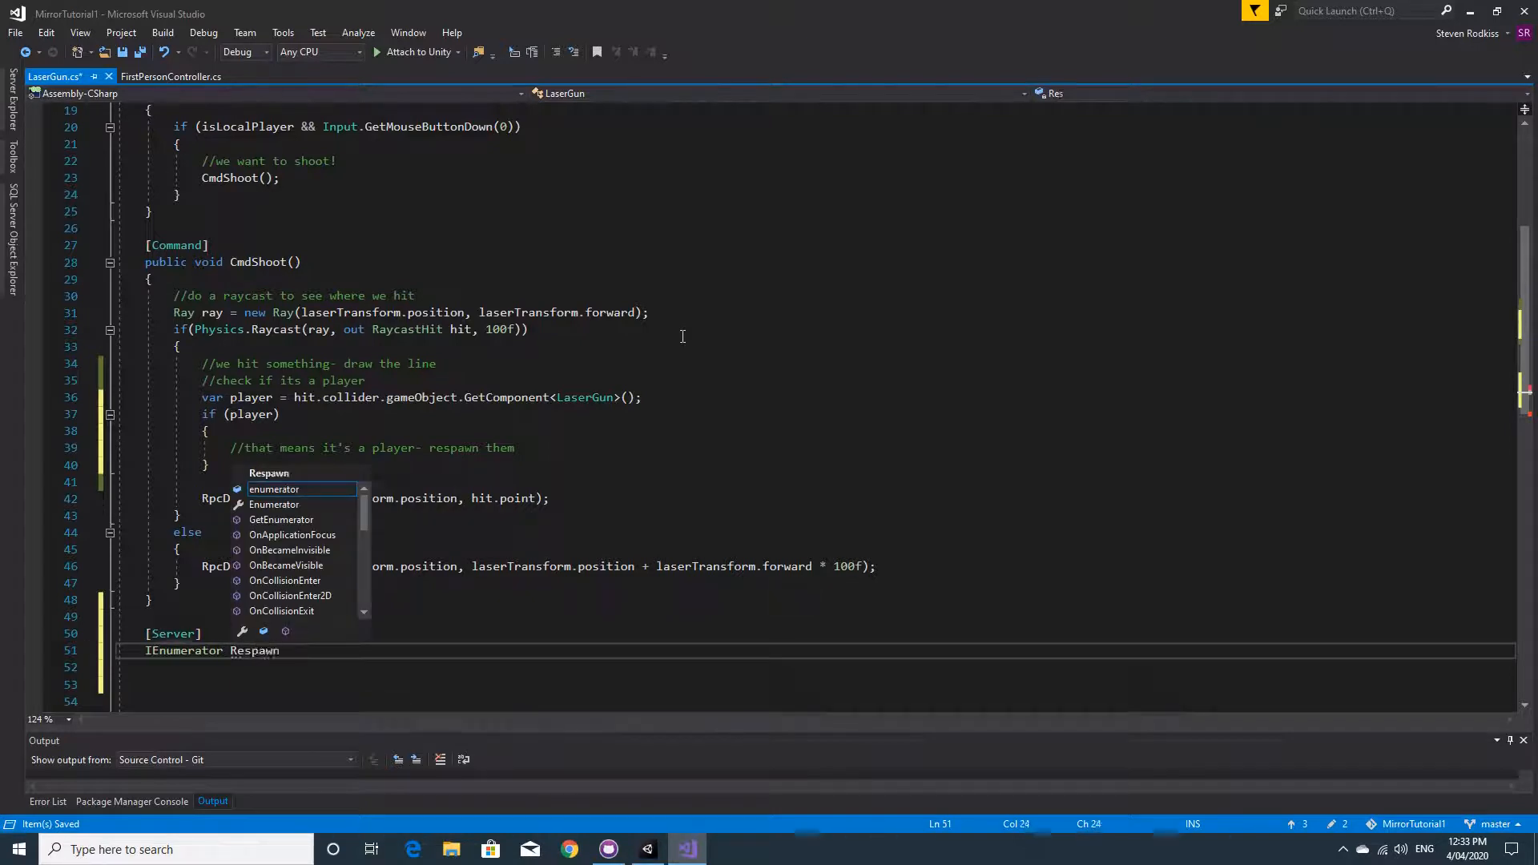
pyautogui.write('()')
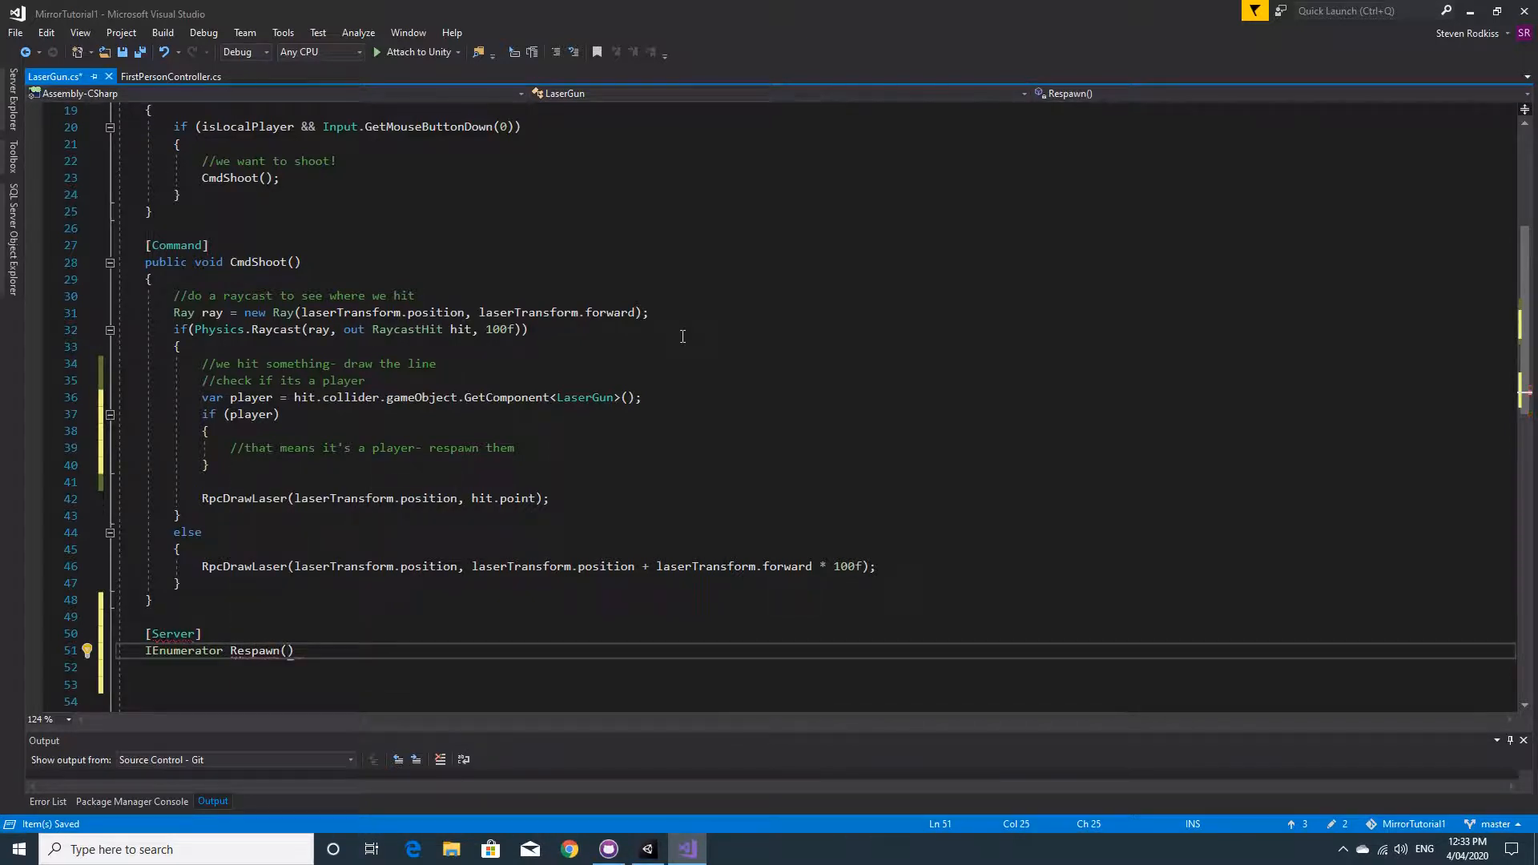
pyautogui.write('go')
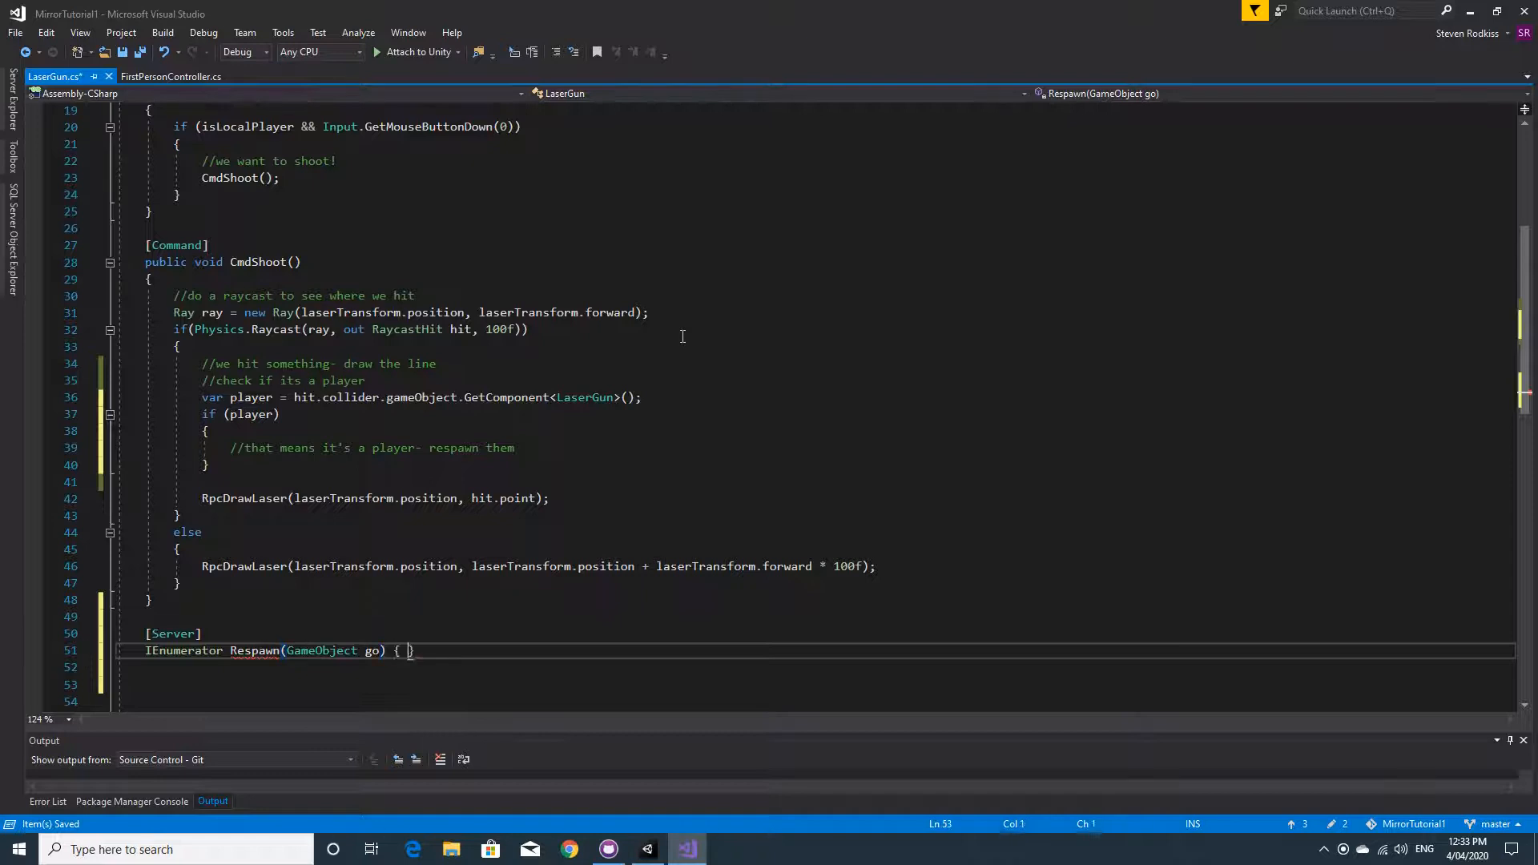
pyautogui.press('Enter')
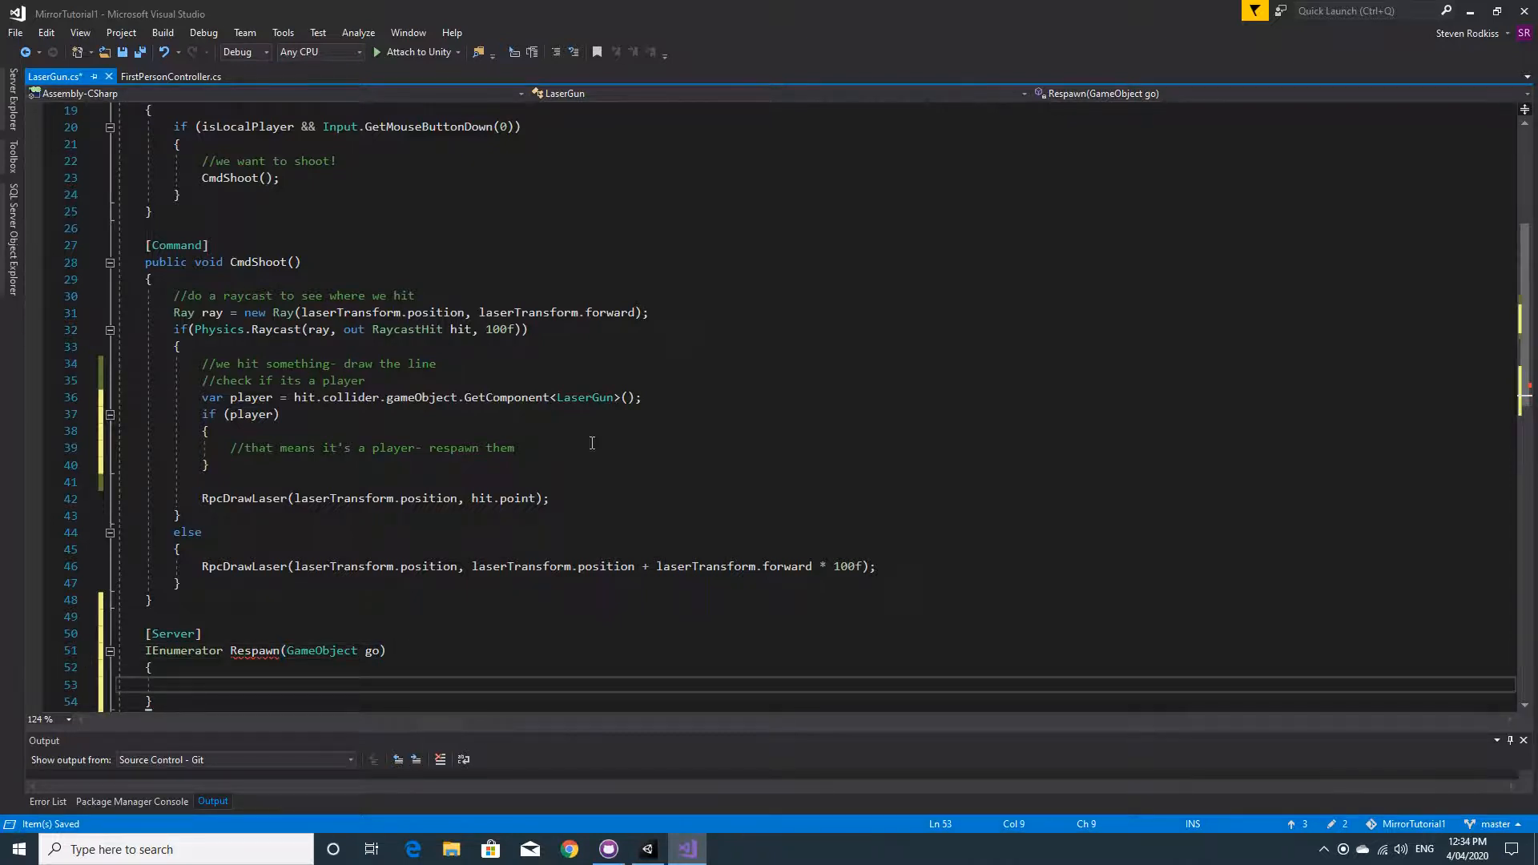
# Begin Respawn with NetworkServer.UnSpawn(go);.
pyautogui.scroll(-3)
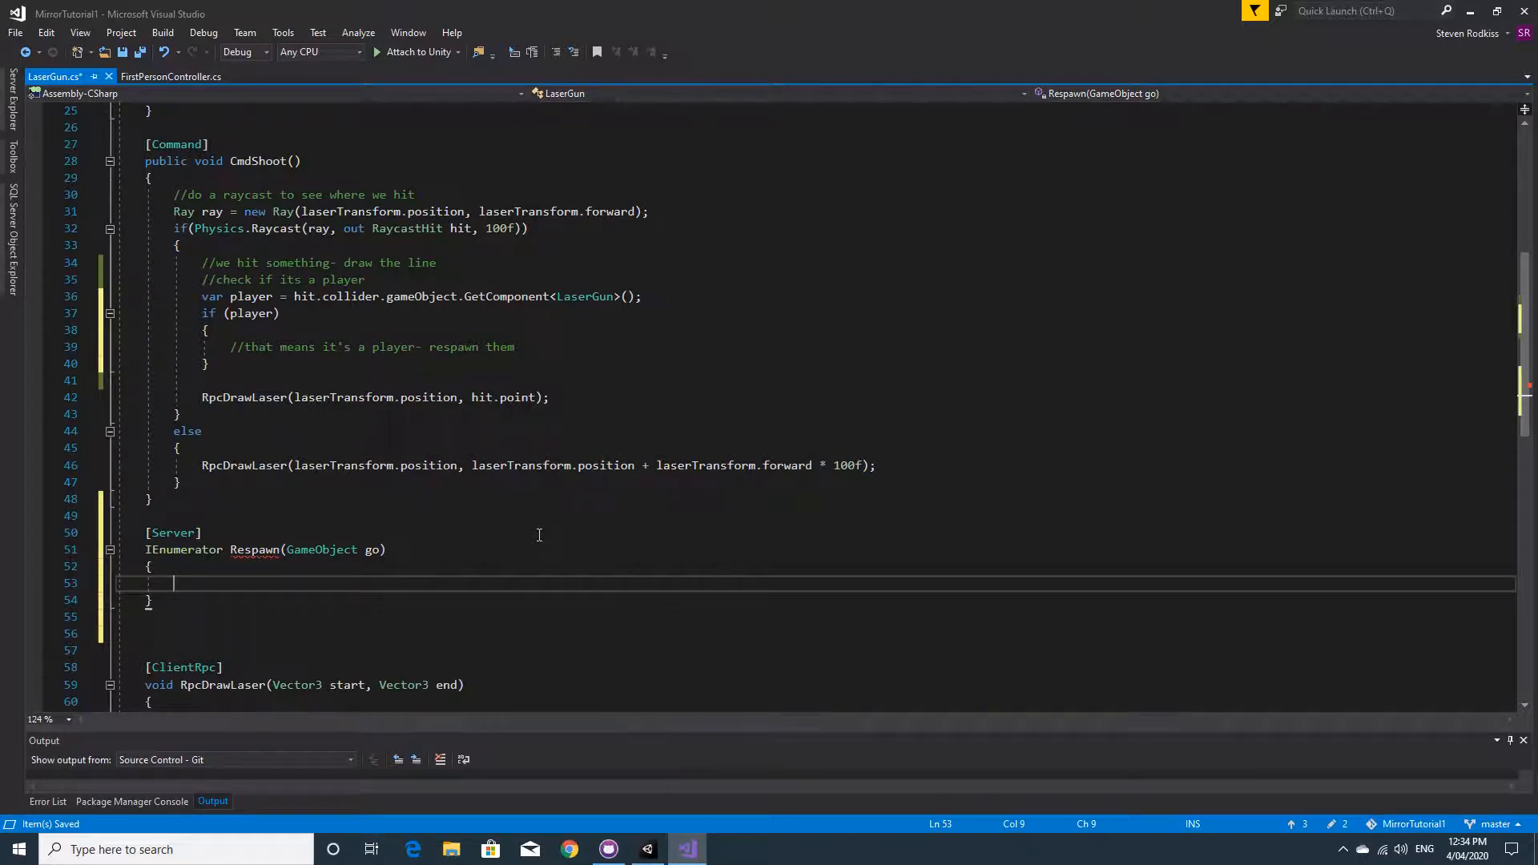
pyautogui.write('Net')
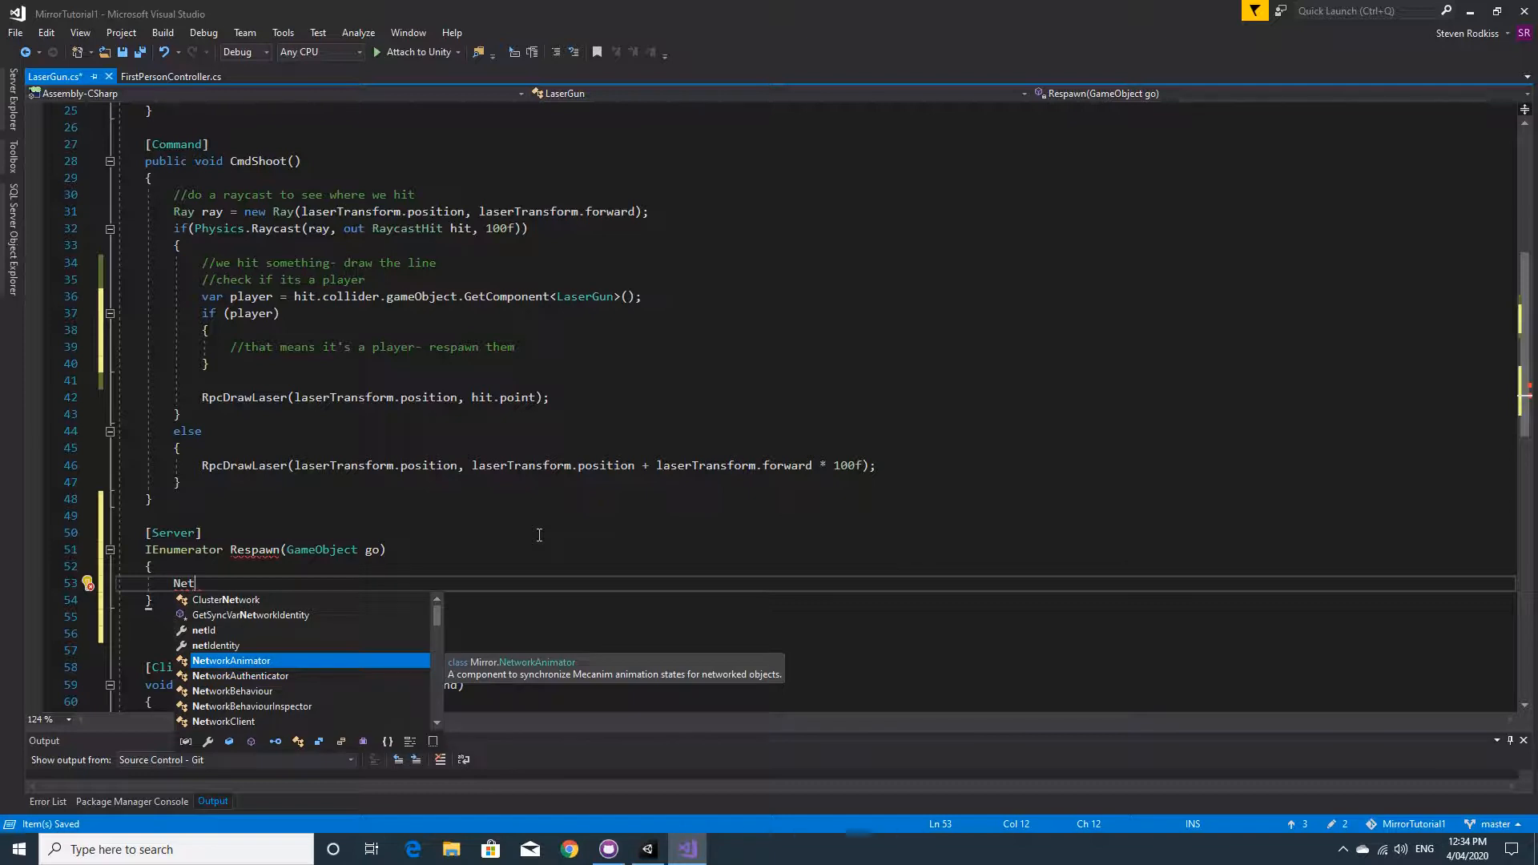
pyautogui.write('works')
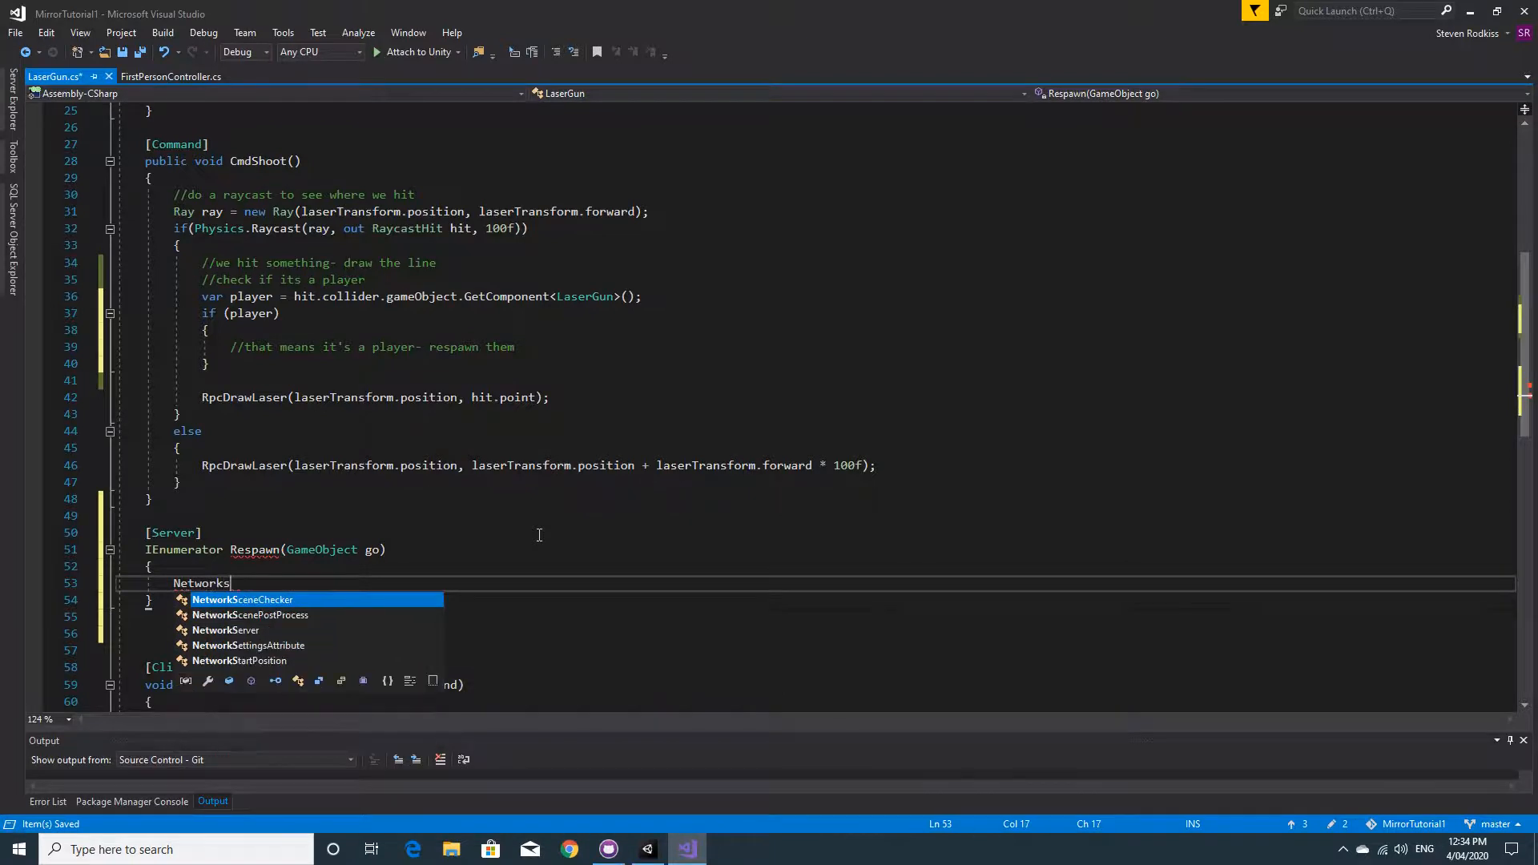
pyautogui.write('erver.')
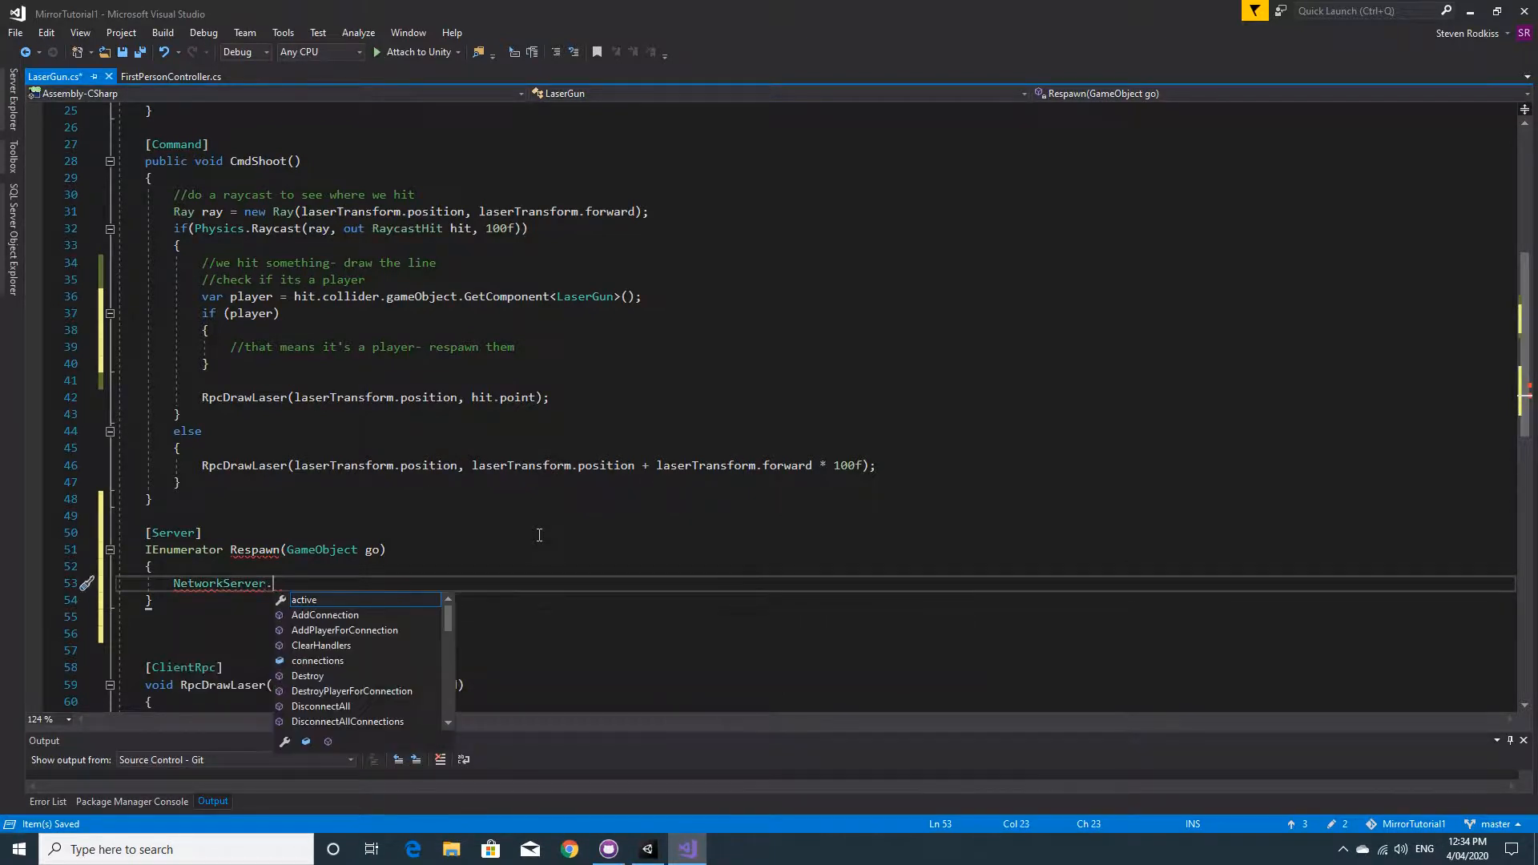
pyautogui.write('UnSpawn(')
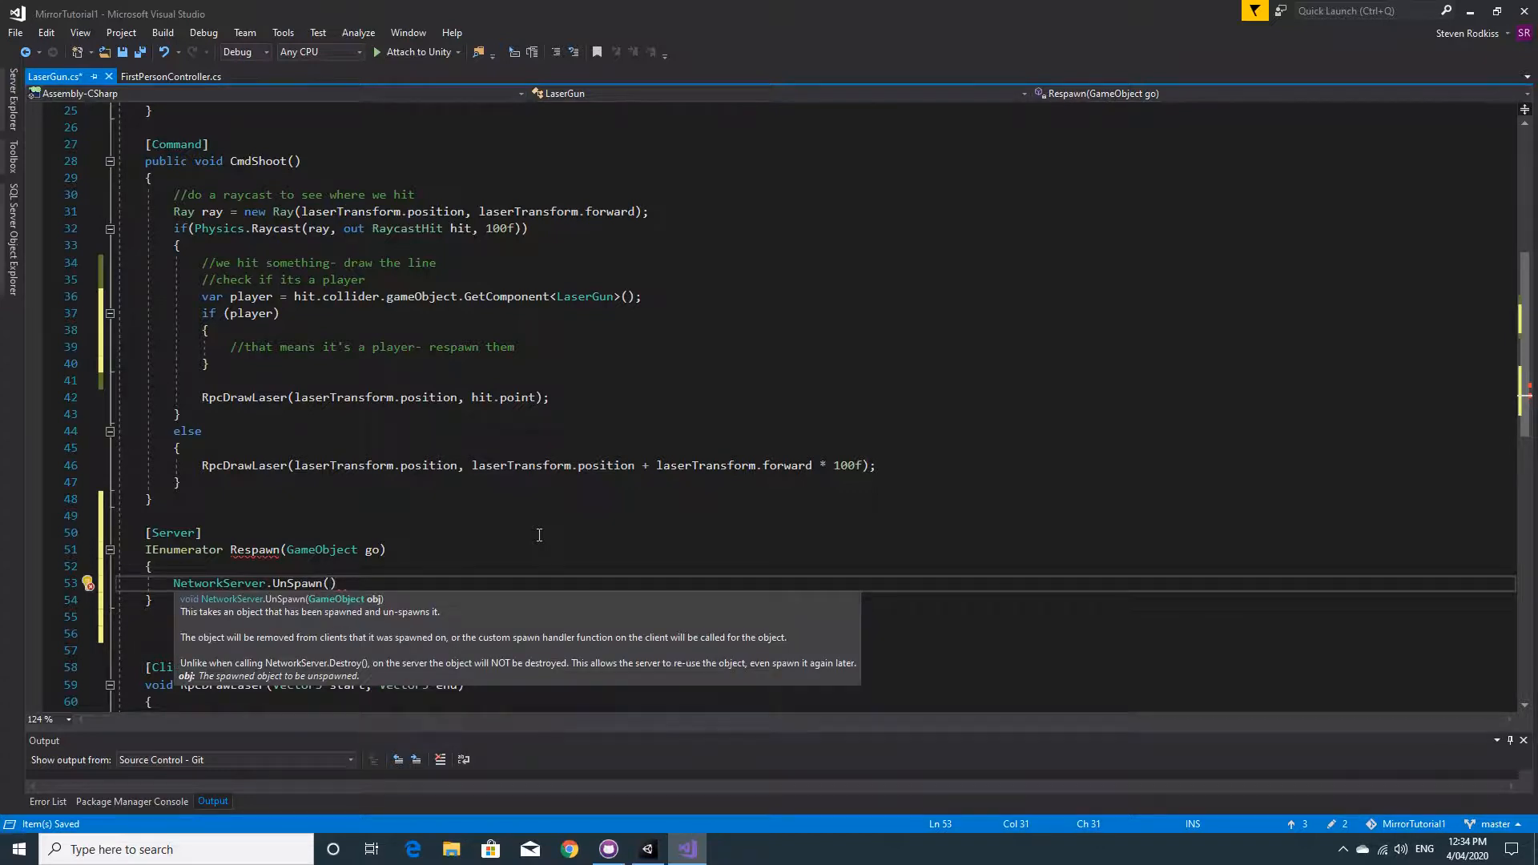
pyautogui.write('go')
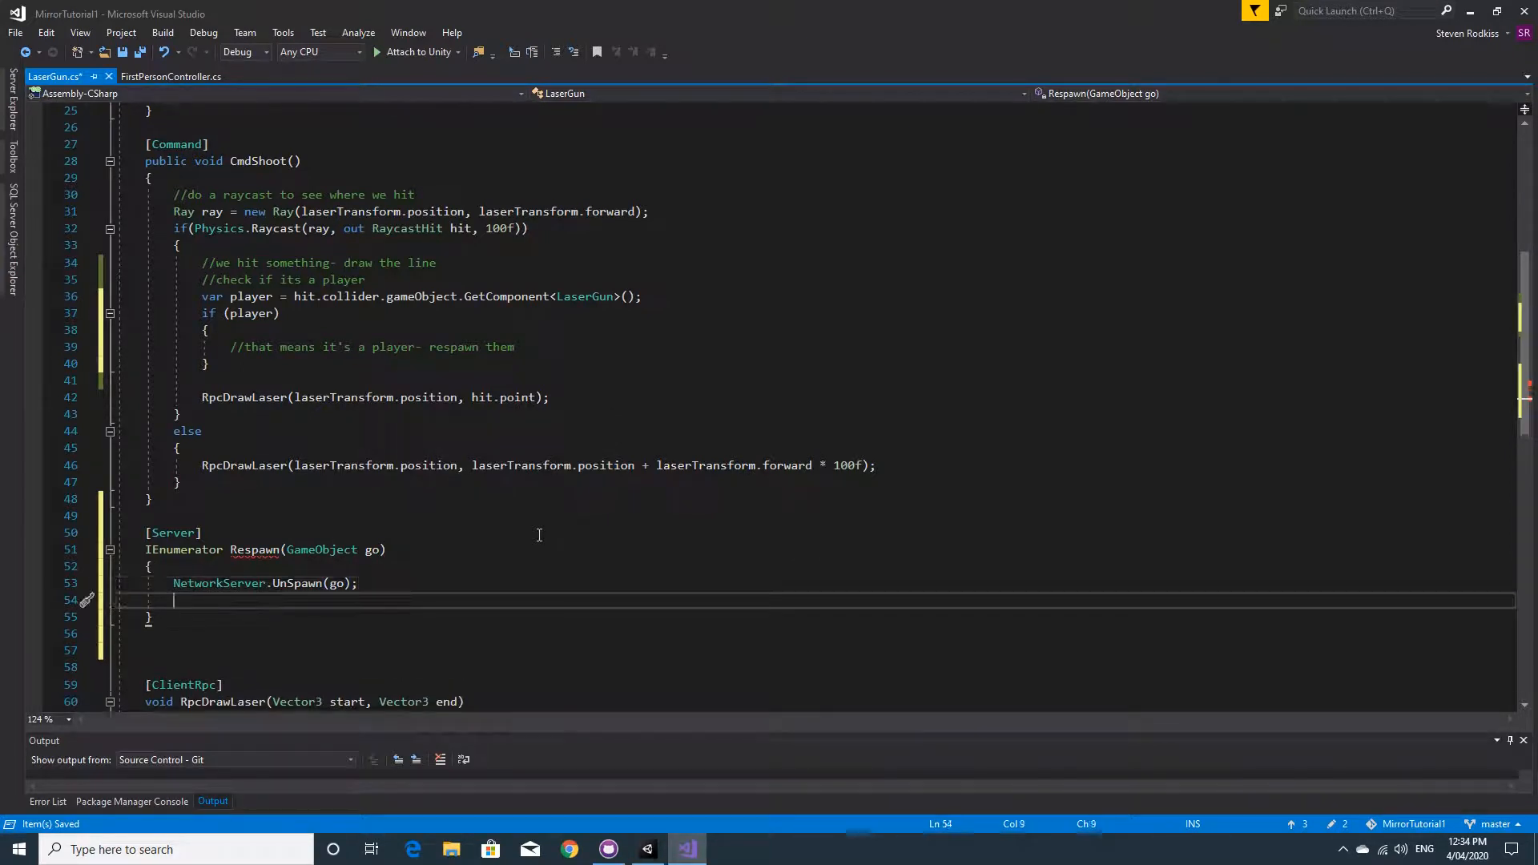
# Store Transform newPos = NetworkManager.singleton.GetStartPosition(); in Respawn.
pyautogui.write('TrackedReference')
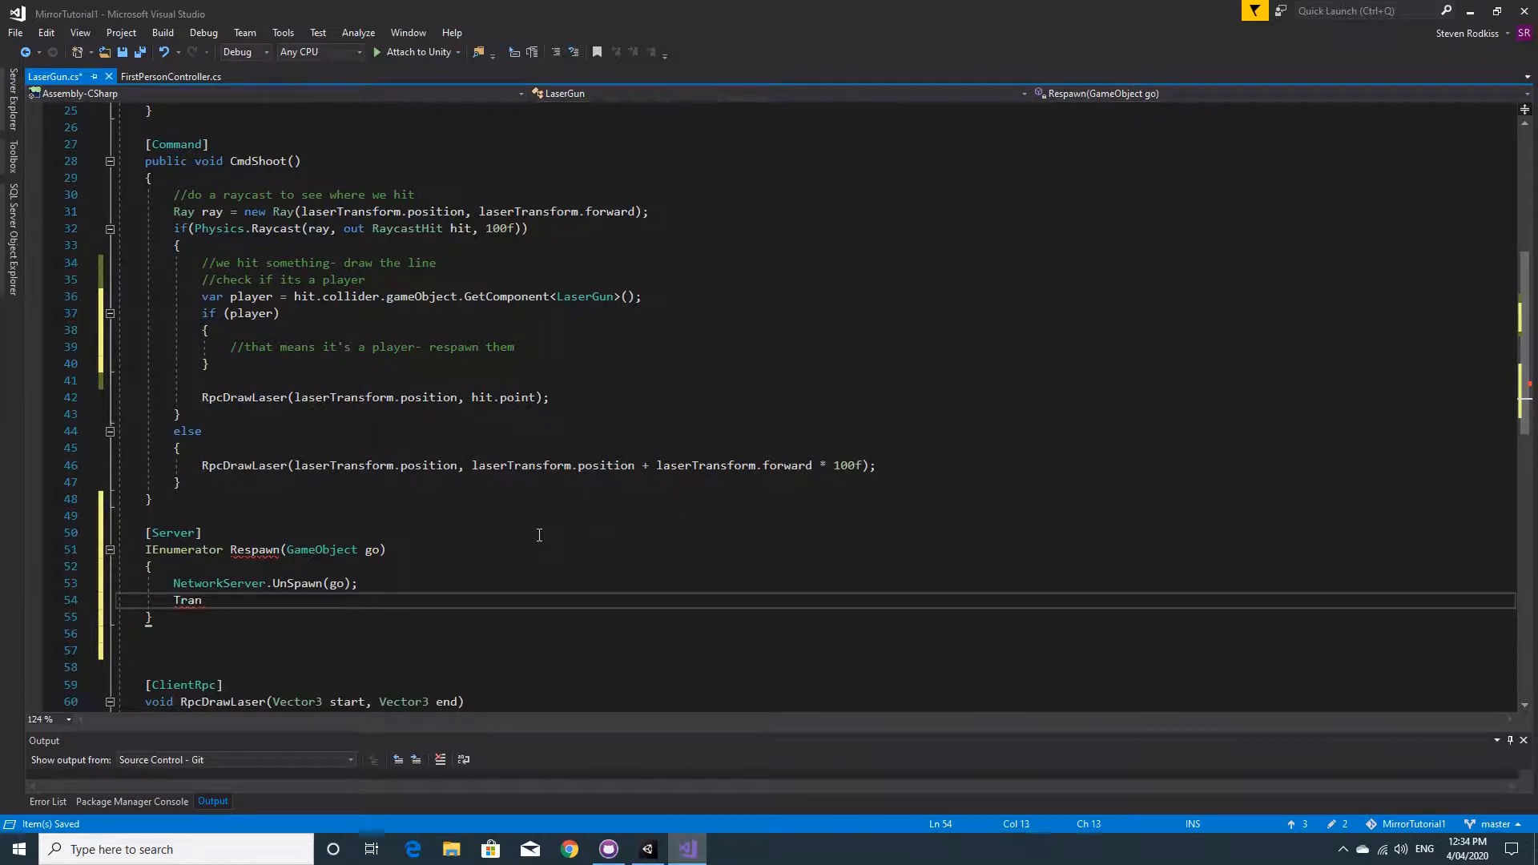
pyautogui.write('sform')
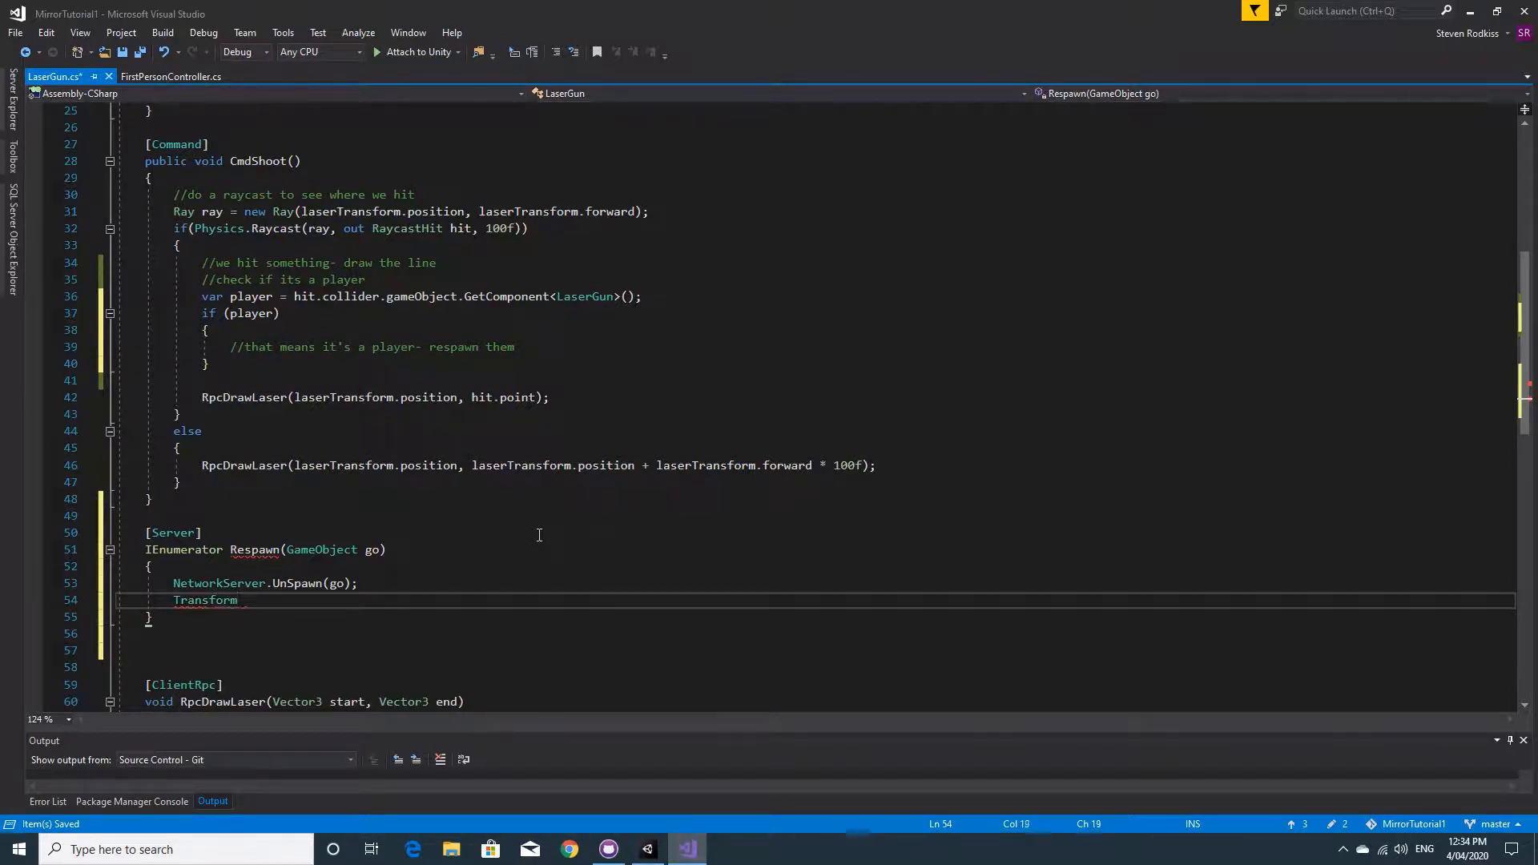
pyautogui.write('newPo')
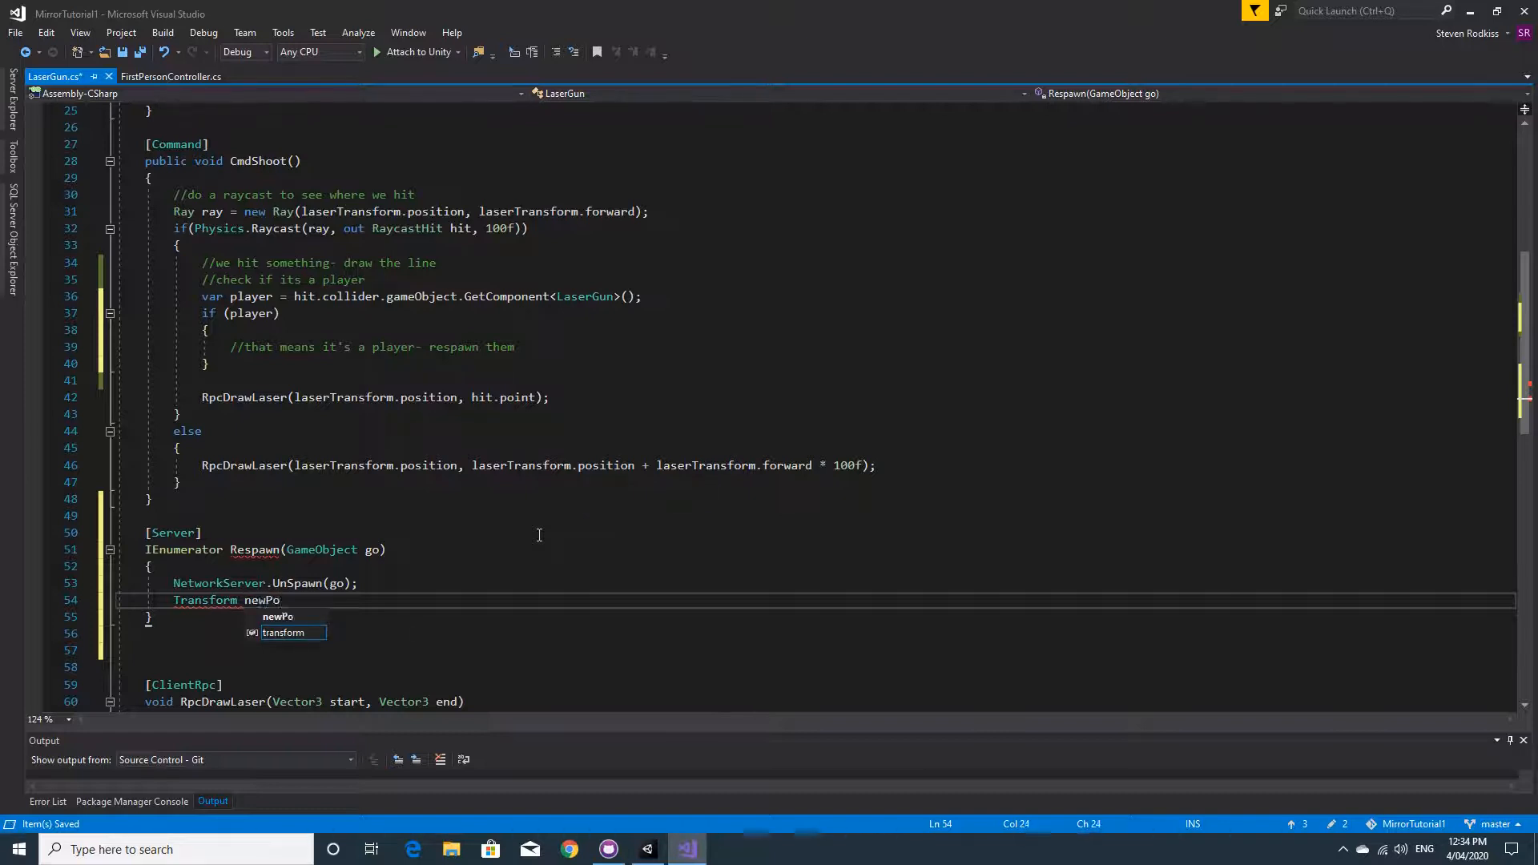
pyautogui.write('s')
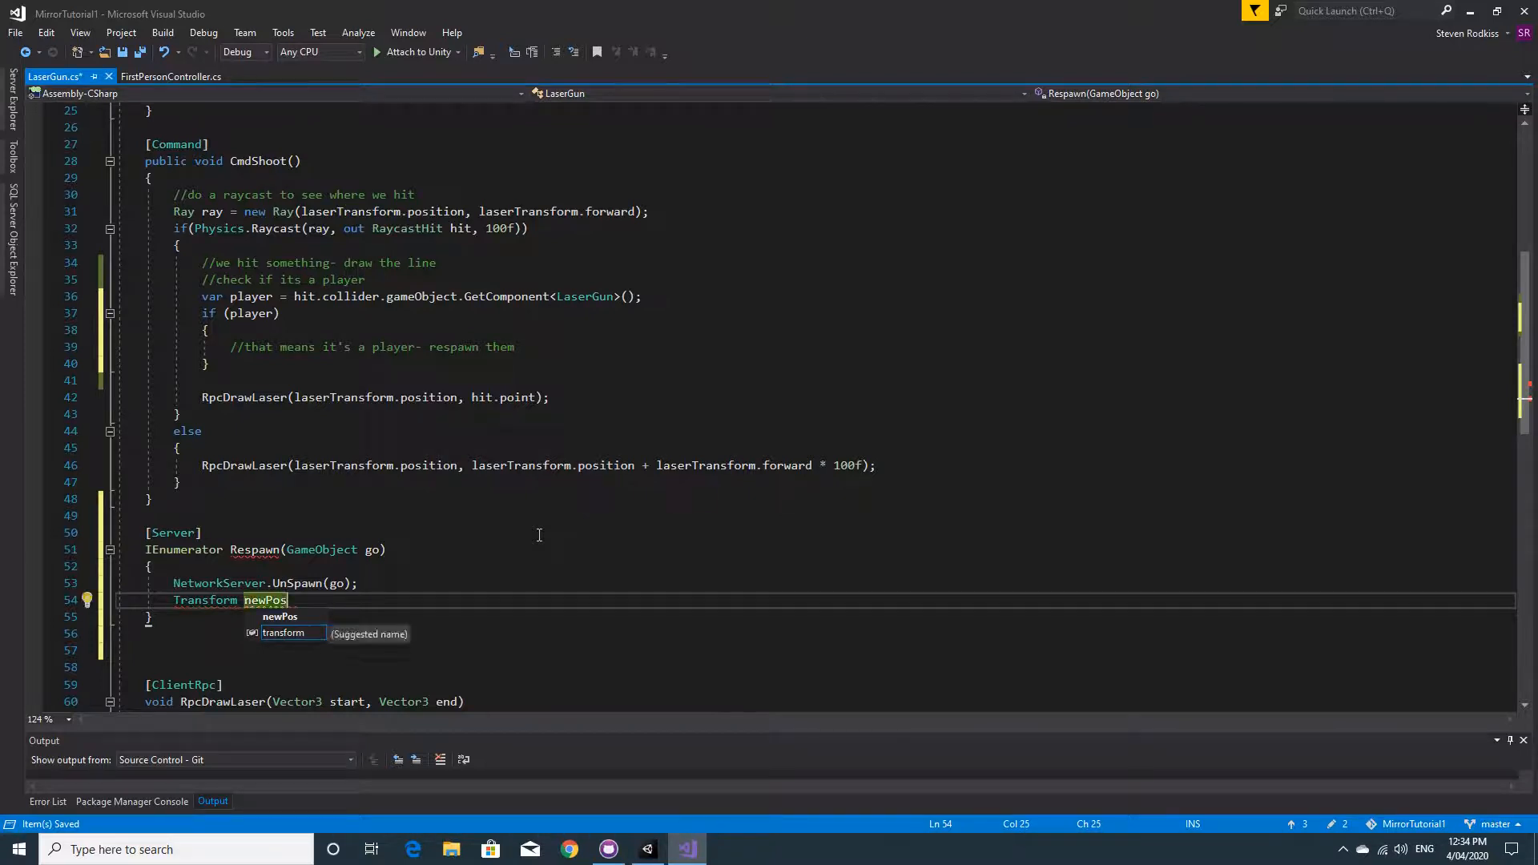
pyautogui.write('=')
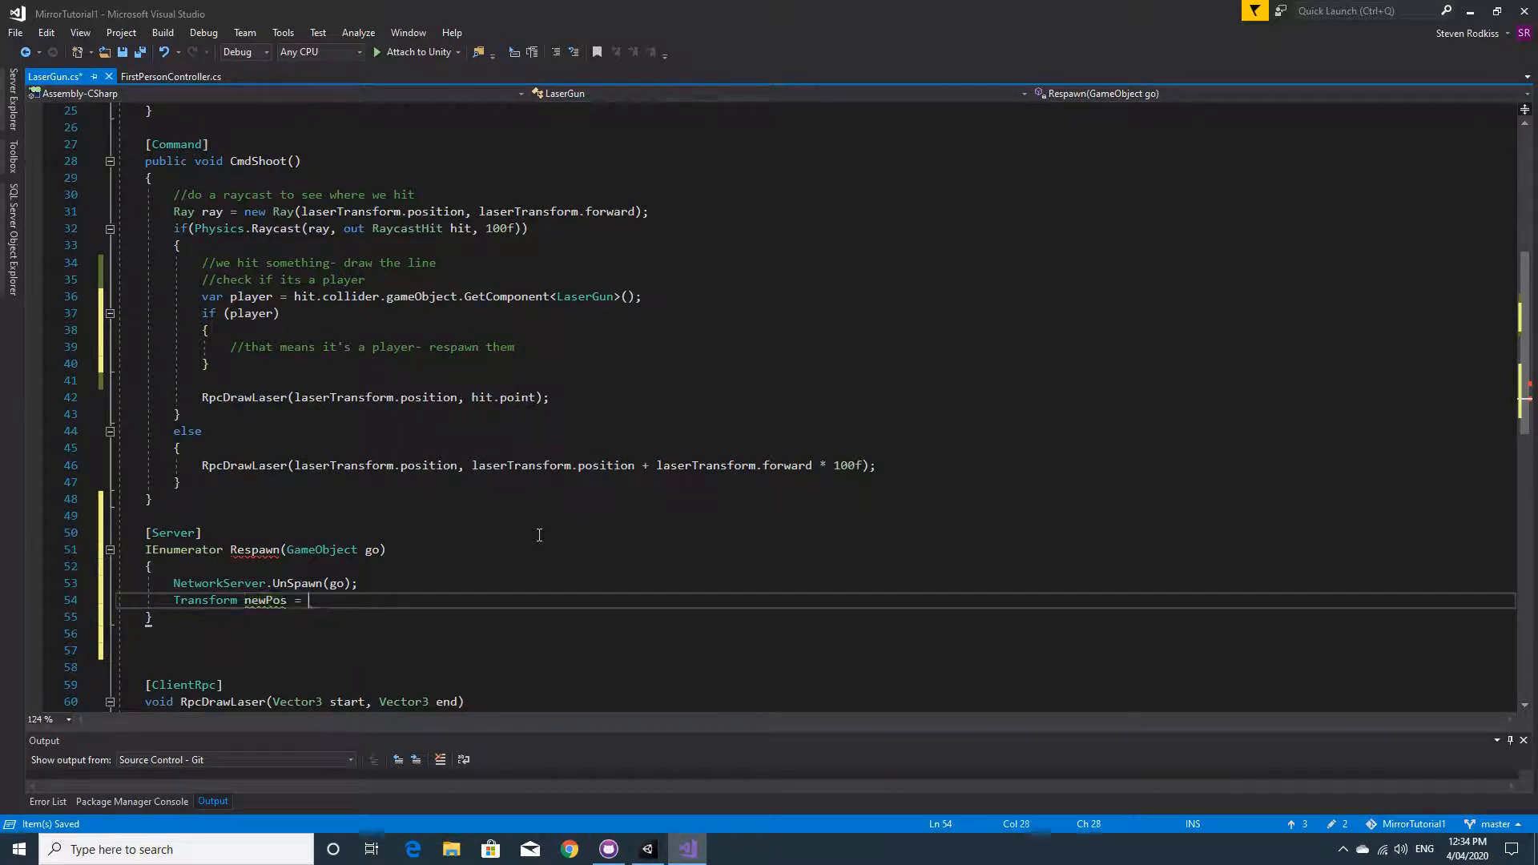
pyautogui.write('NetworkManager.singleton')
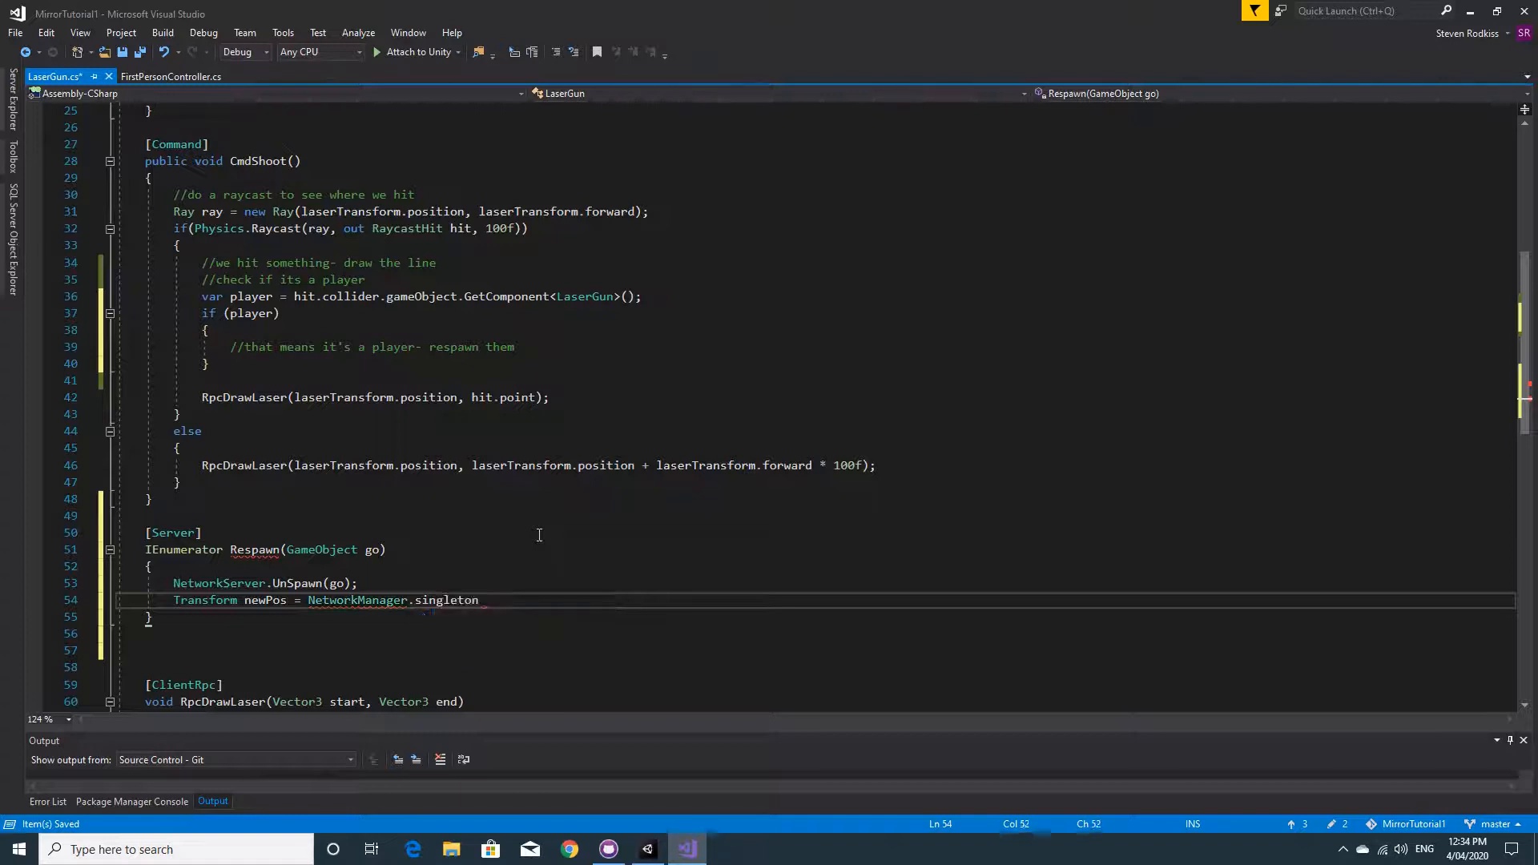
pyautogui.write('.Get')
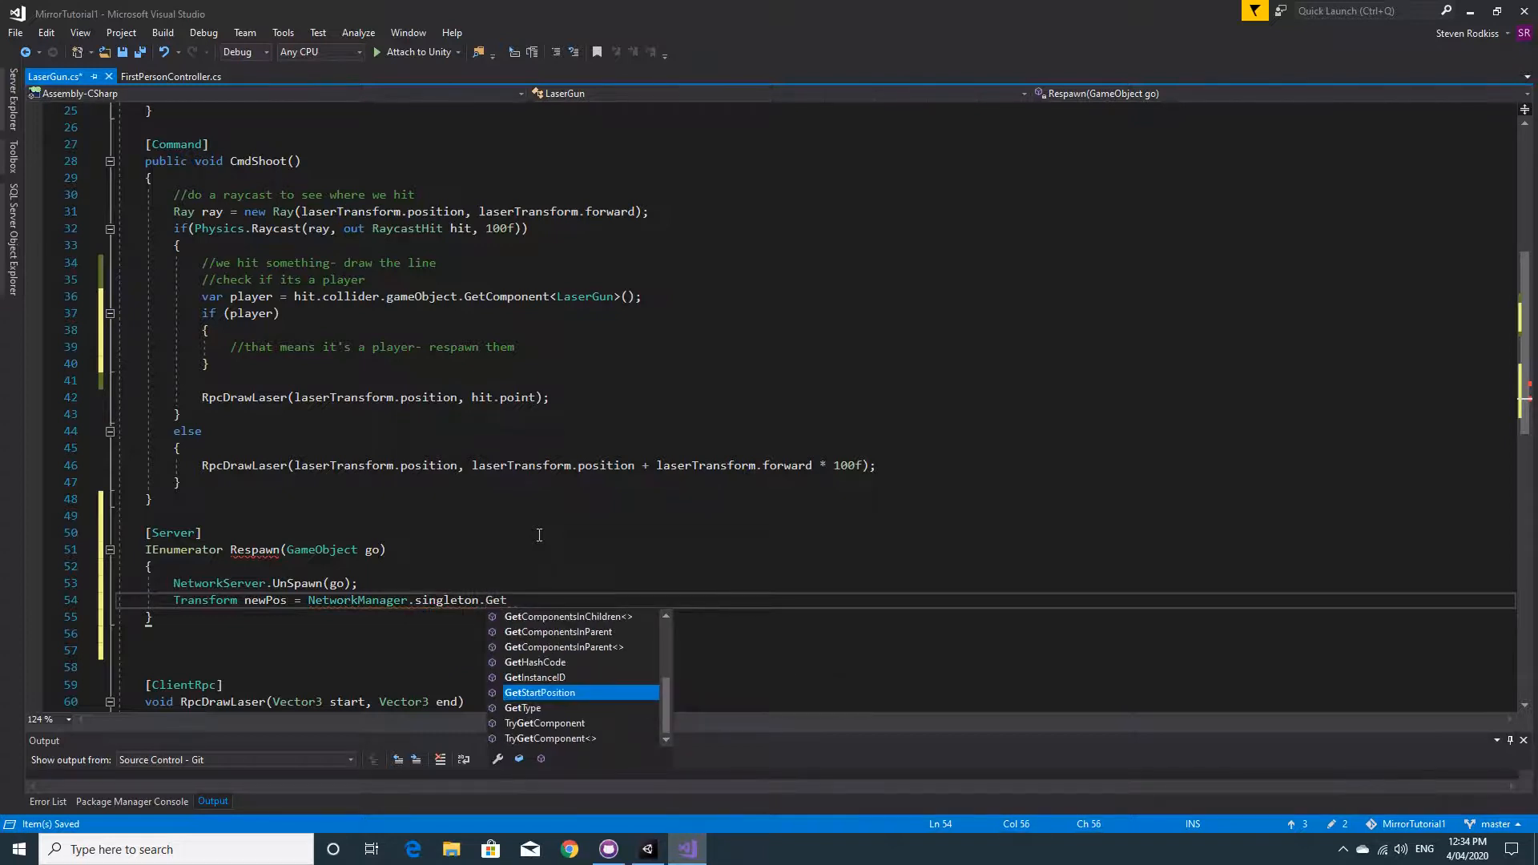
pyautogui.press('Tab')
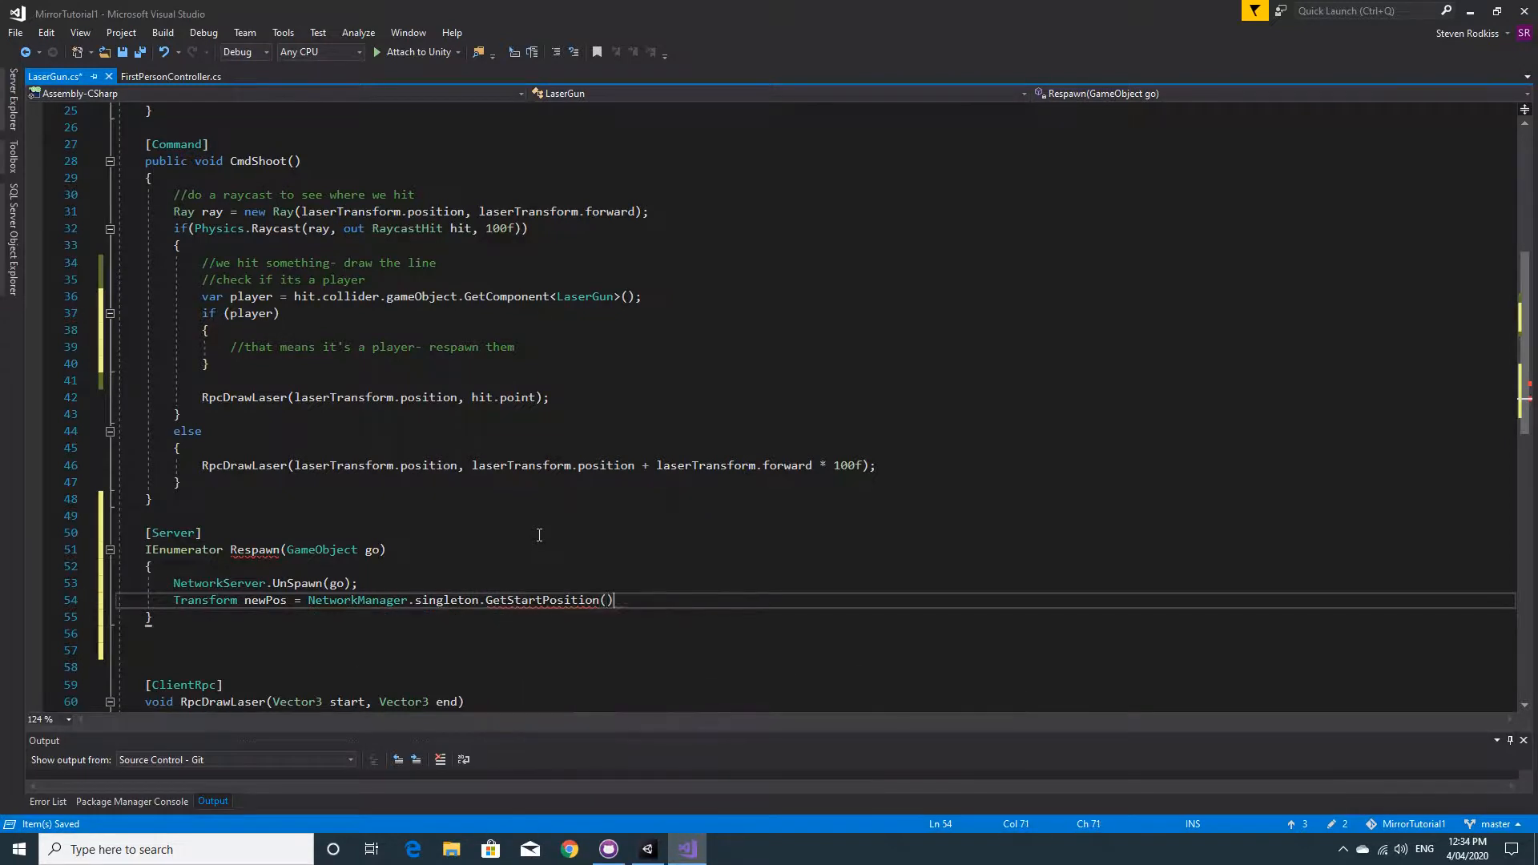
pyautogui.write(';')
pyautogui.press('enter')
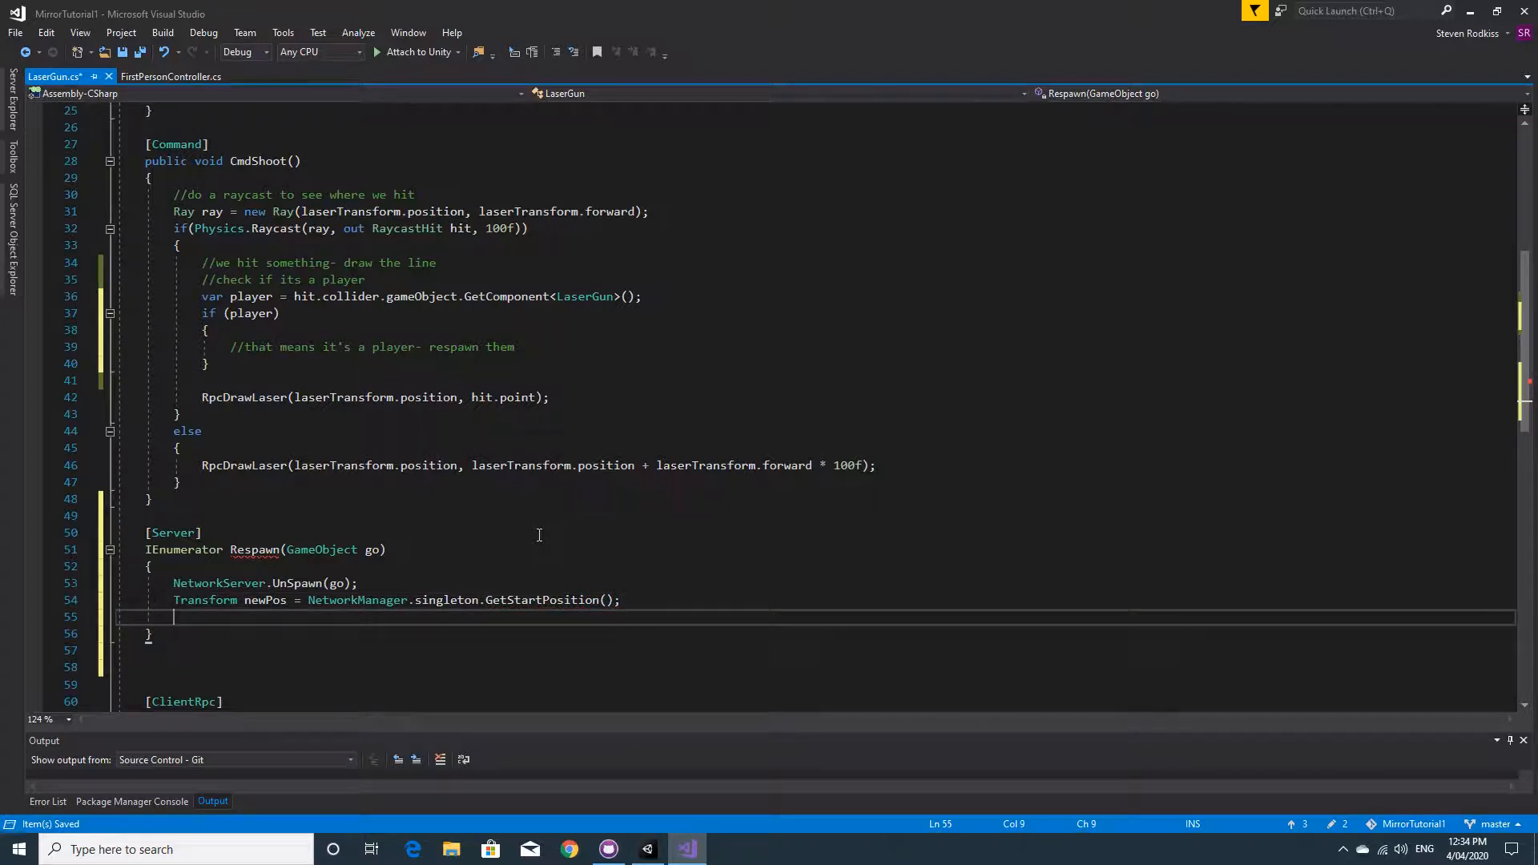
# Move the player with go.transform.position = newPos.position;.
pyautogui.write('go.')
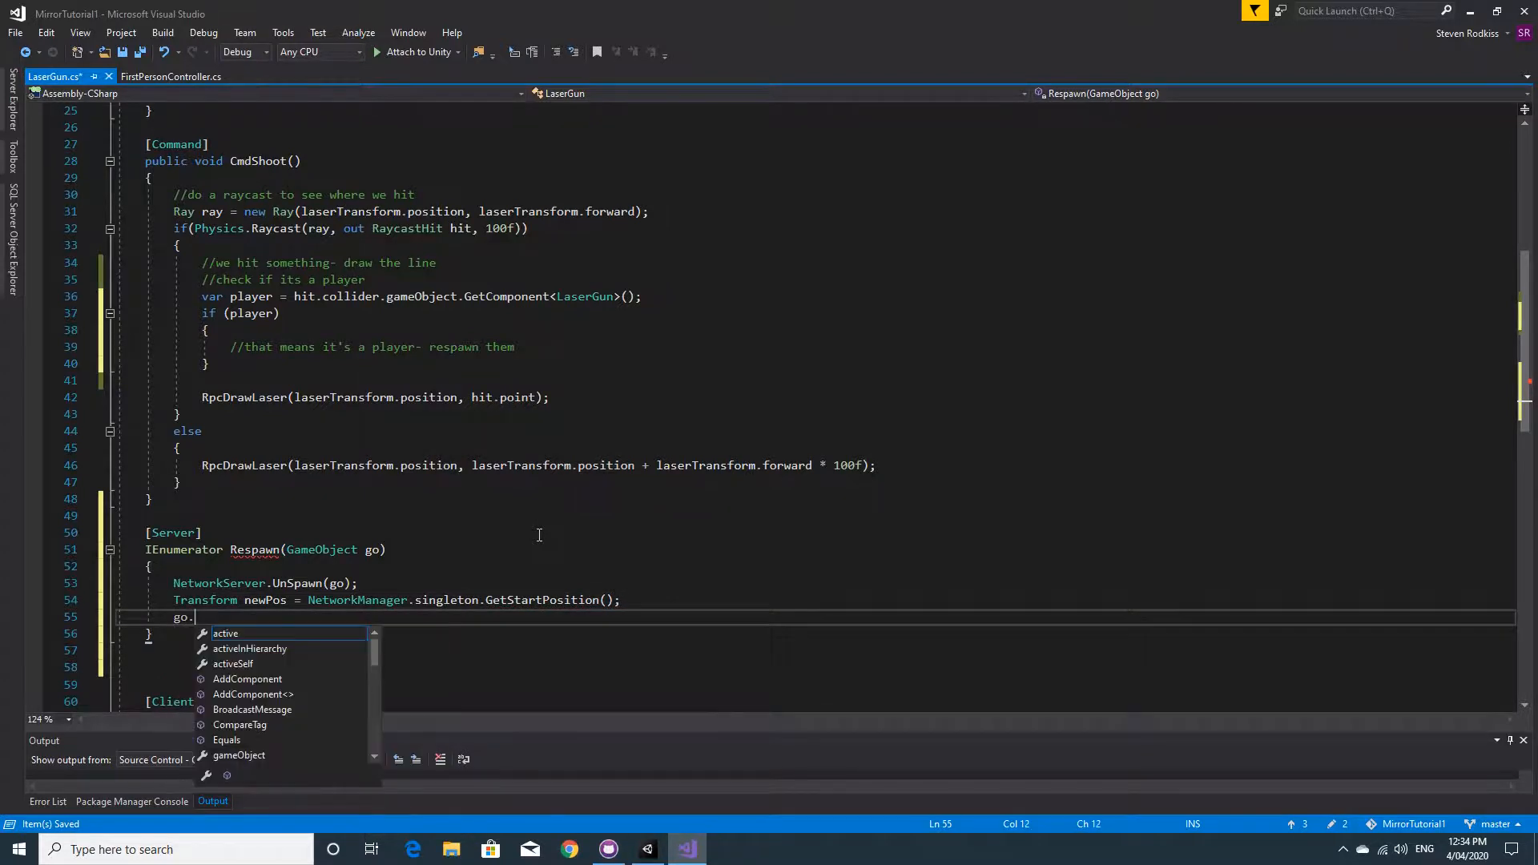
pyautogui.write('transform.position')
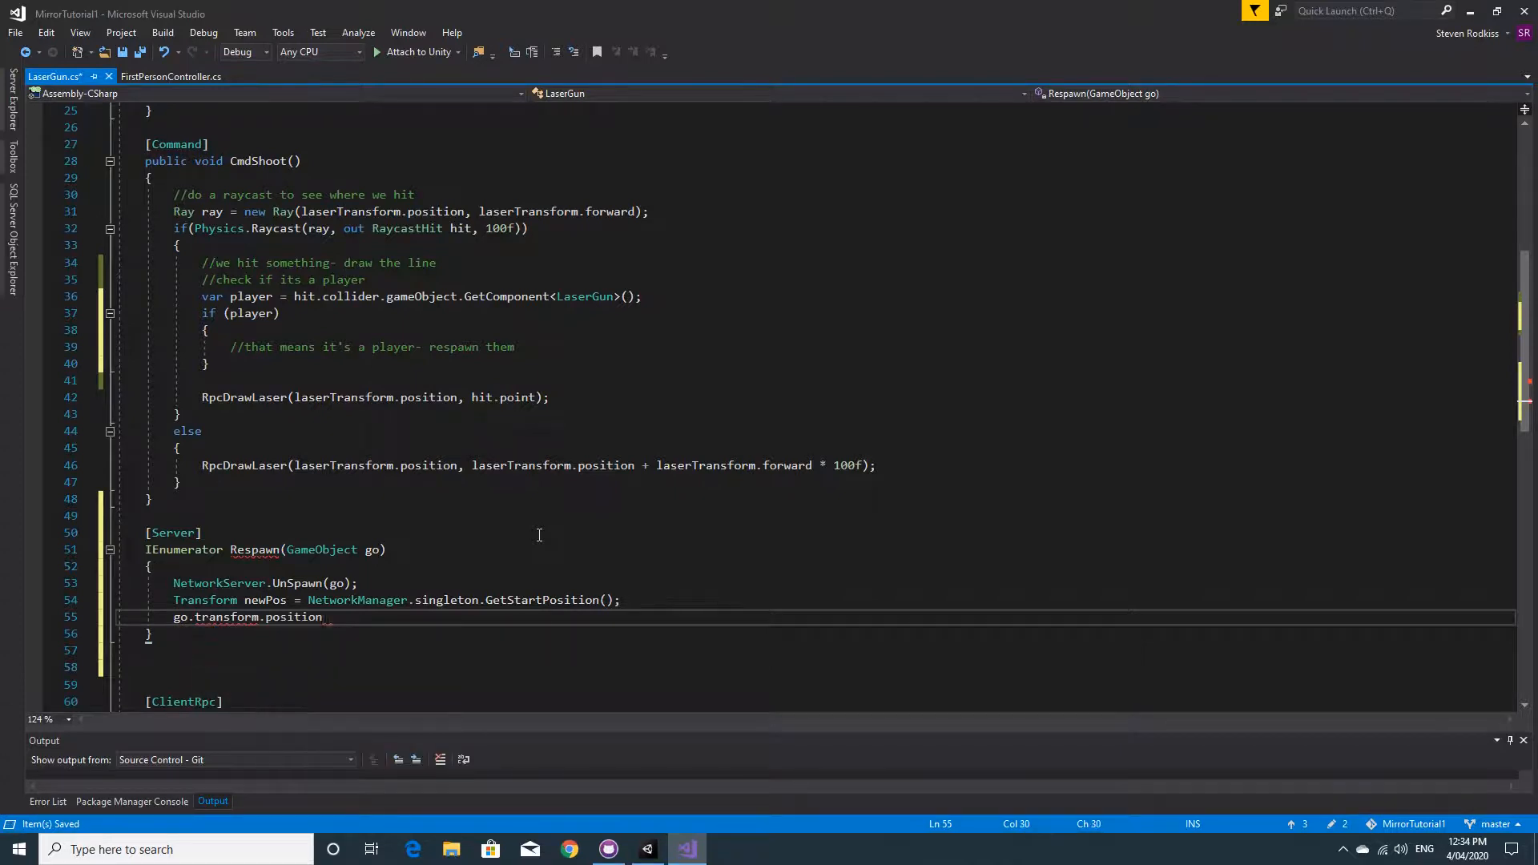
pyautogui.write('=')
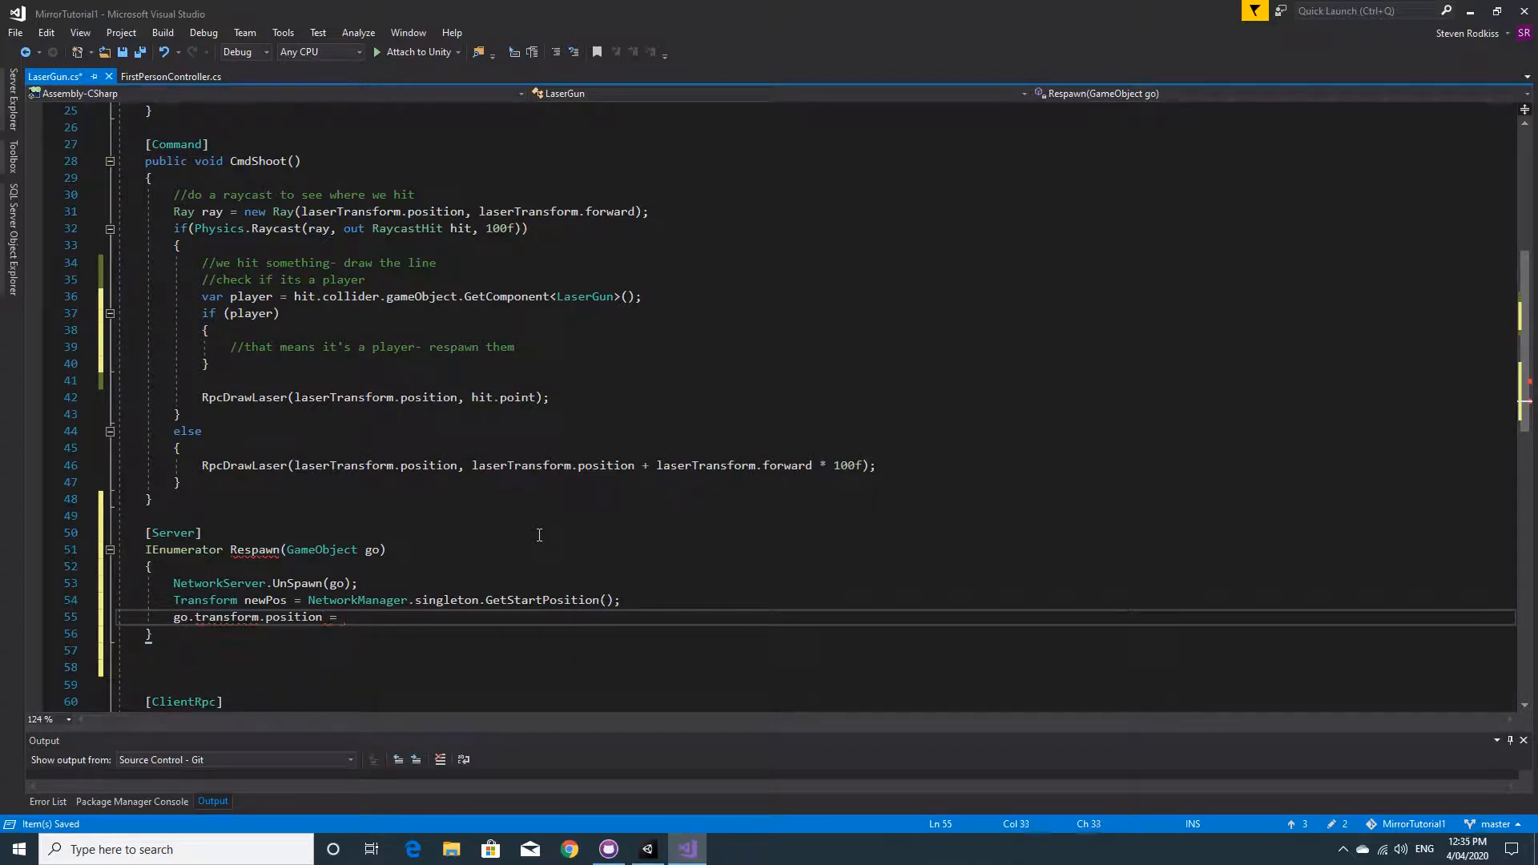
pyautogui.write('new')
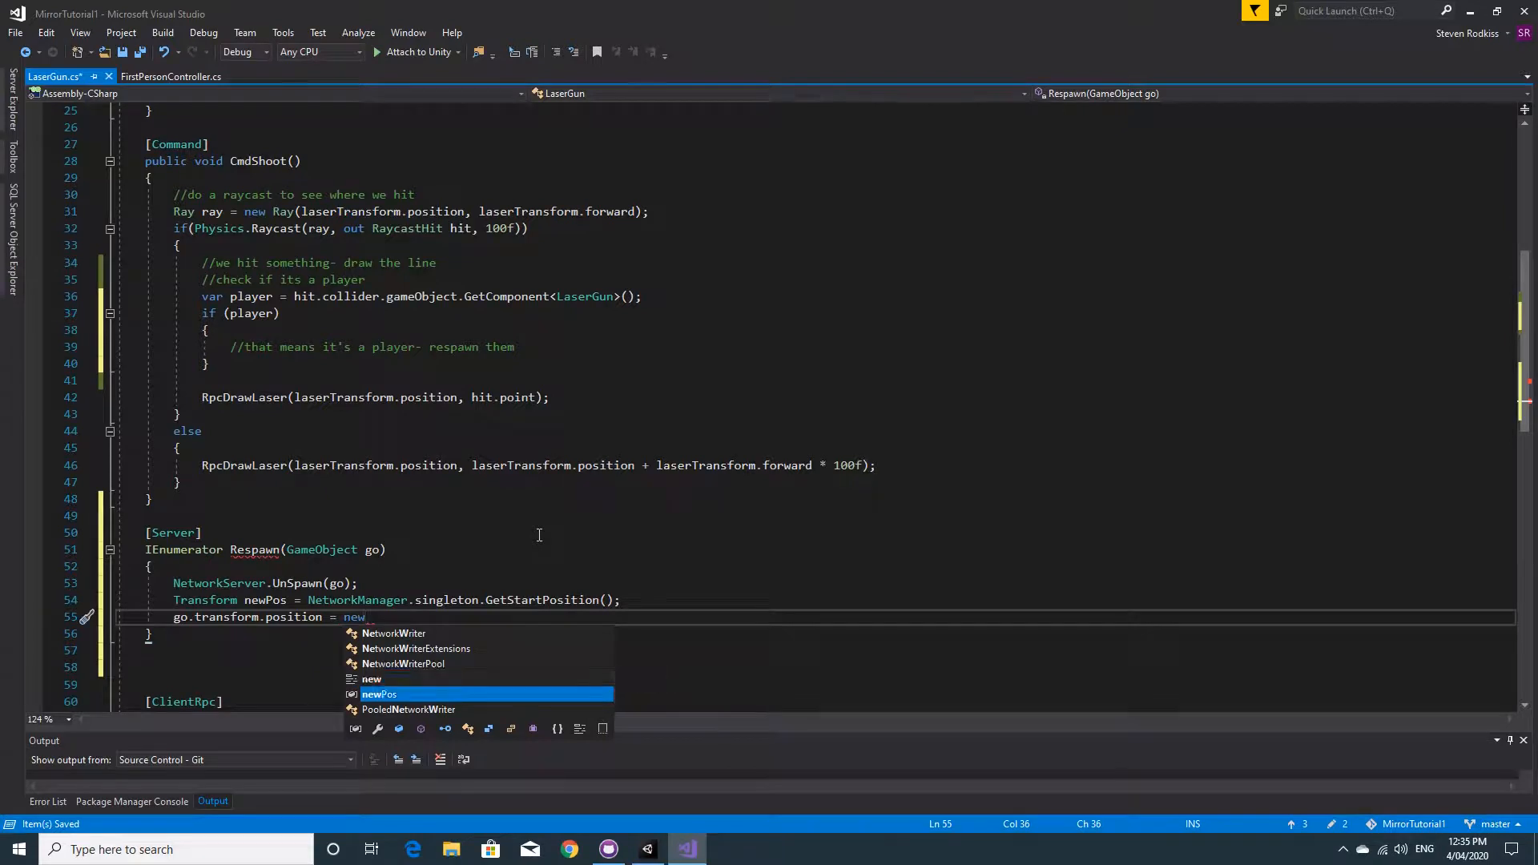
pyautogui.write('Pos.position;')
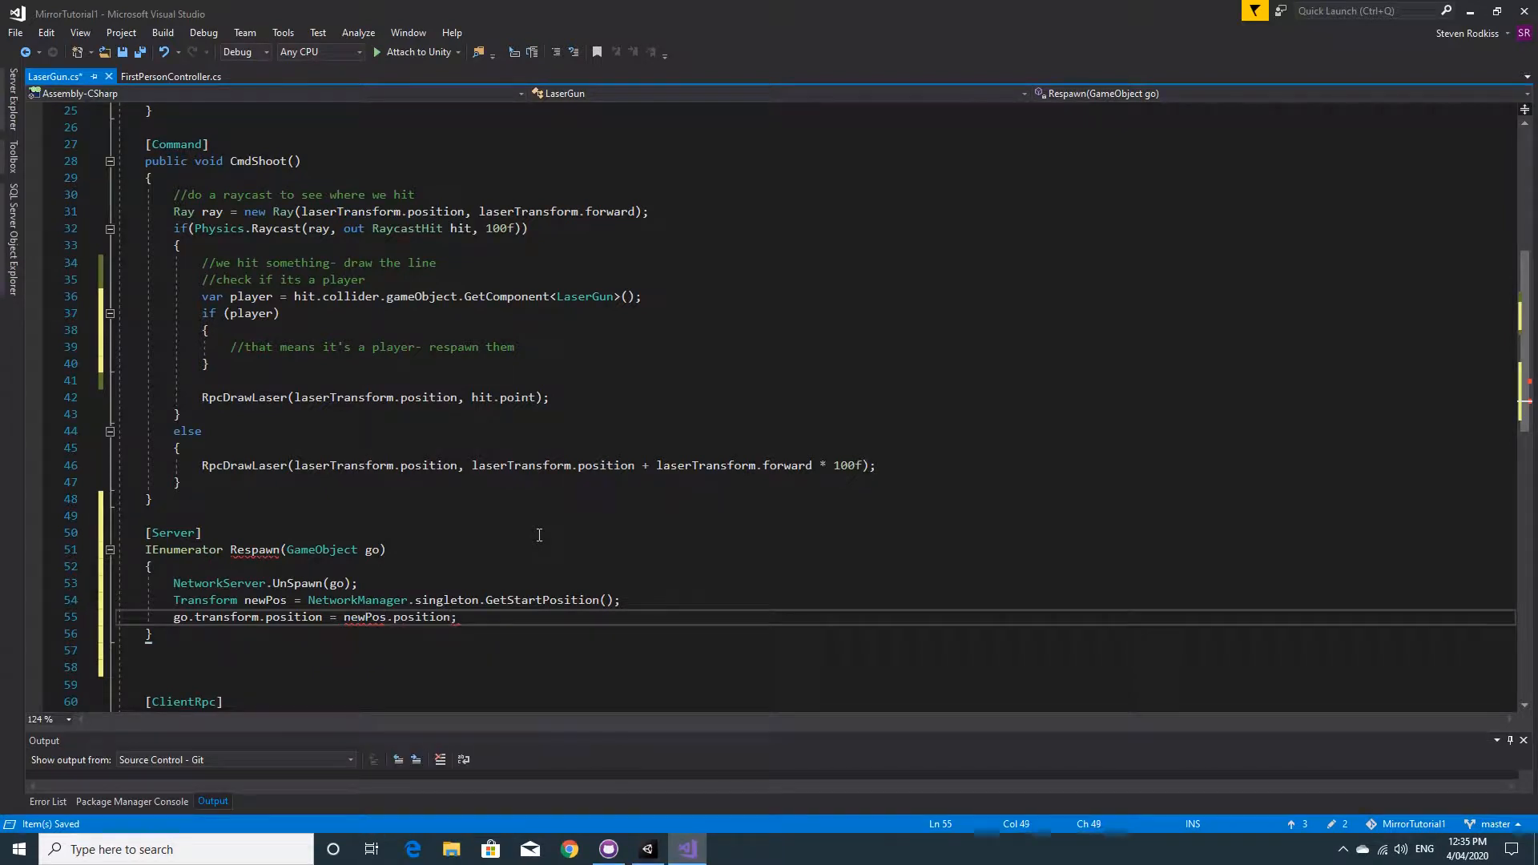
# Copy the start rotation with go.transform.rotation = newPos.rotation;.
pyautogui.write('go')
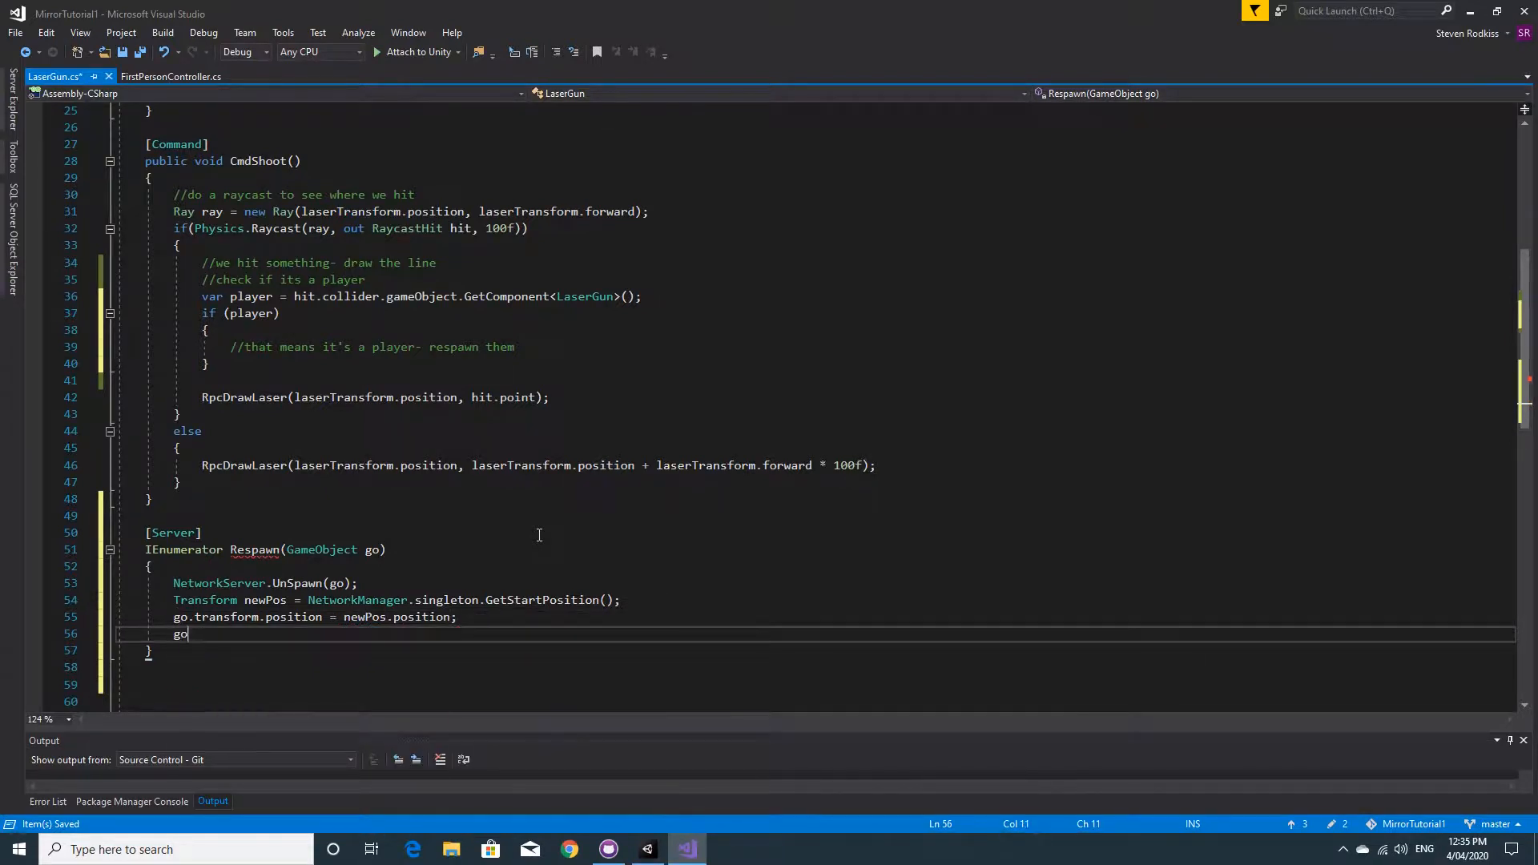
pyautogui.write('.transform')
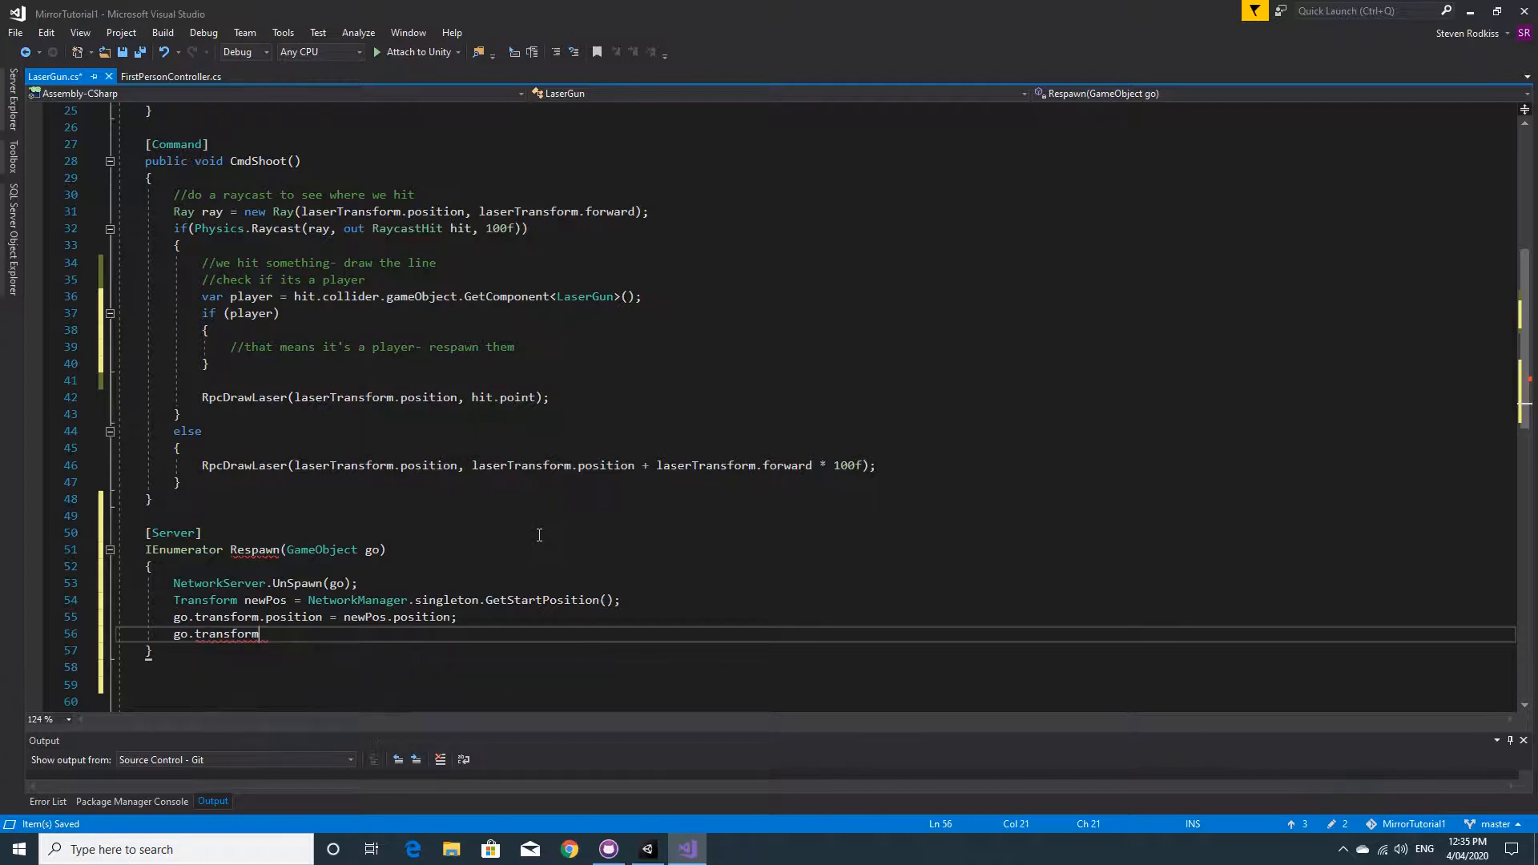
pyautogui.write('.rotation = new')
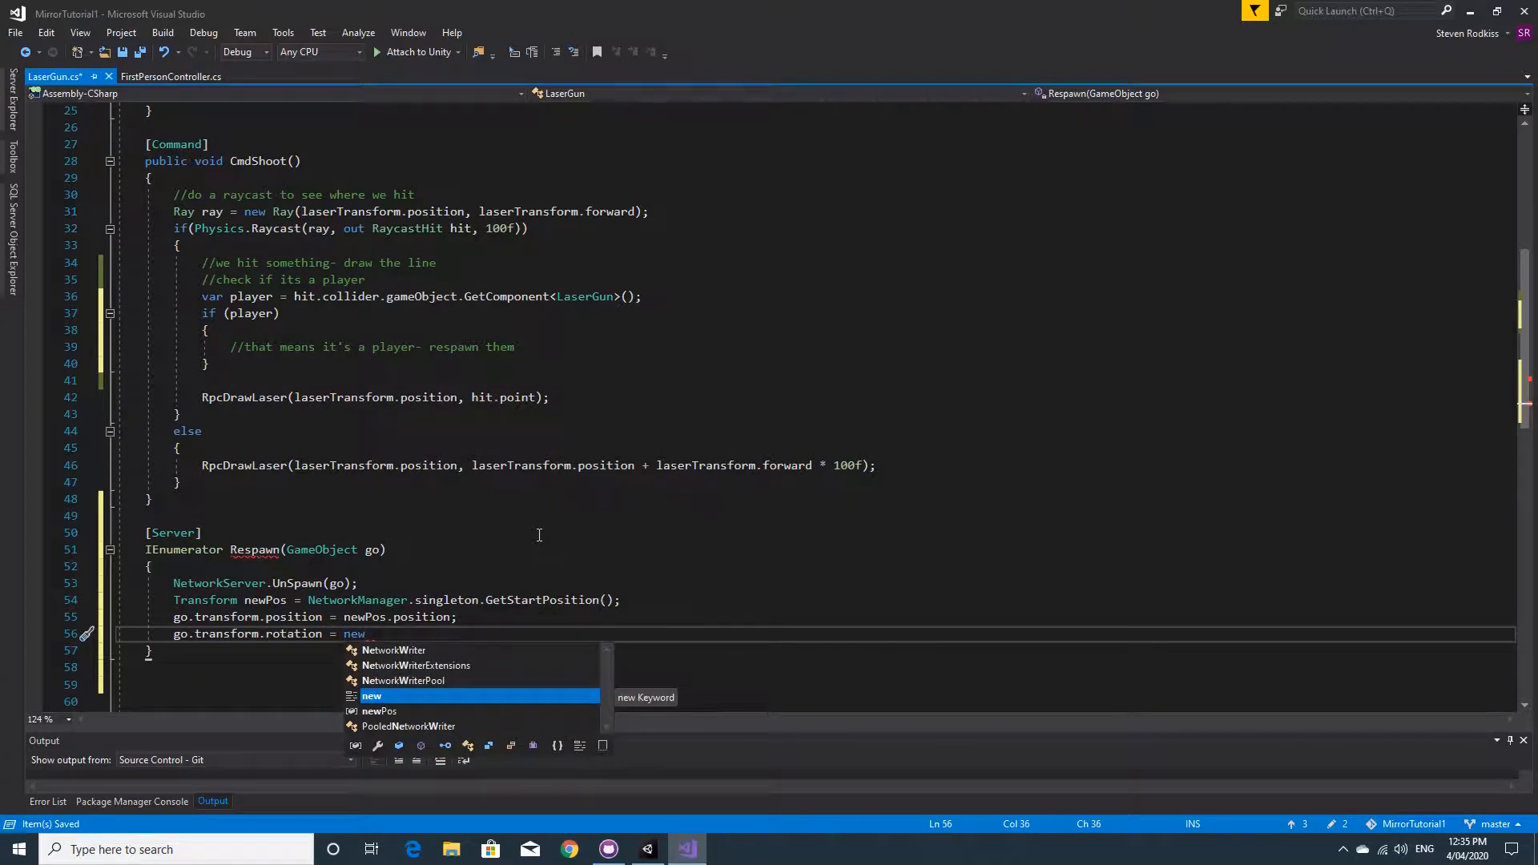
pyautogui.write('Pos.rotation;')
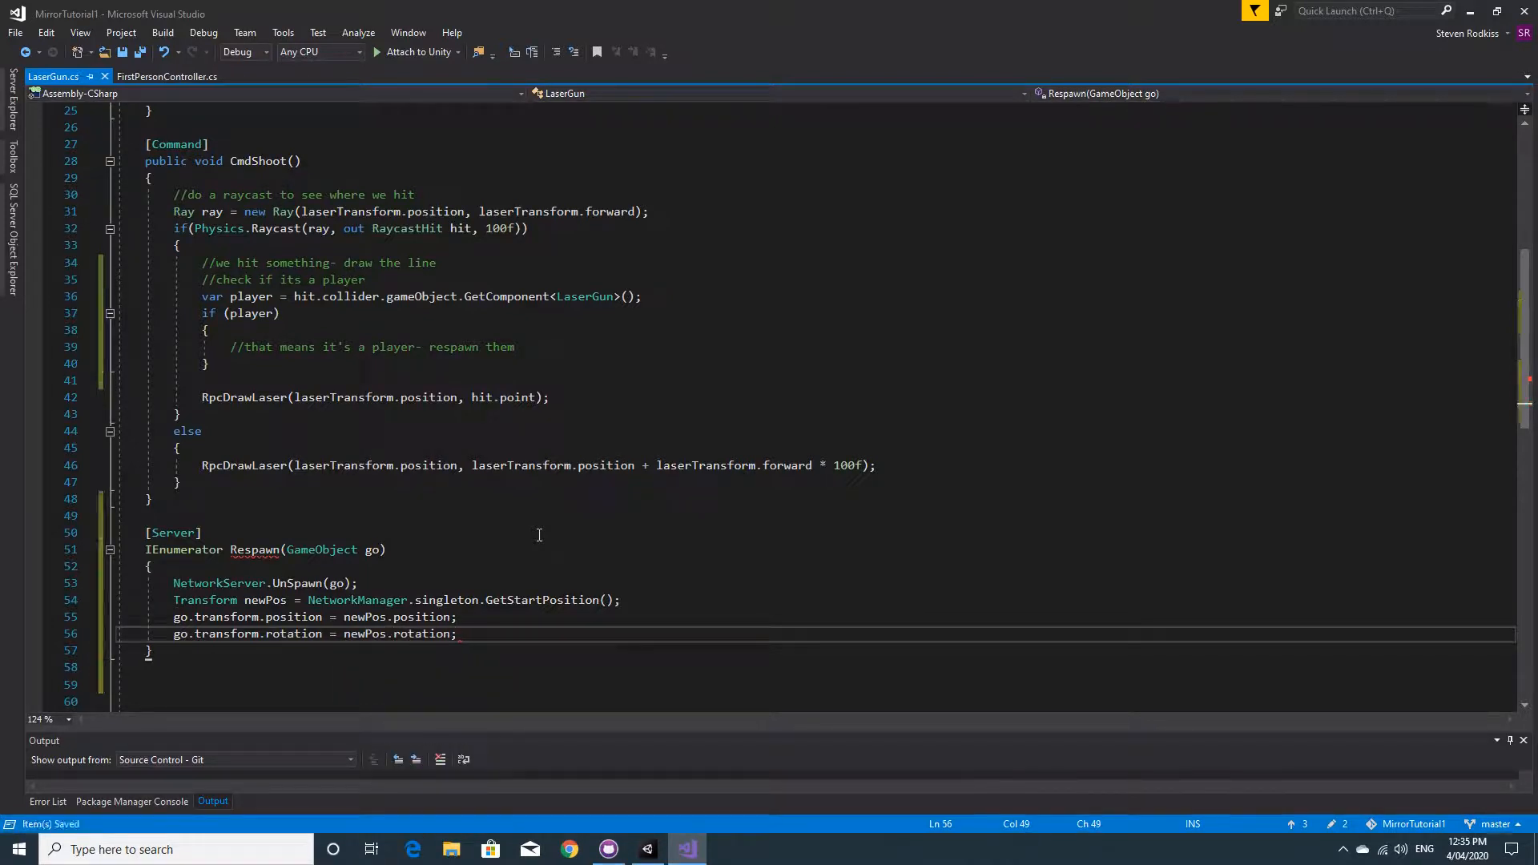
# Wait one second with yield return new WaitForSeconds(1f);.
pyautogui.write('yield return')
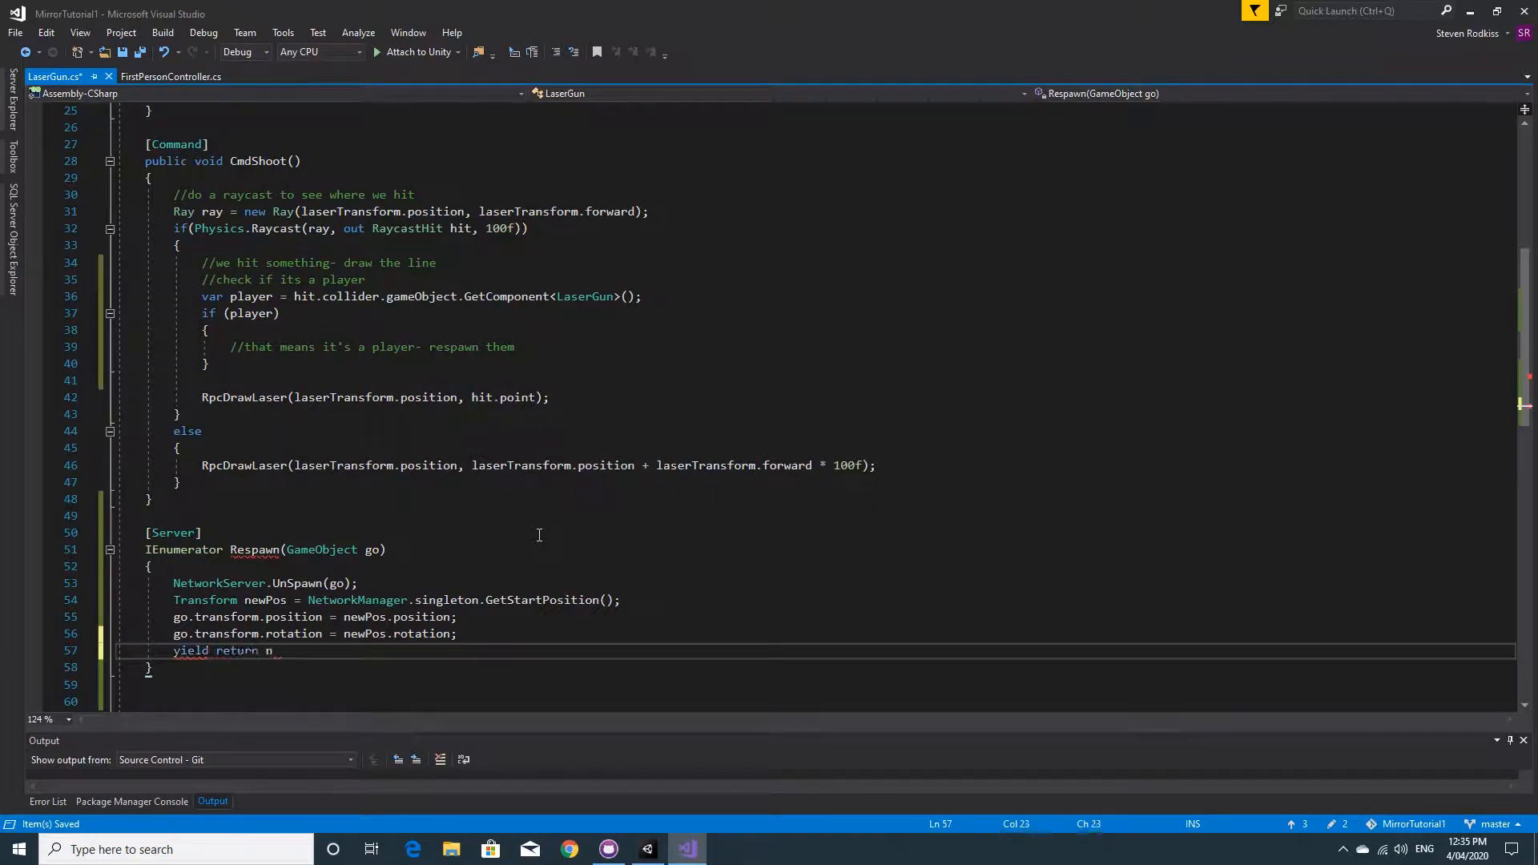
pyautogui.write('new waitForSeconds(1')
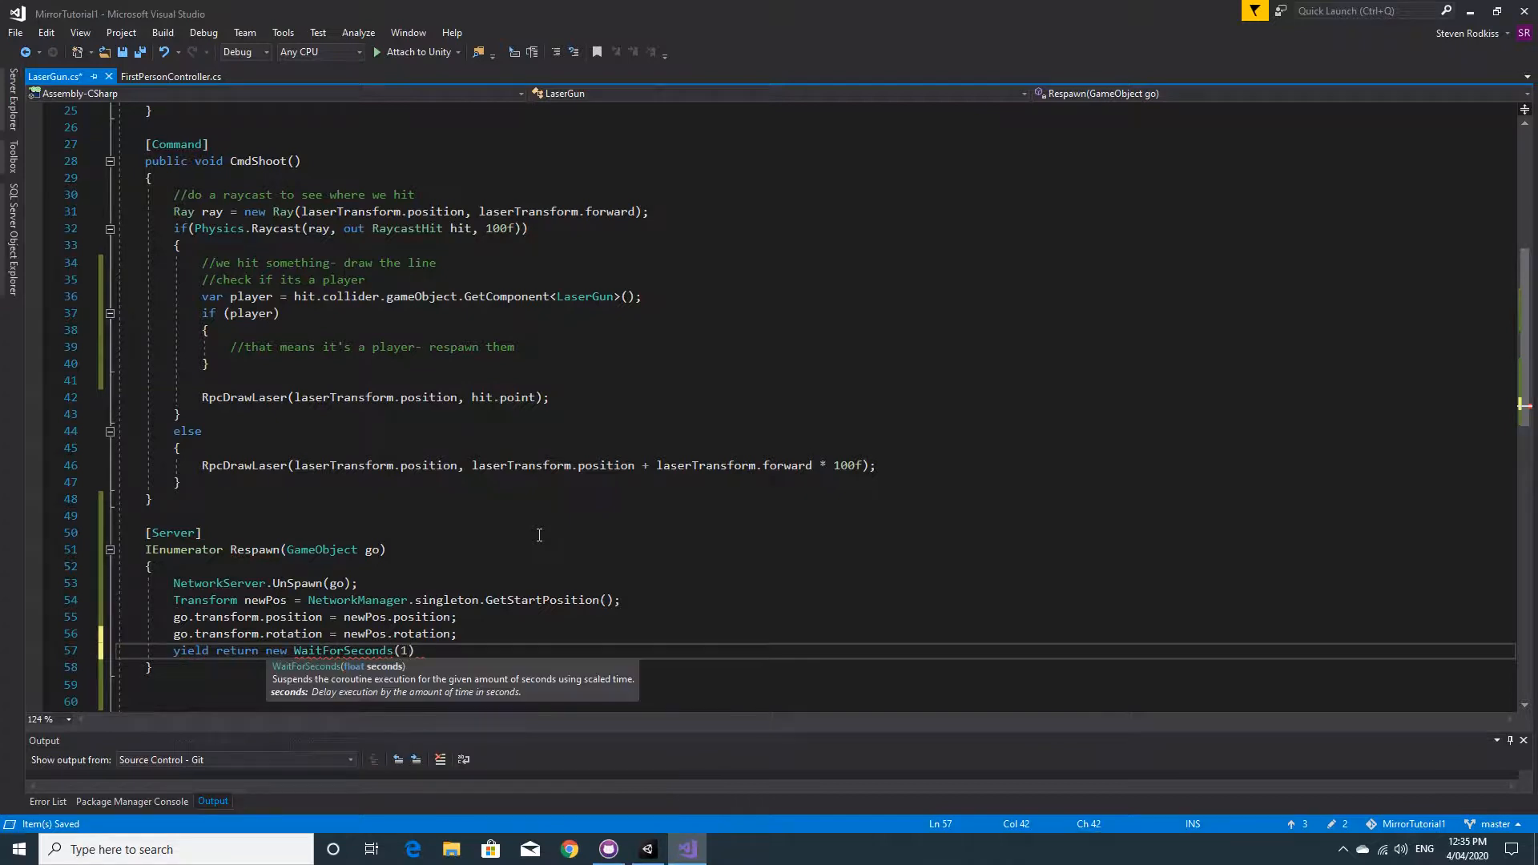
pyautogui.write('f);')
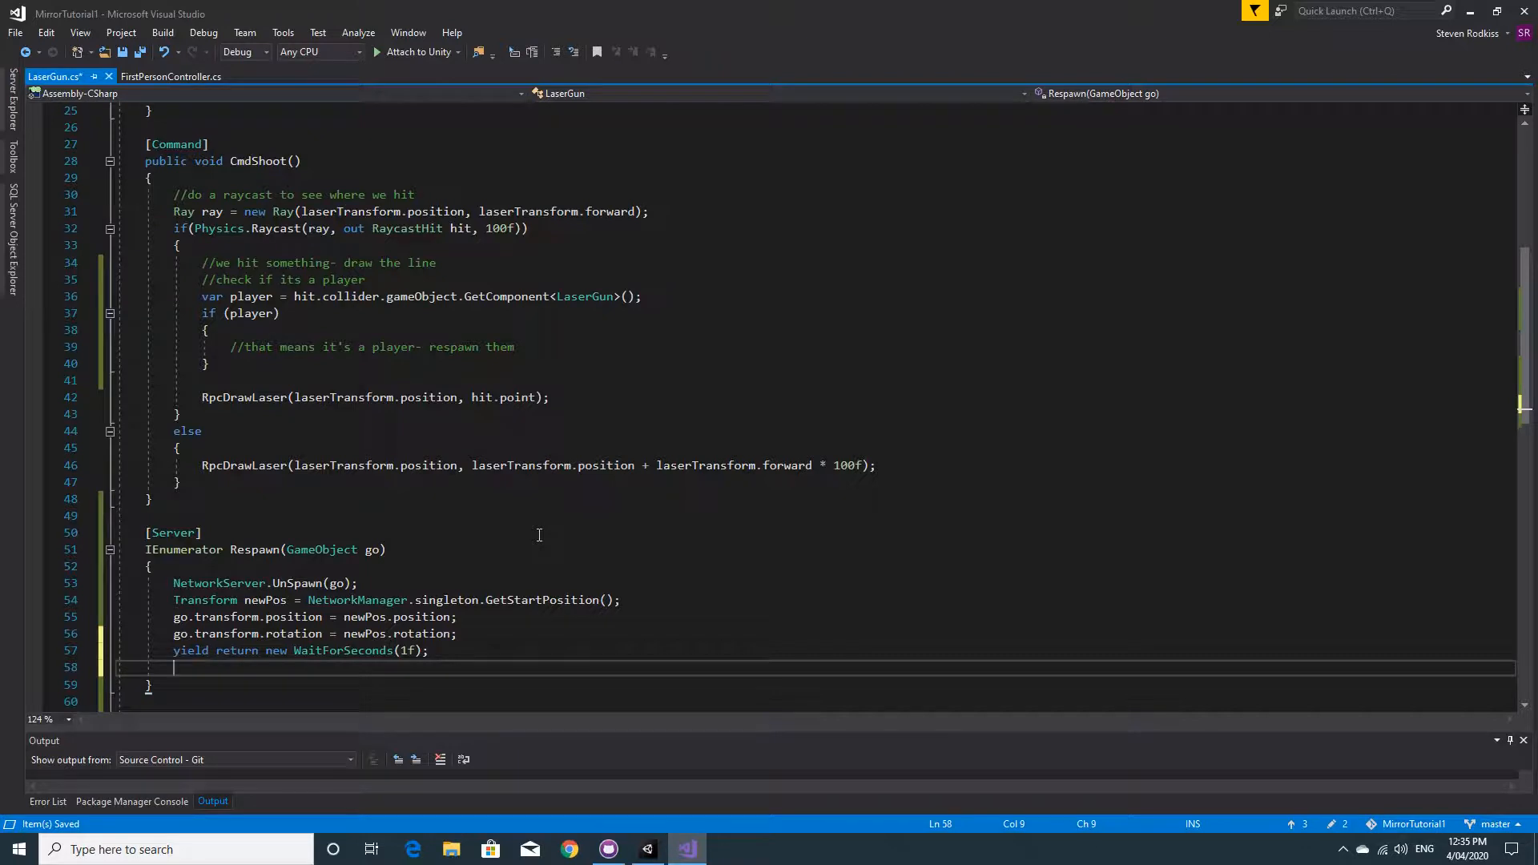
# End Respawn with NetworkServer.Spawn(go, go); and save LaserGun.cs.
pyautogui.write('Net')
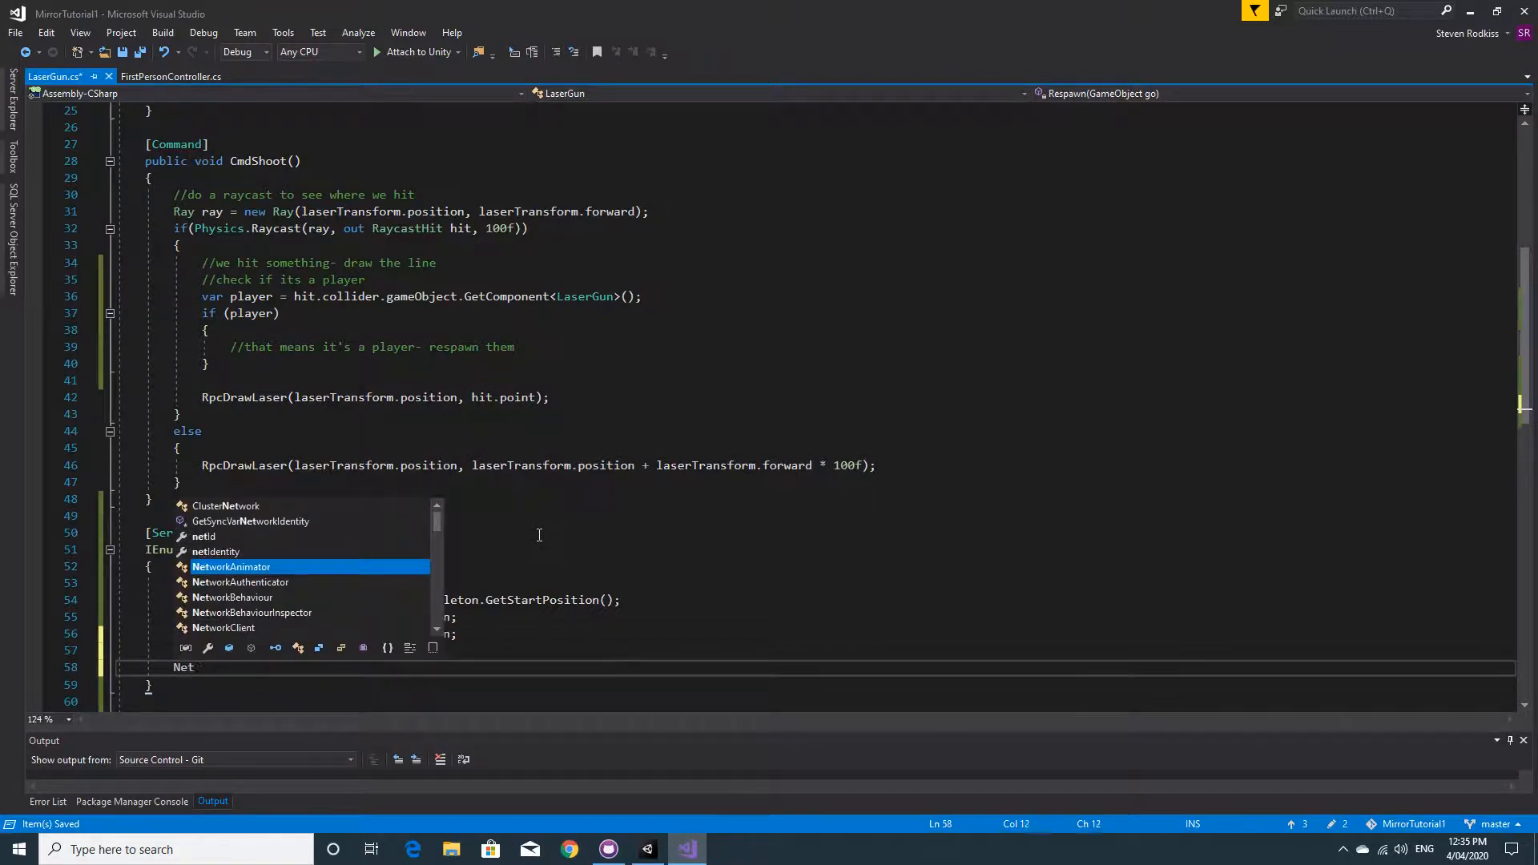
pyautogui.write('workManager.')
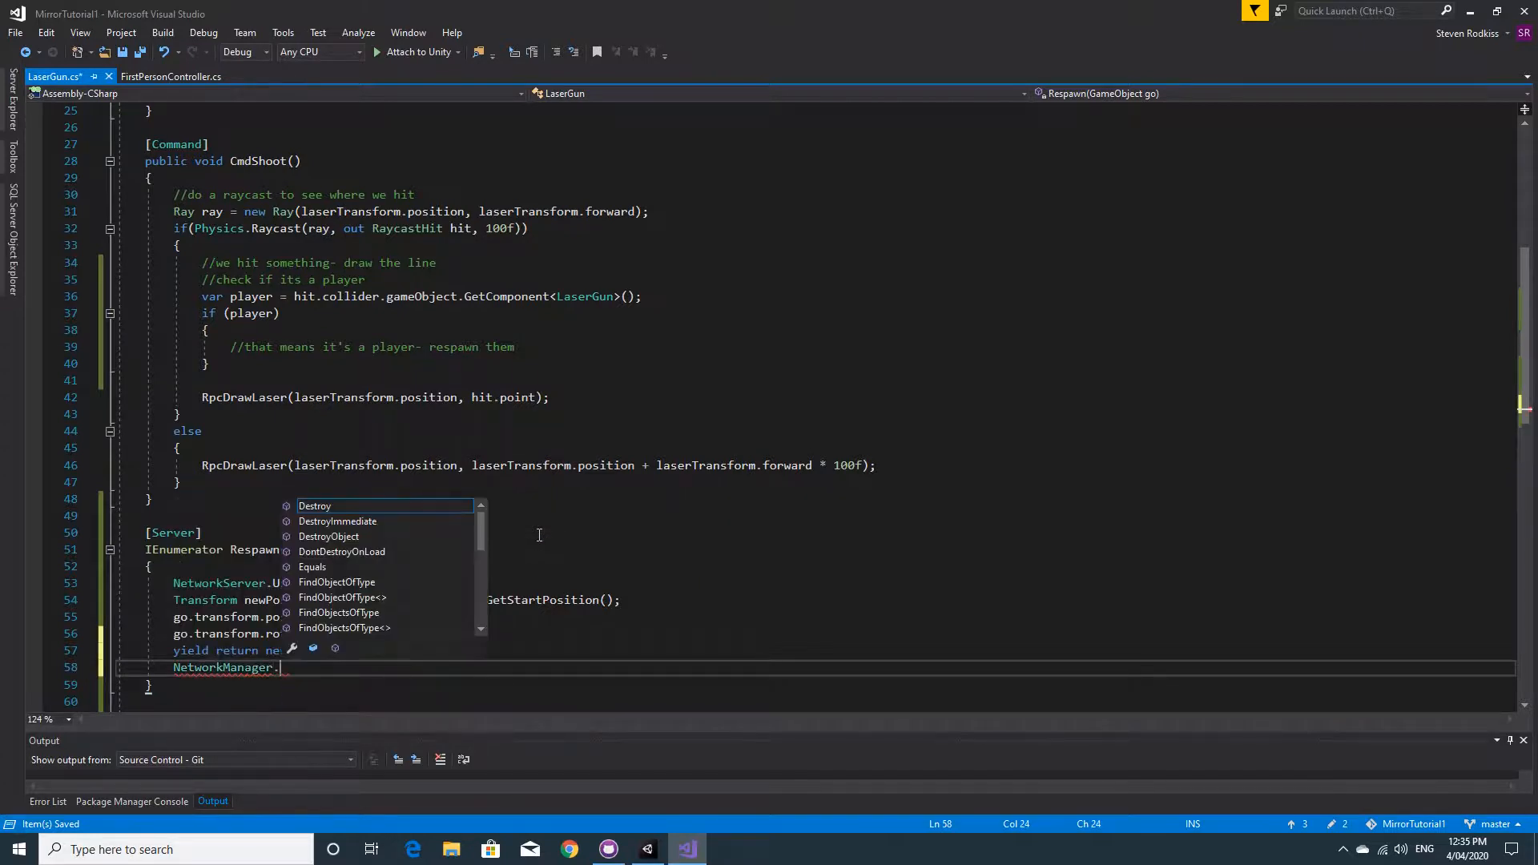
pyautogui.write('Spa')
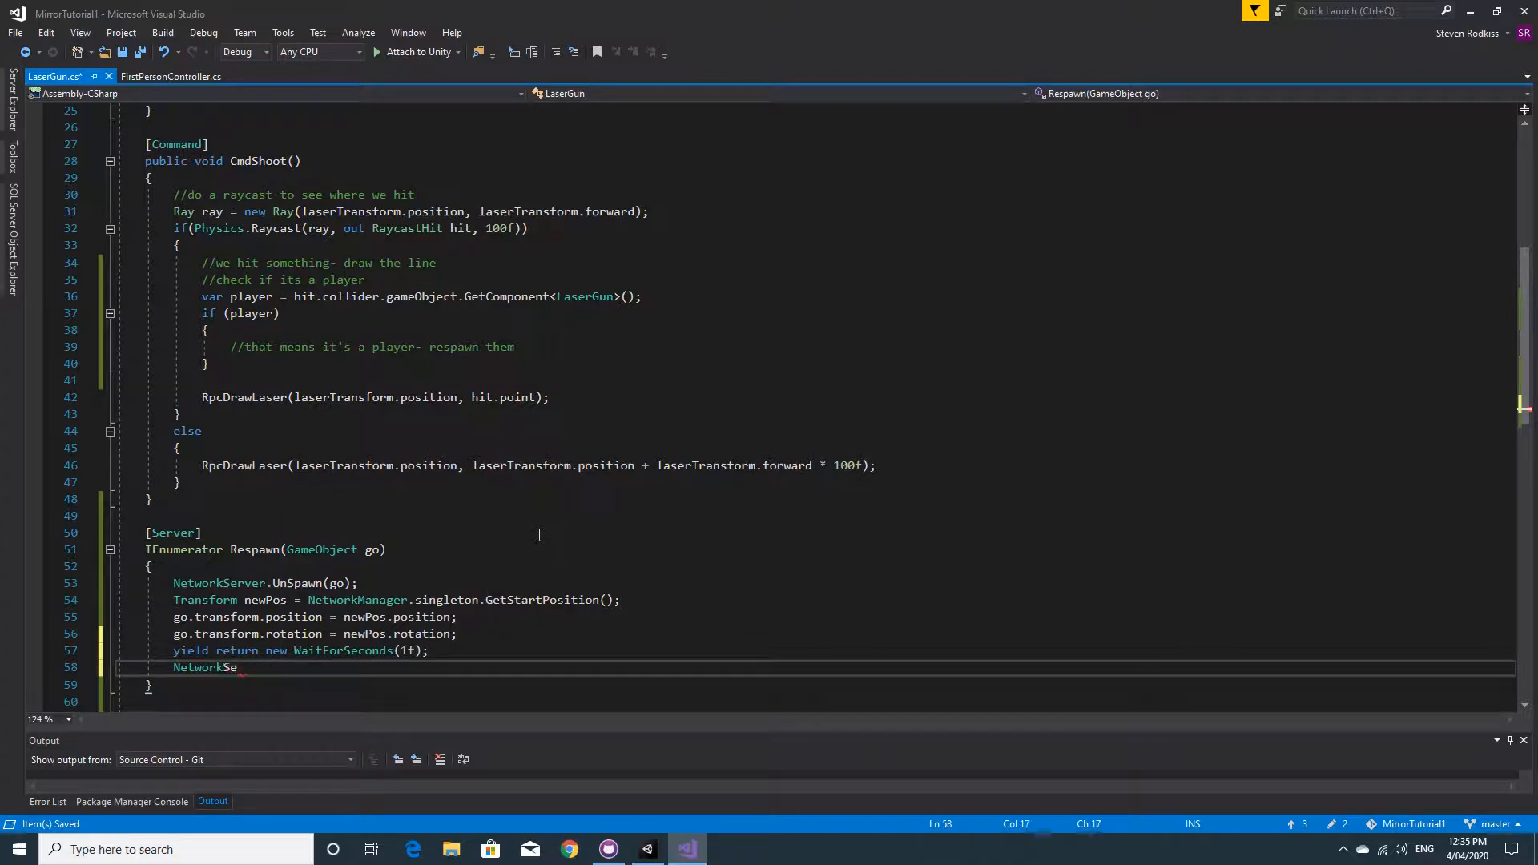
pyautogui.write('rver.')
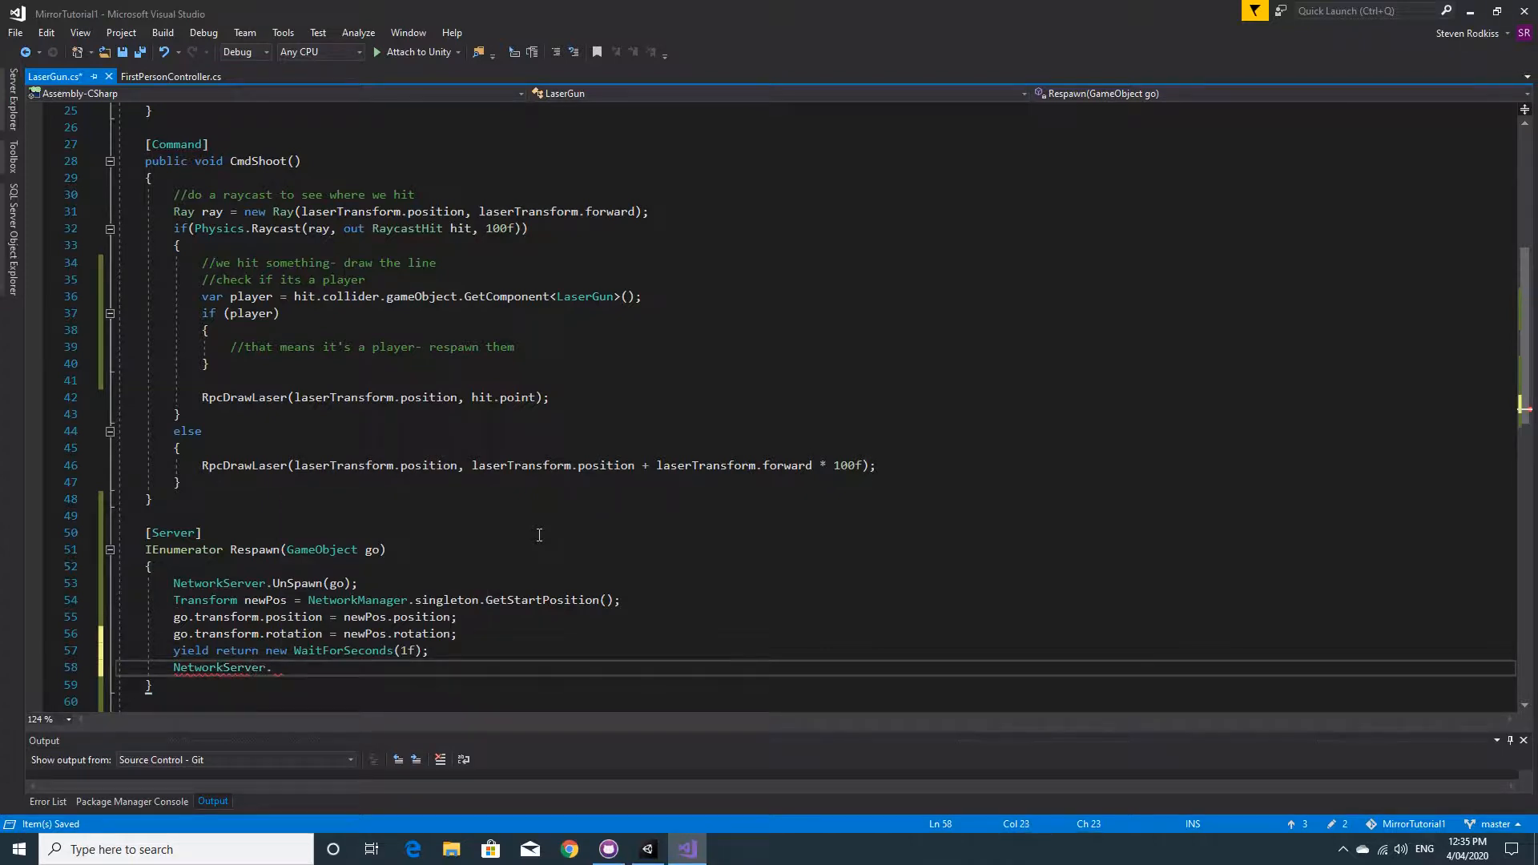
pyautogui.write('Spawn(')
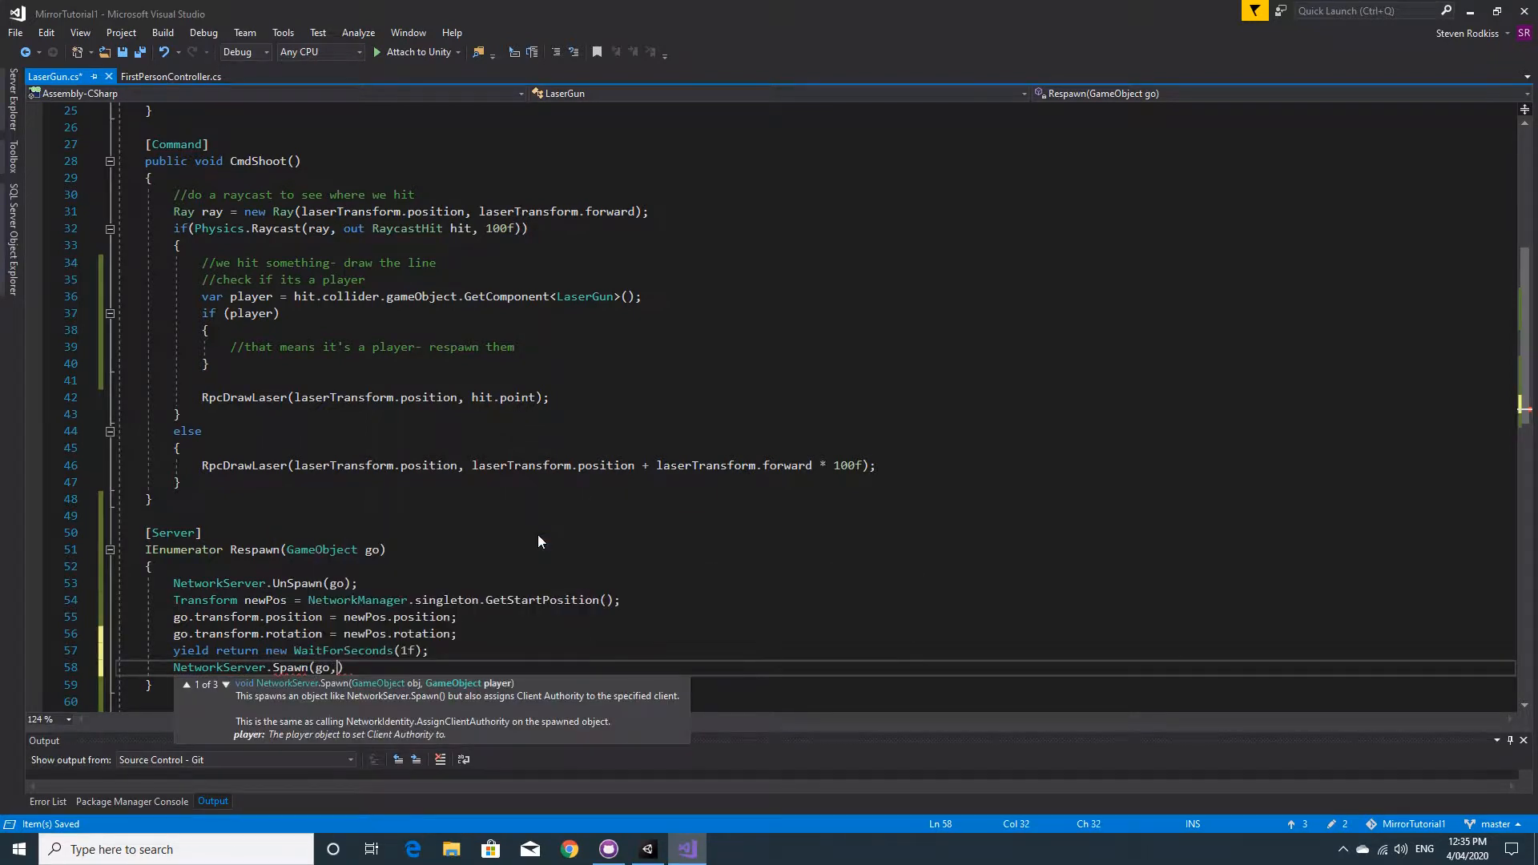
pyautogui.write('go')
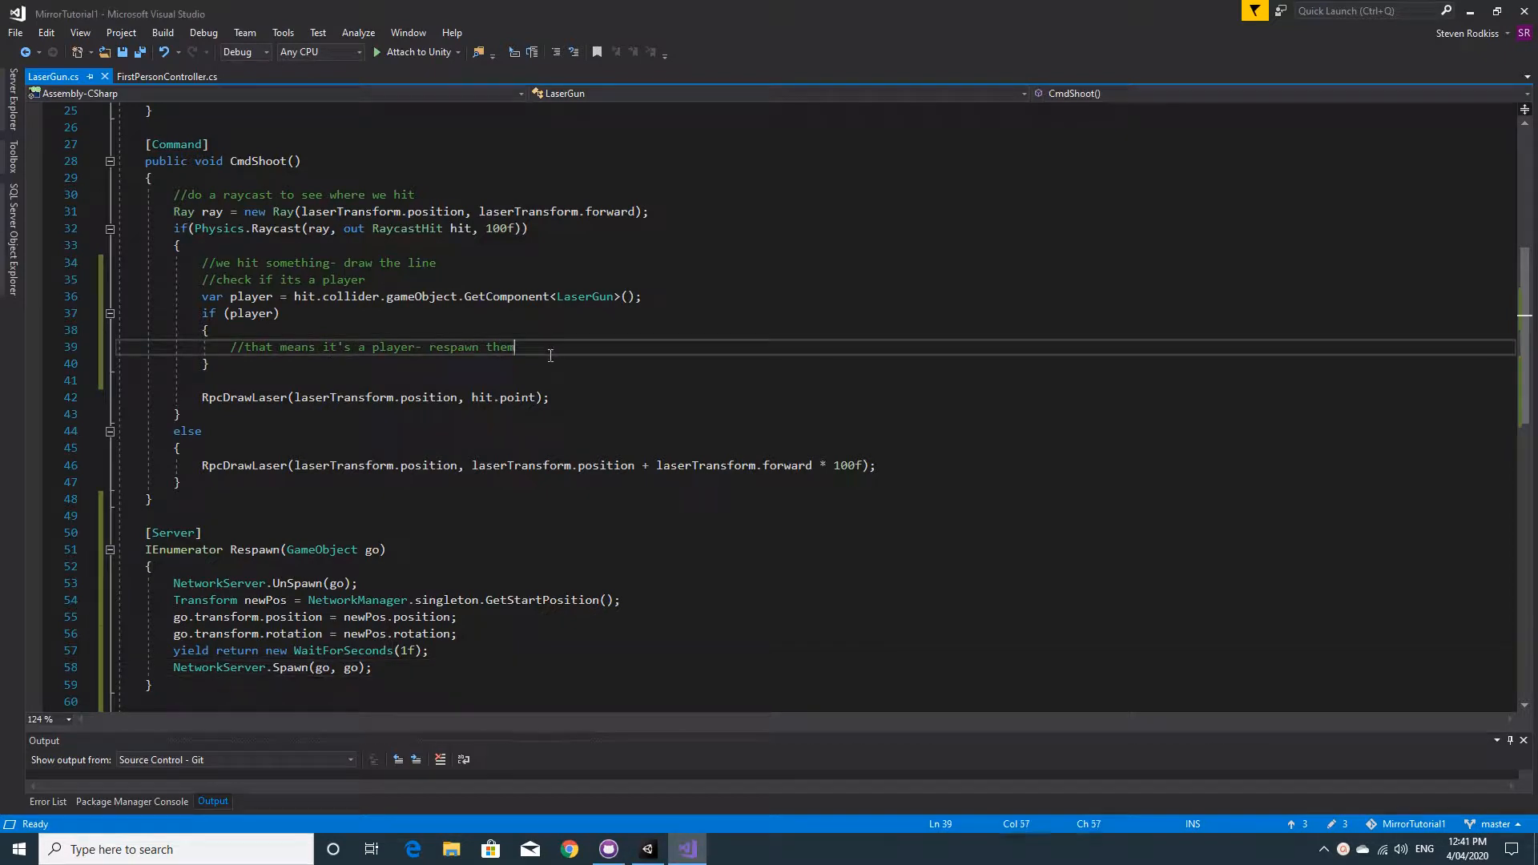
# Call StartCoroutine(Respawn(hit.collider.gameObject)); under the respawn comment and save.
pyautogui.press('enter')
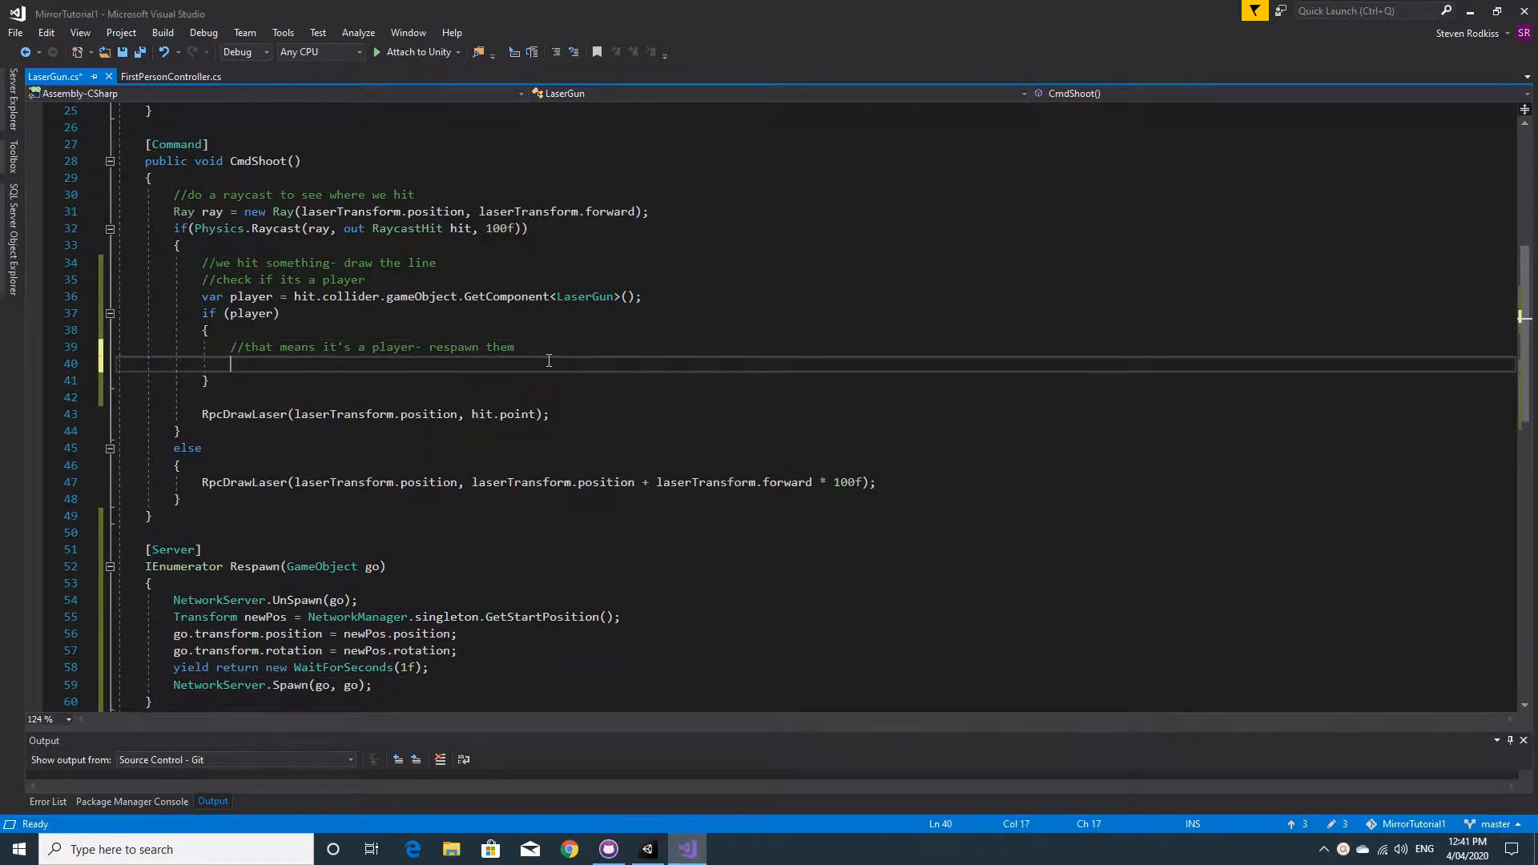
pyautogui.write('Start')
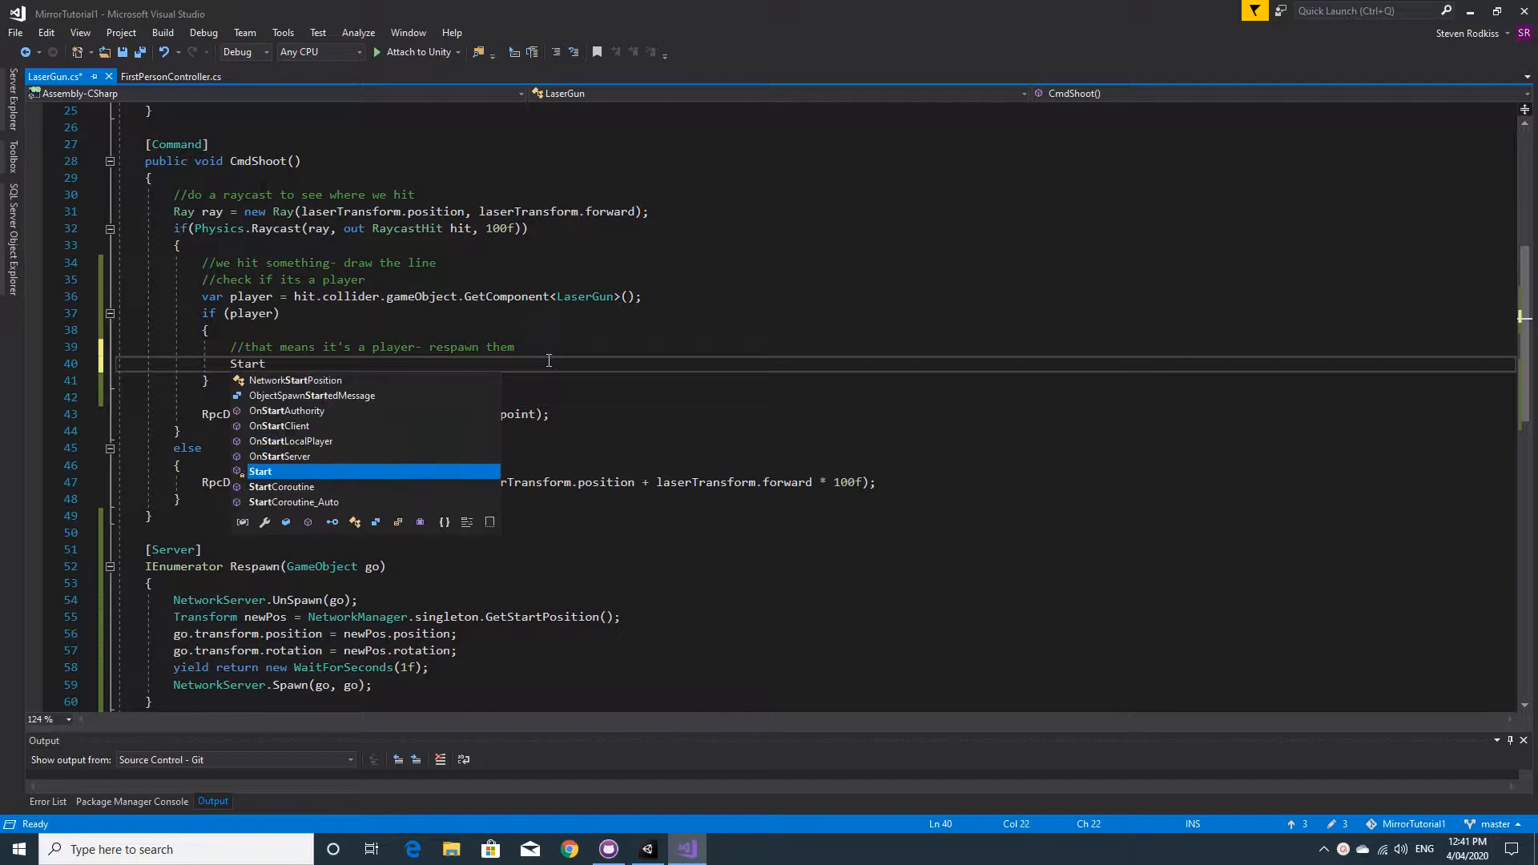
pyautogui.write('Coroutine(')
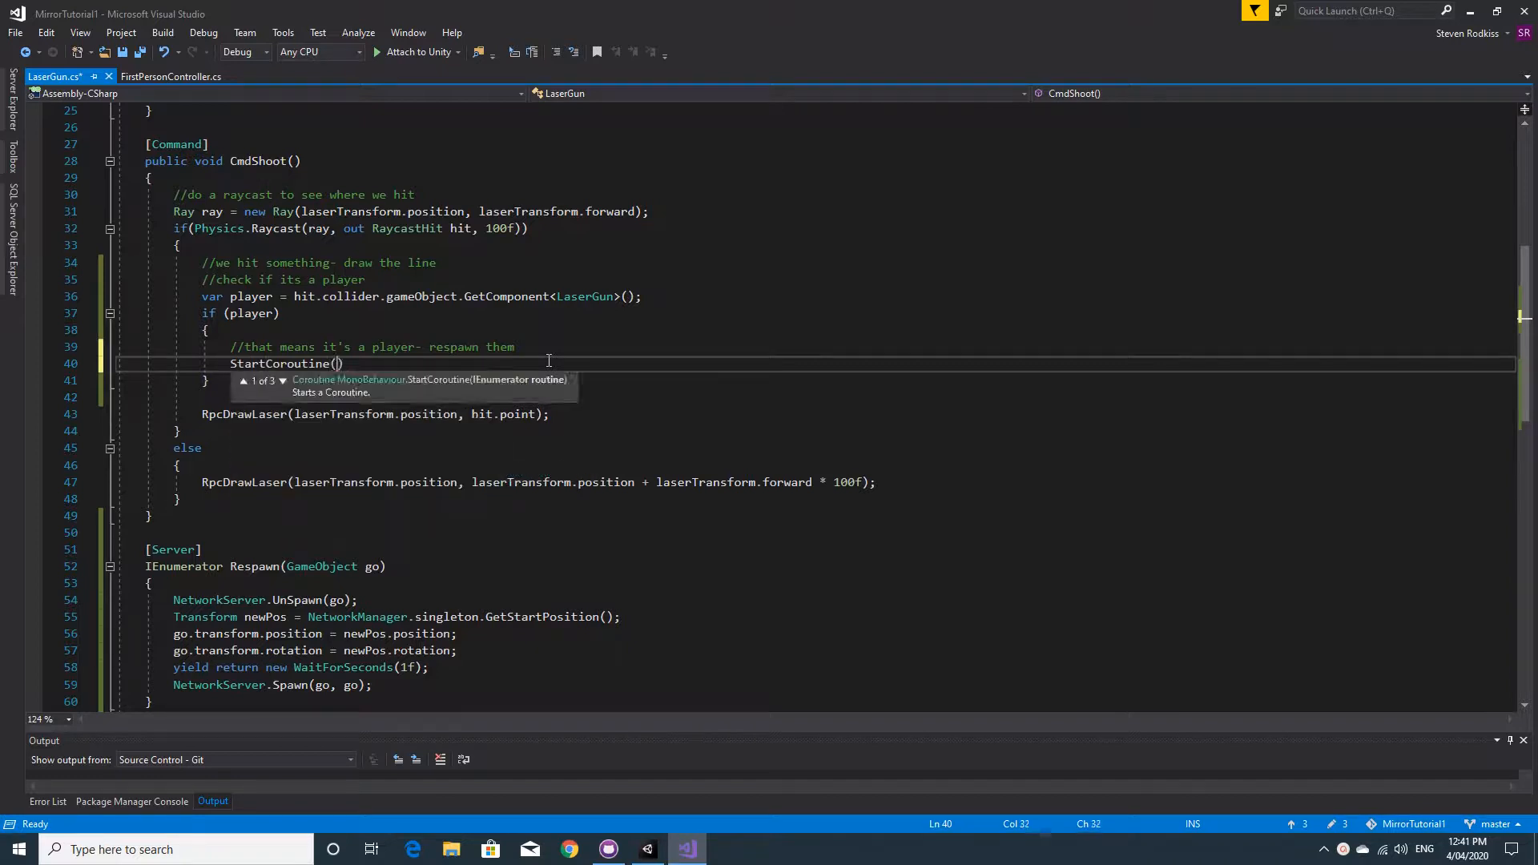
pyautogui.write('Respawn(')
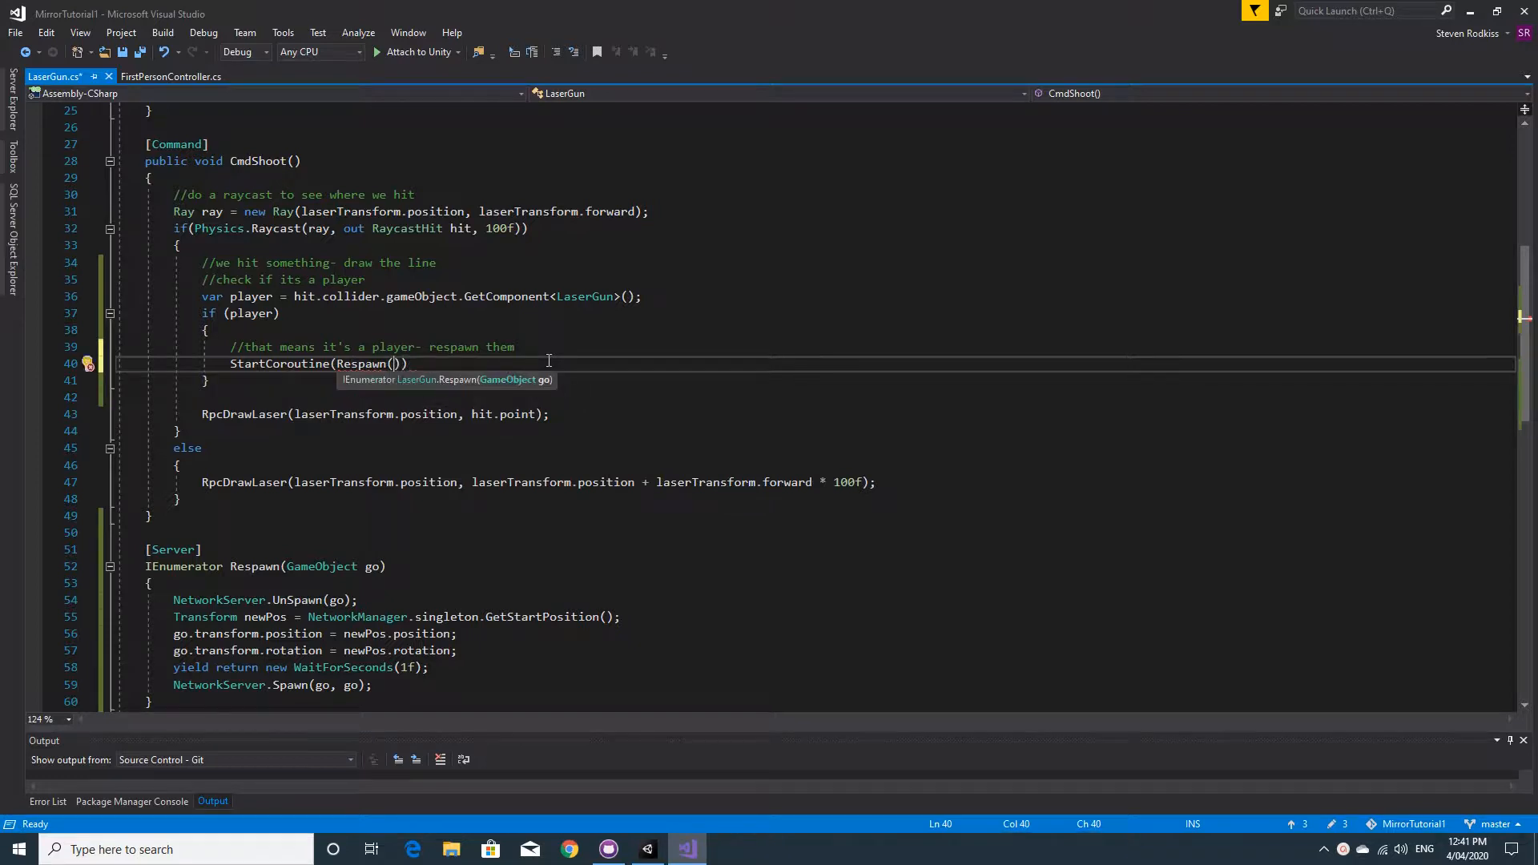
pyautogui.write('hit.collider.gameObject')
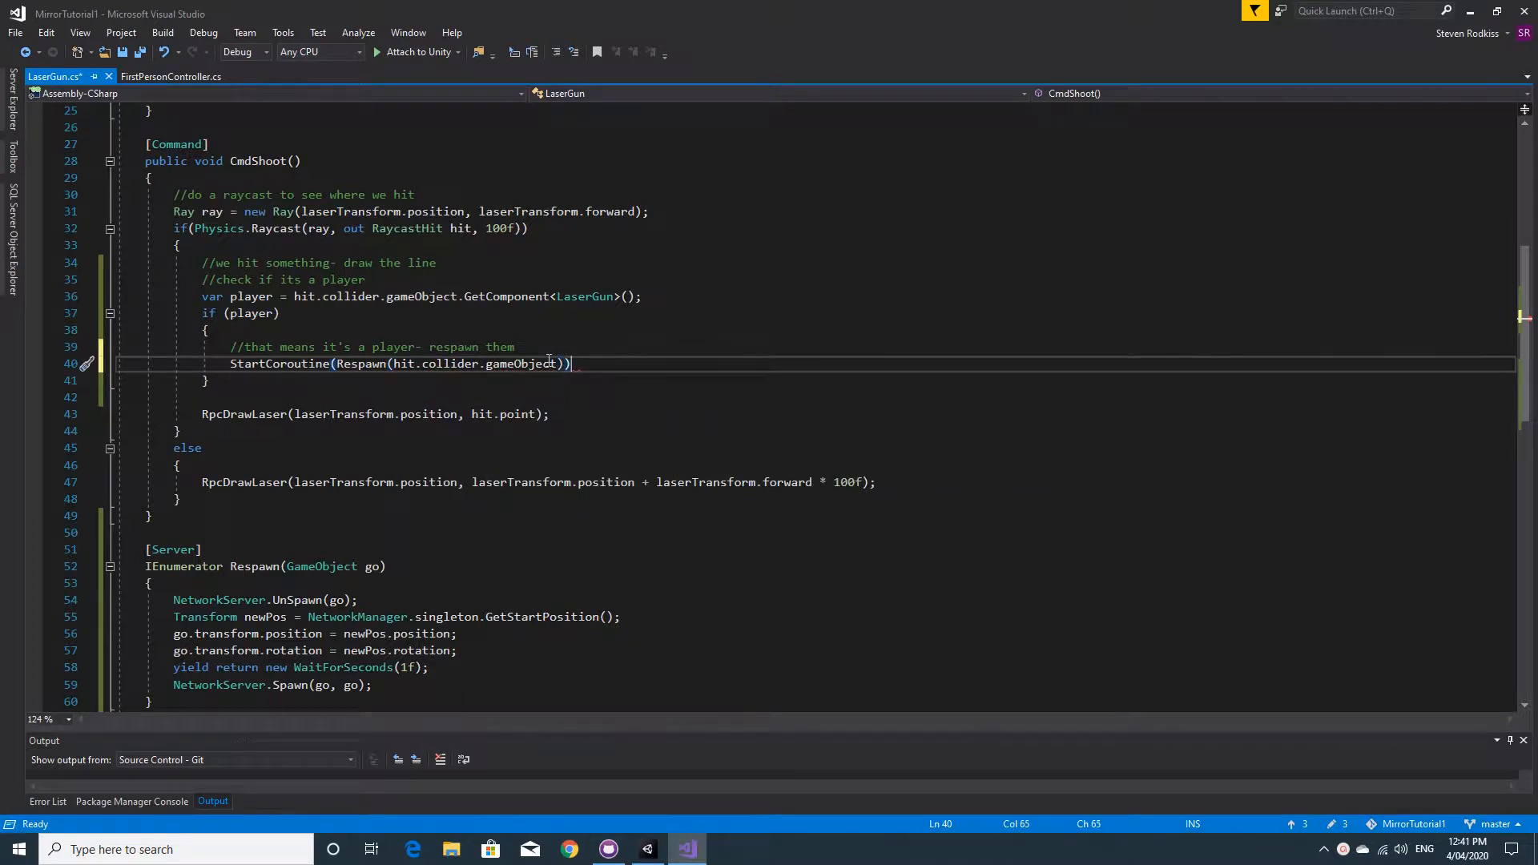
pyautogui.write(';')
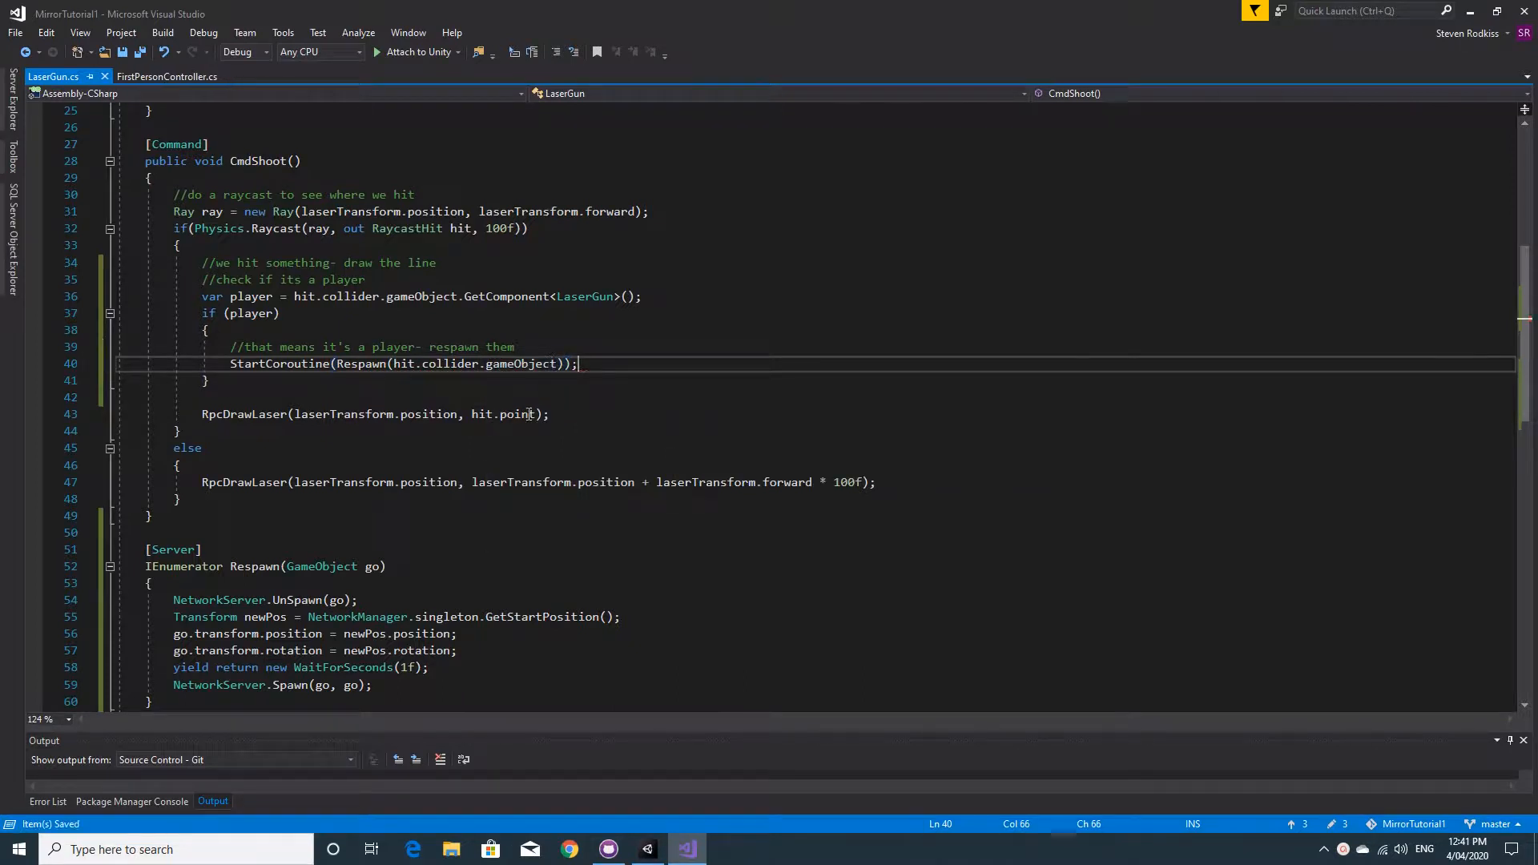
pyautogui.scroll(-3)
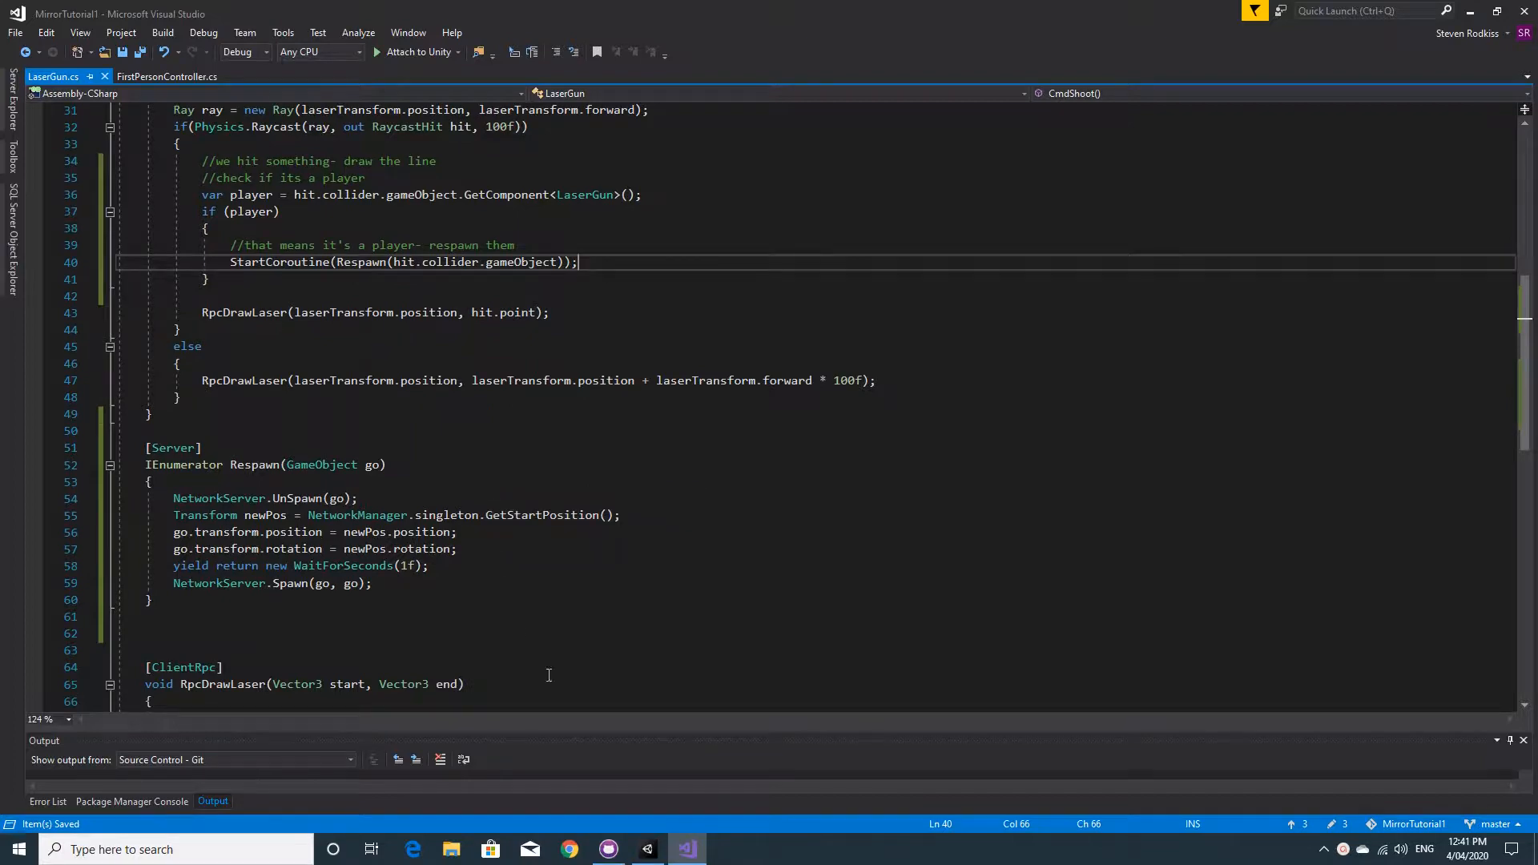
pyautogui.click(646, 849)
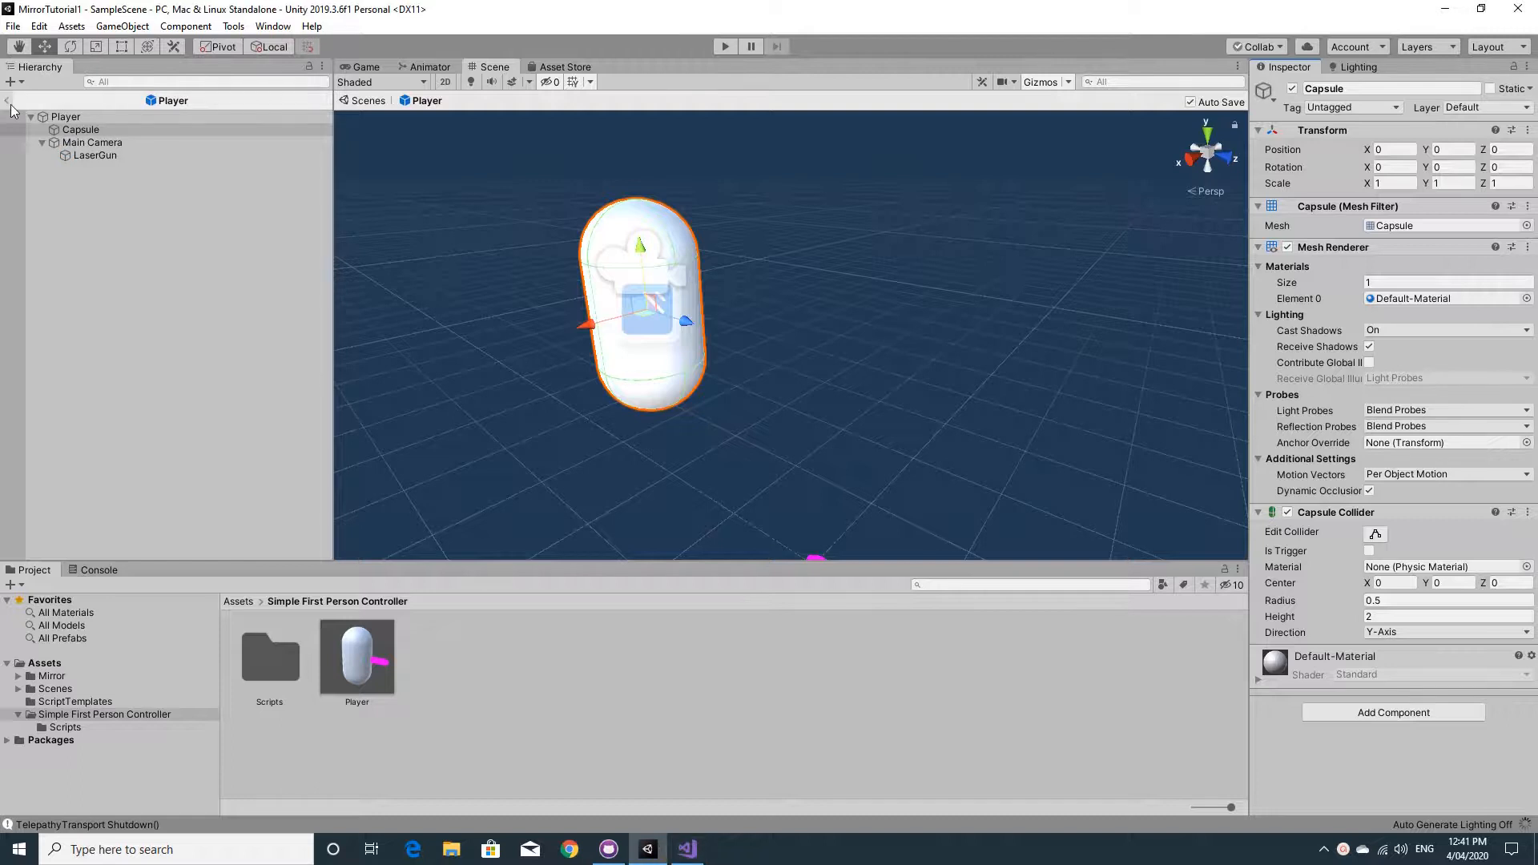
# Select the Player prefab root and exit Prefab Mode back to SampleScene.
pyautogui.click(357, 652)
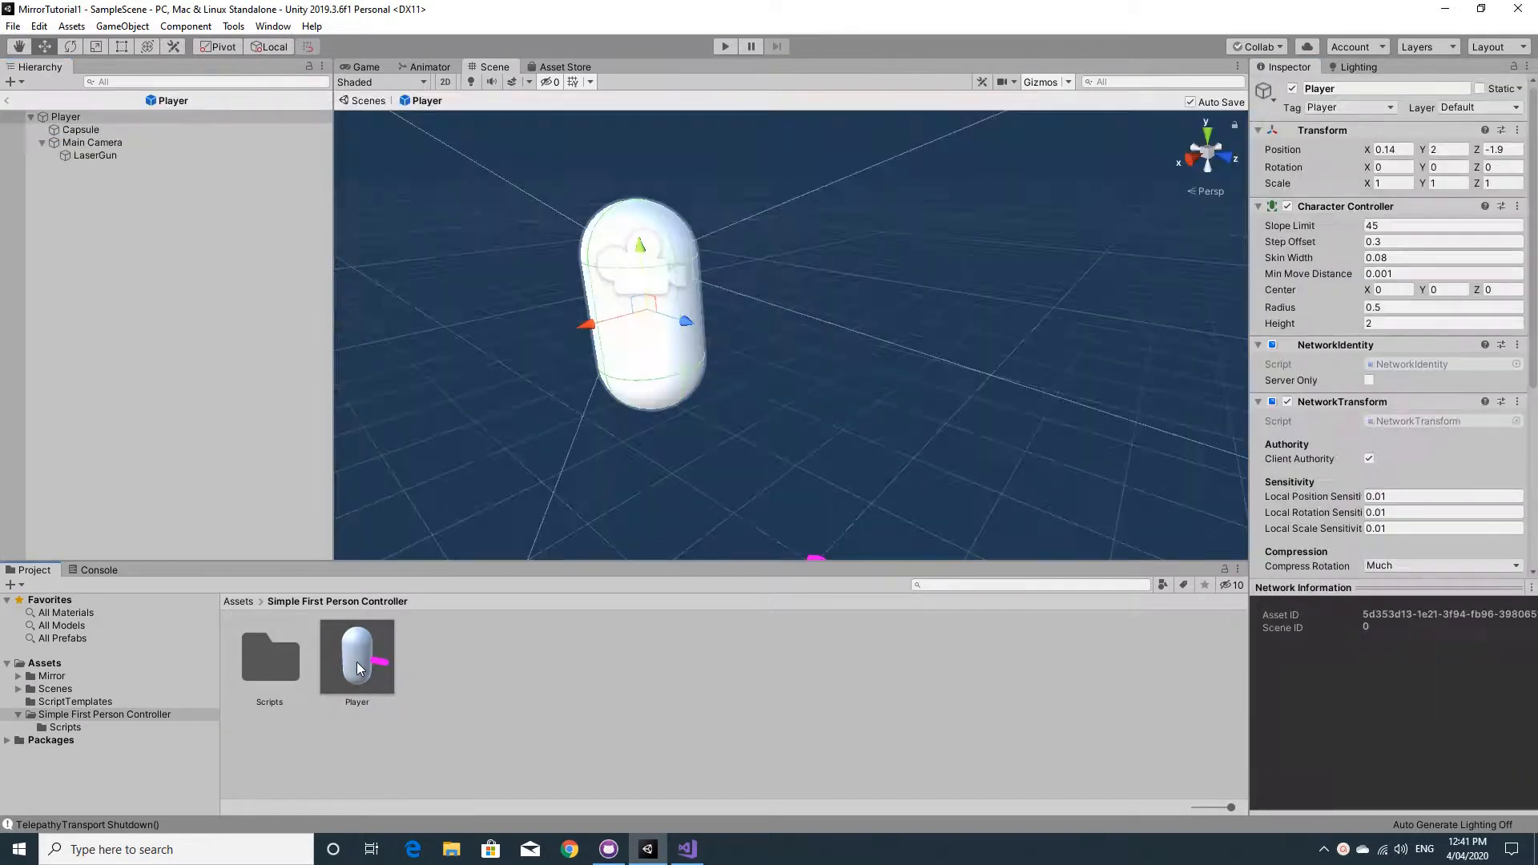
pyautogui.click(80, 128)
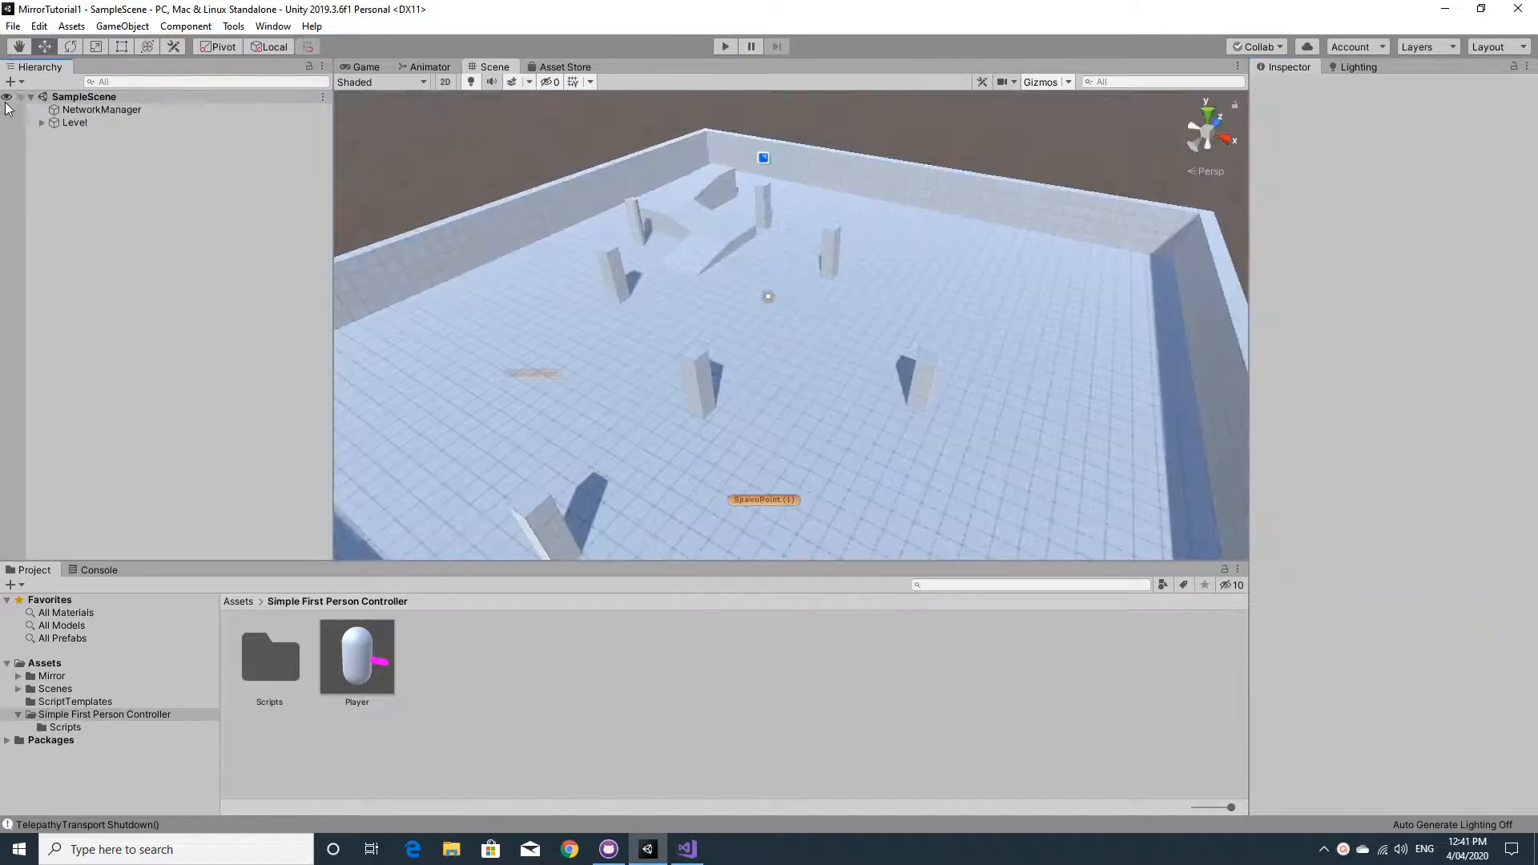
pyautogui.click(13, 26)
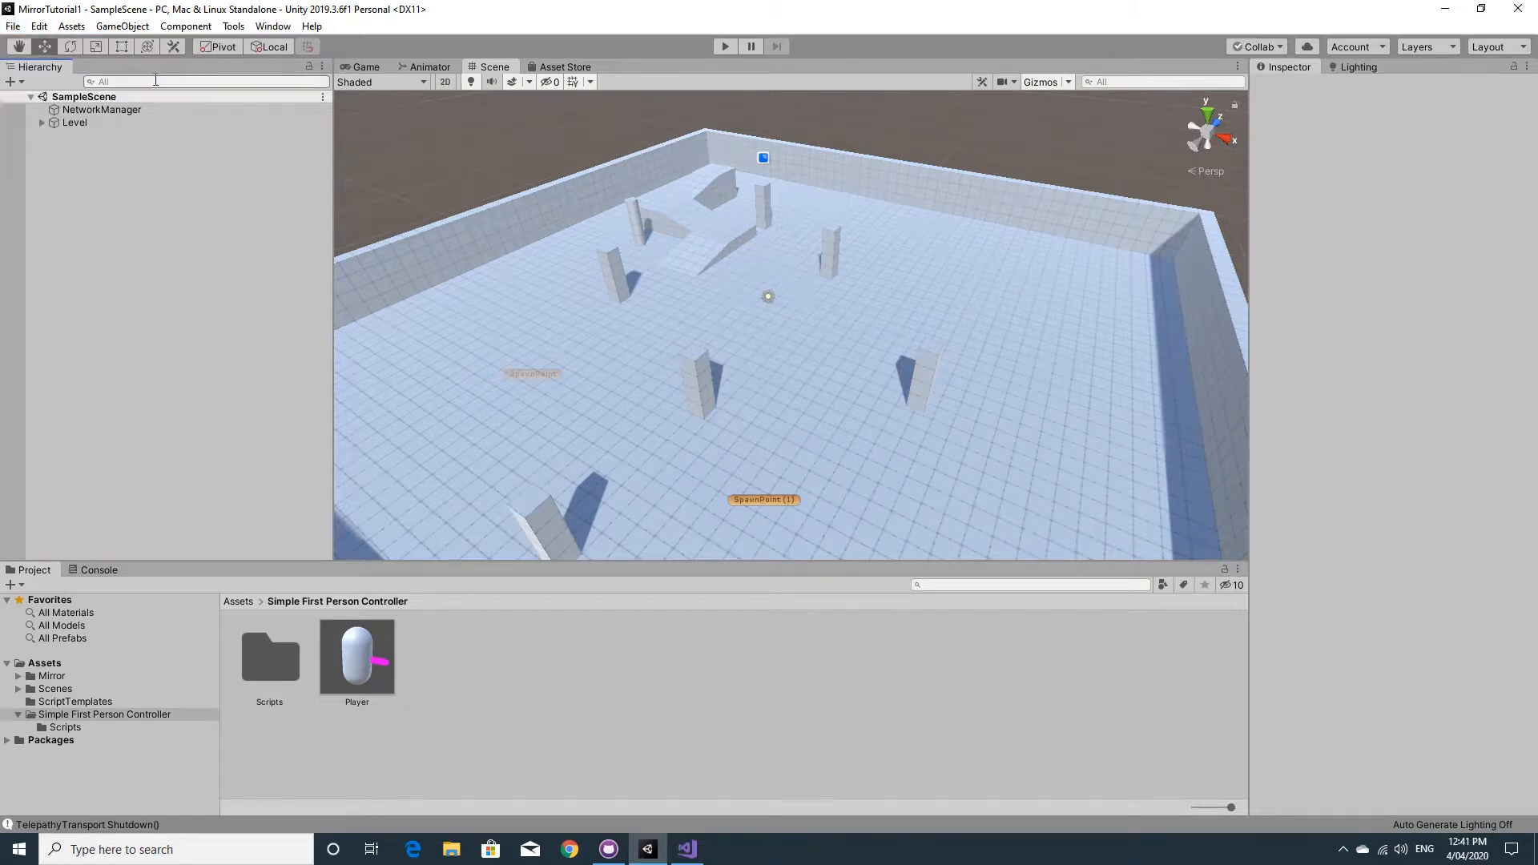
pyautogui.click(13, 25)
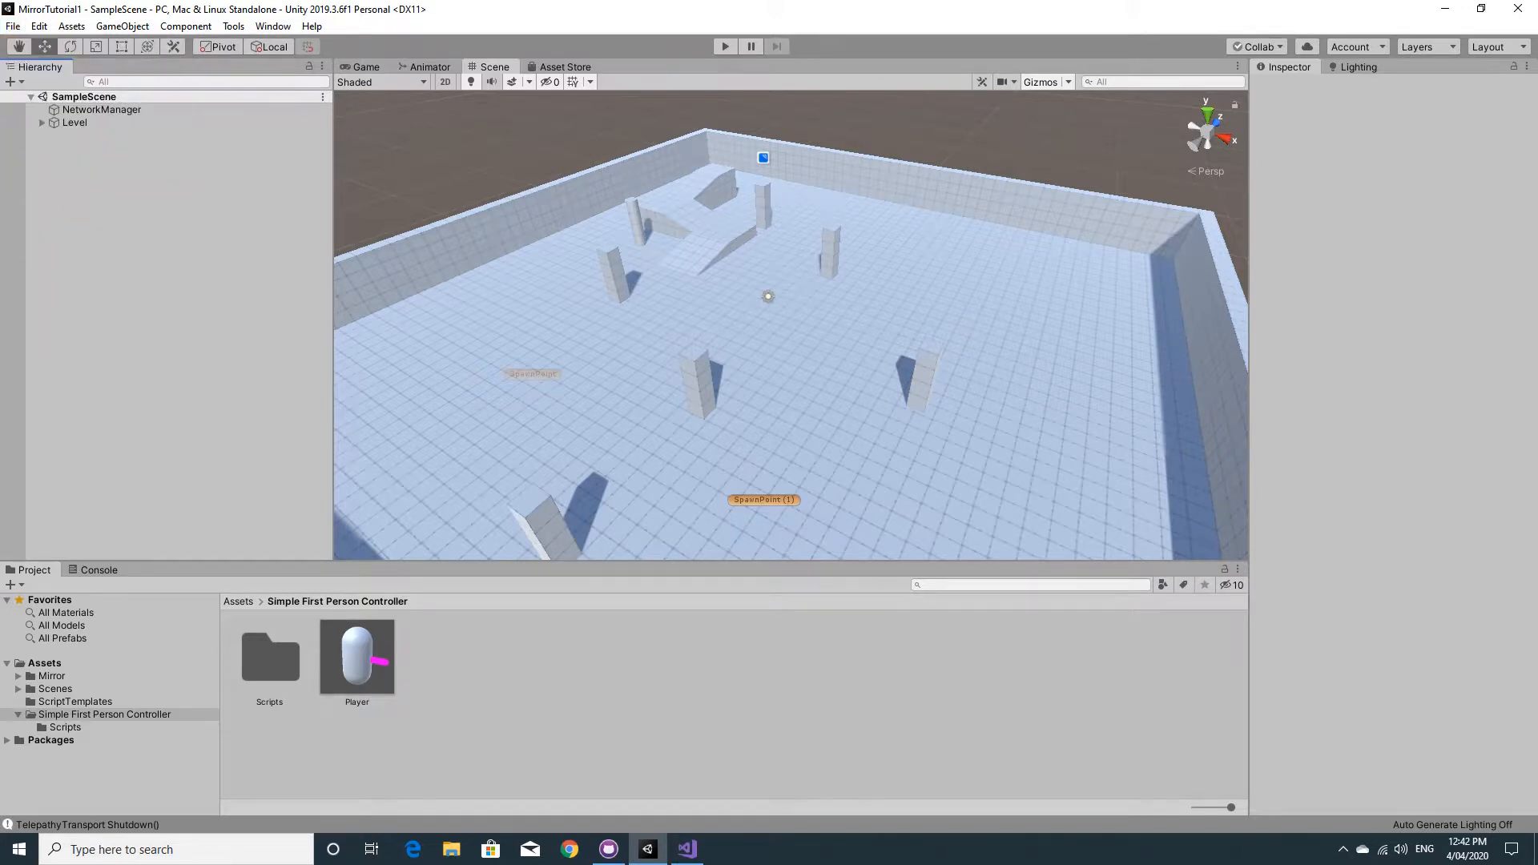
# Enter Play mode in Unity and focus the host game view alongside the connected client.
pyautogui.click(724, 46)
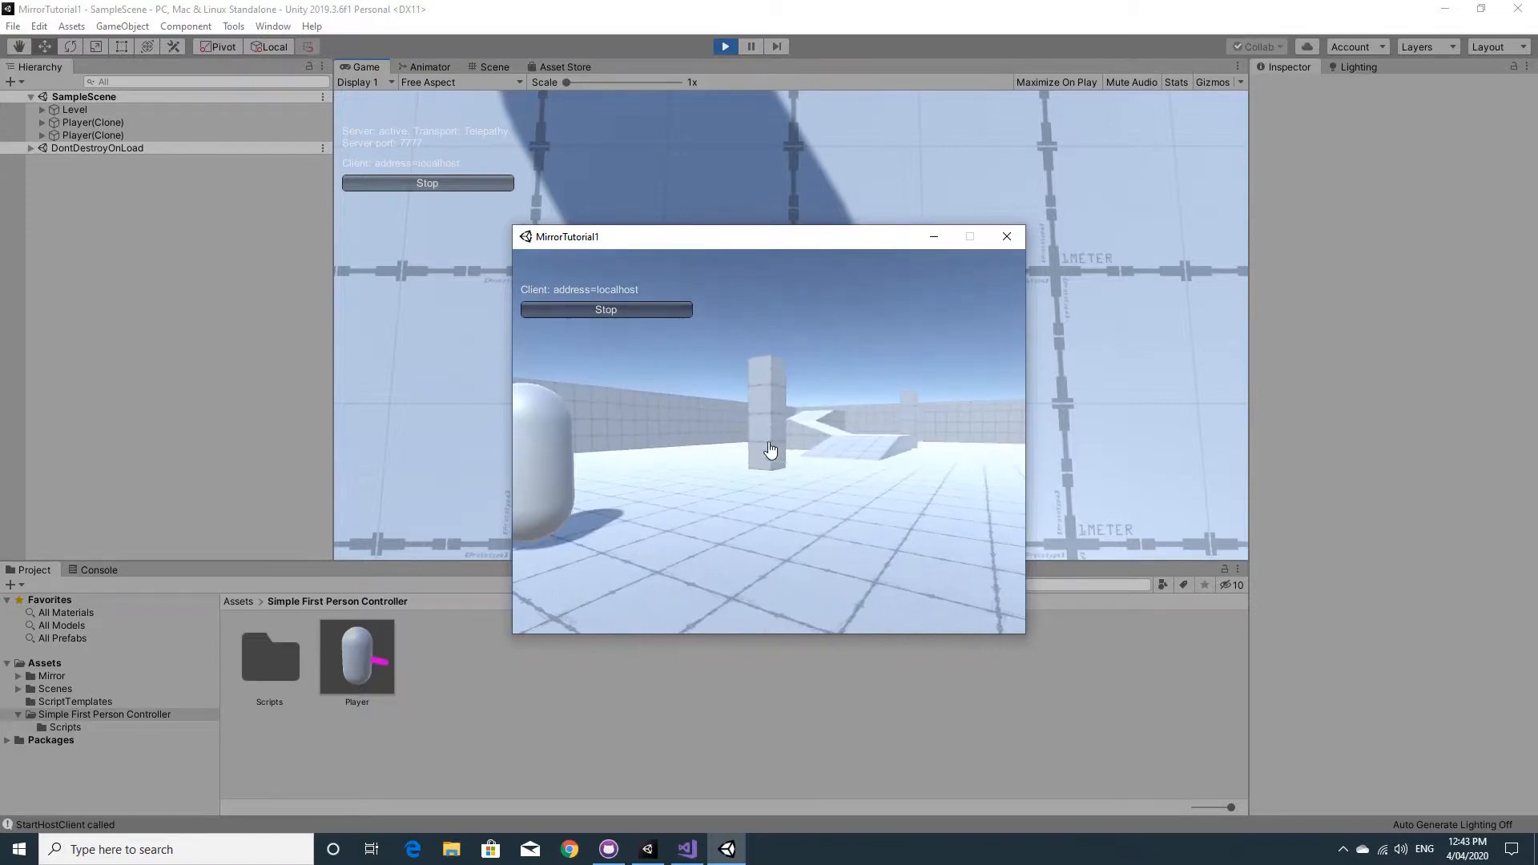
pyautogui.click(1005, 237)
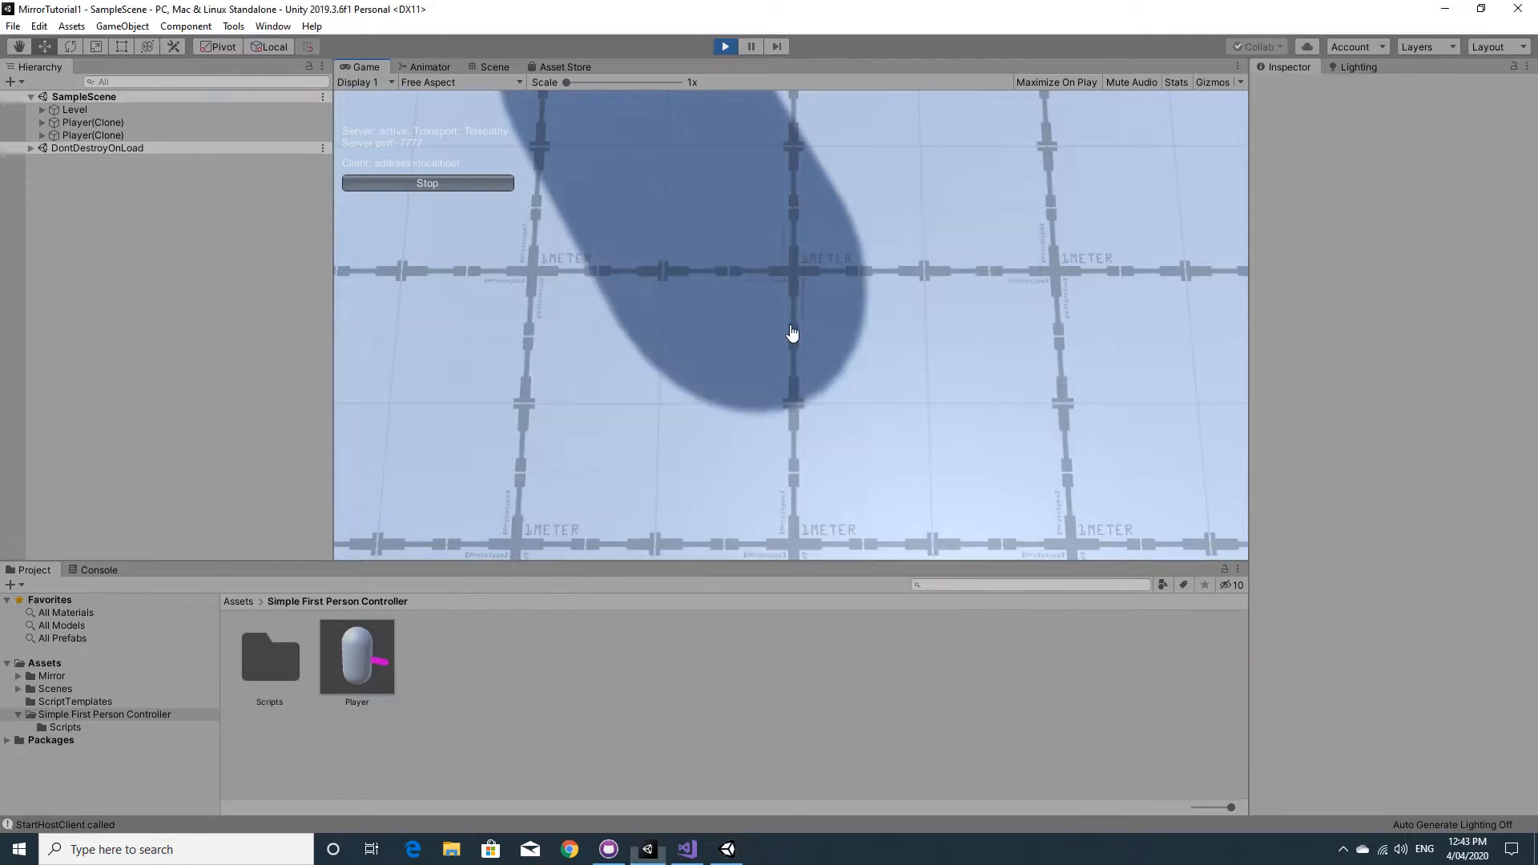